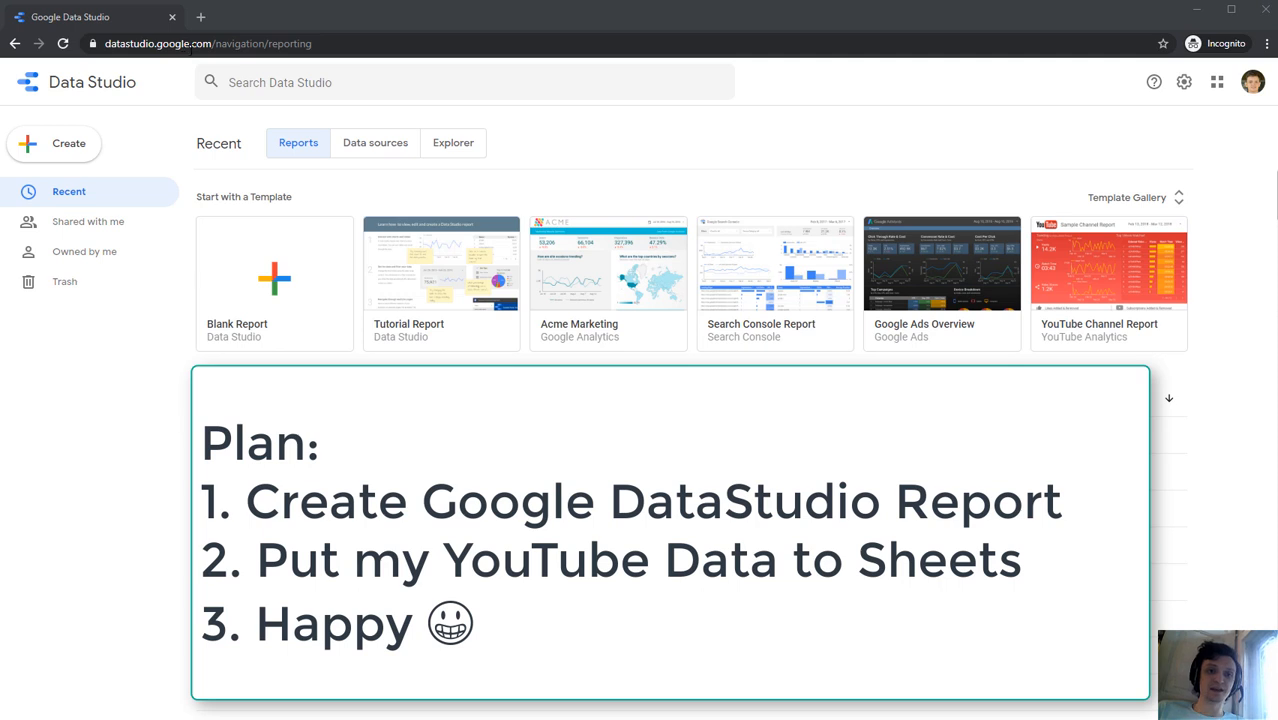
mouse_move(708, 124)
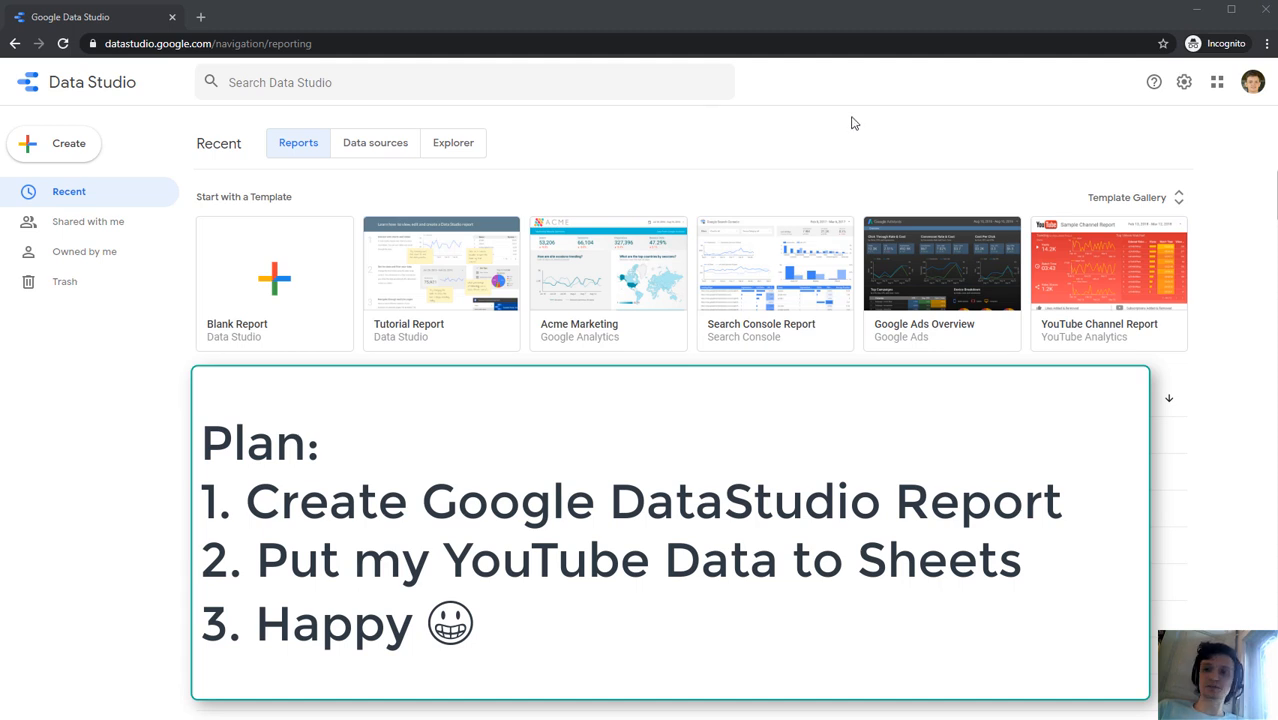
mouse_move(1252, 84)
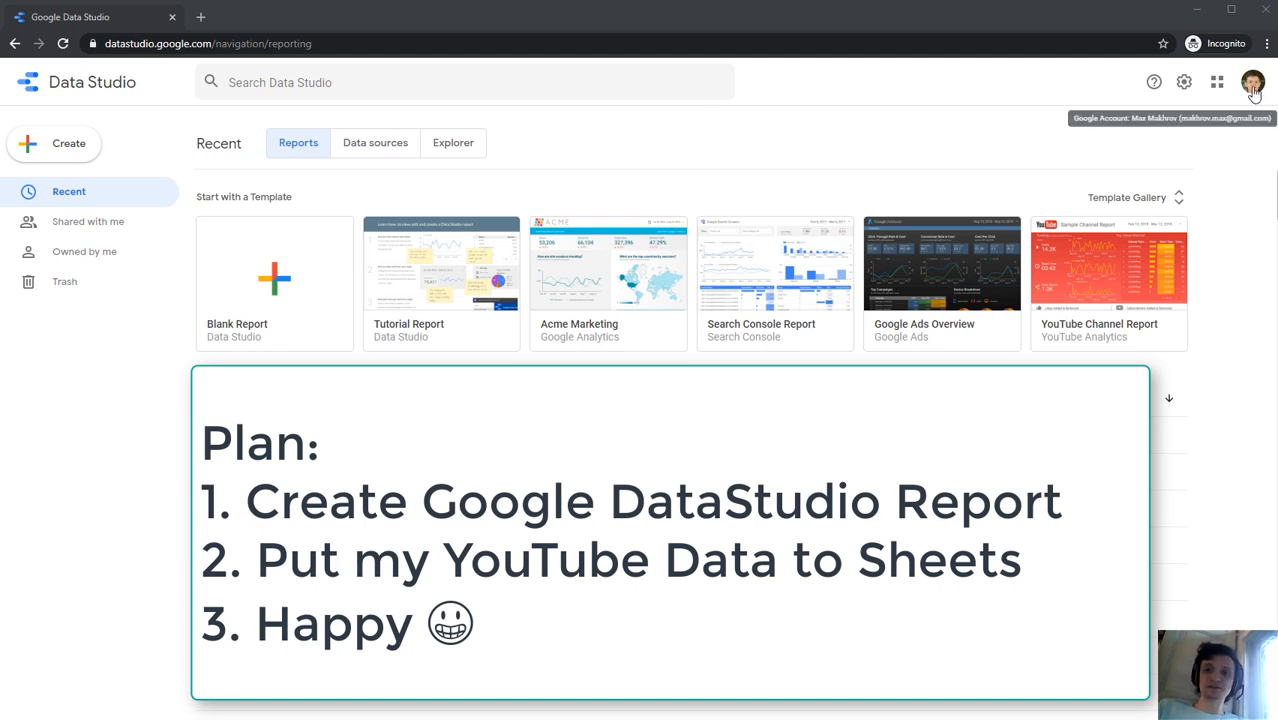
mouse_move(1064, 256)
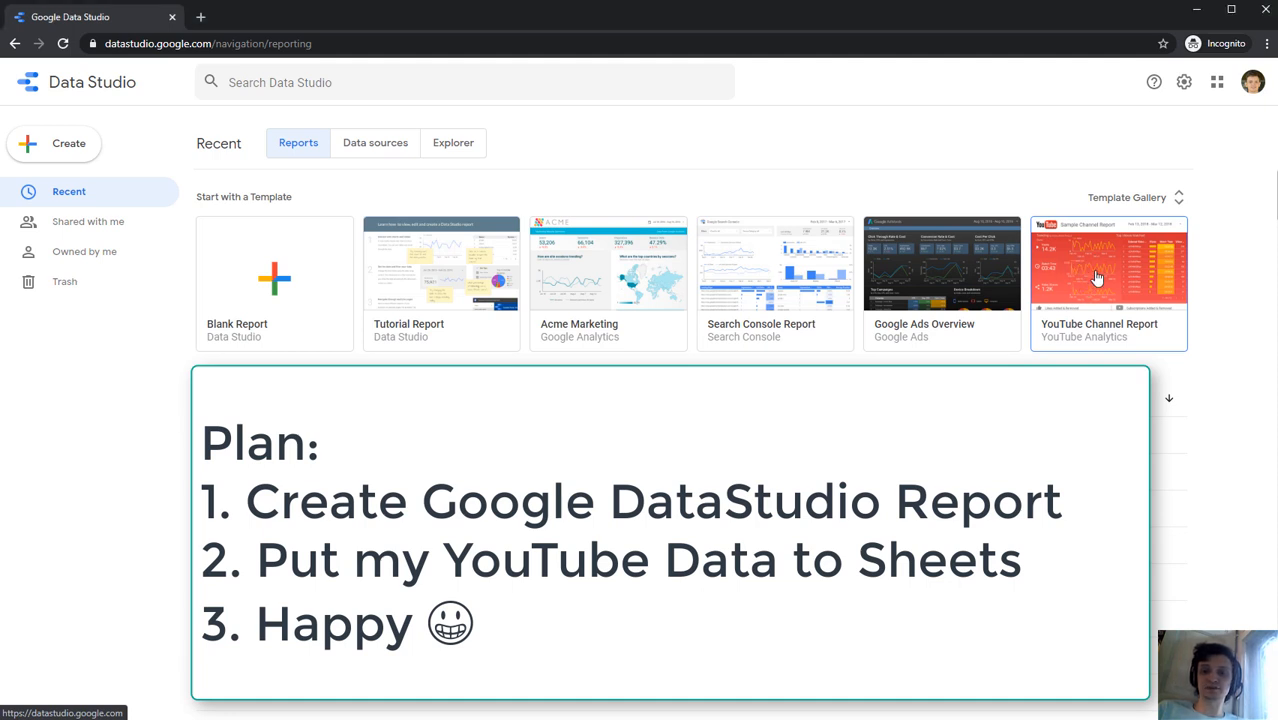
Step: Copy the YouTube Channel Report template using YouTube Analytics as its data source
left_click(1096, 276)
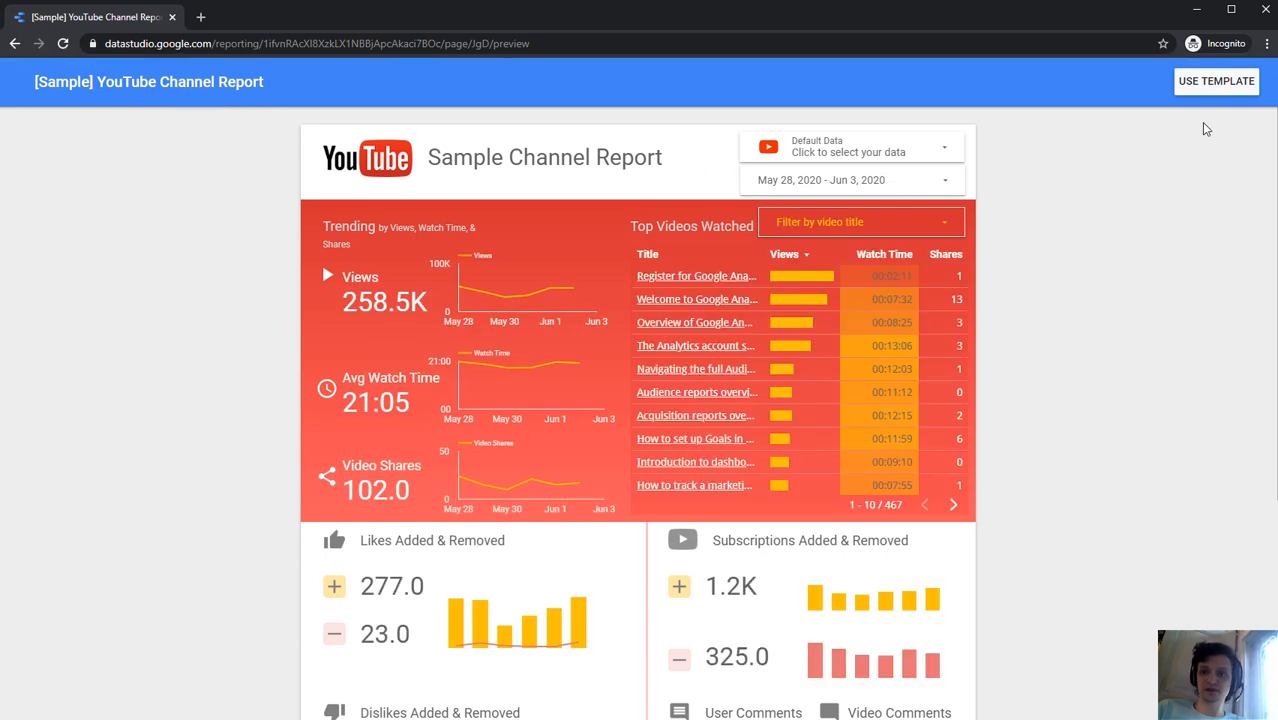
mouse_move(1220, 92)
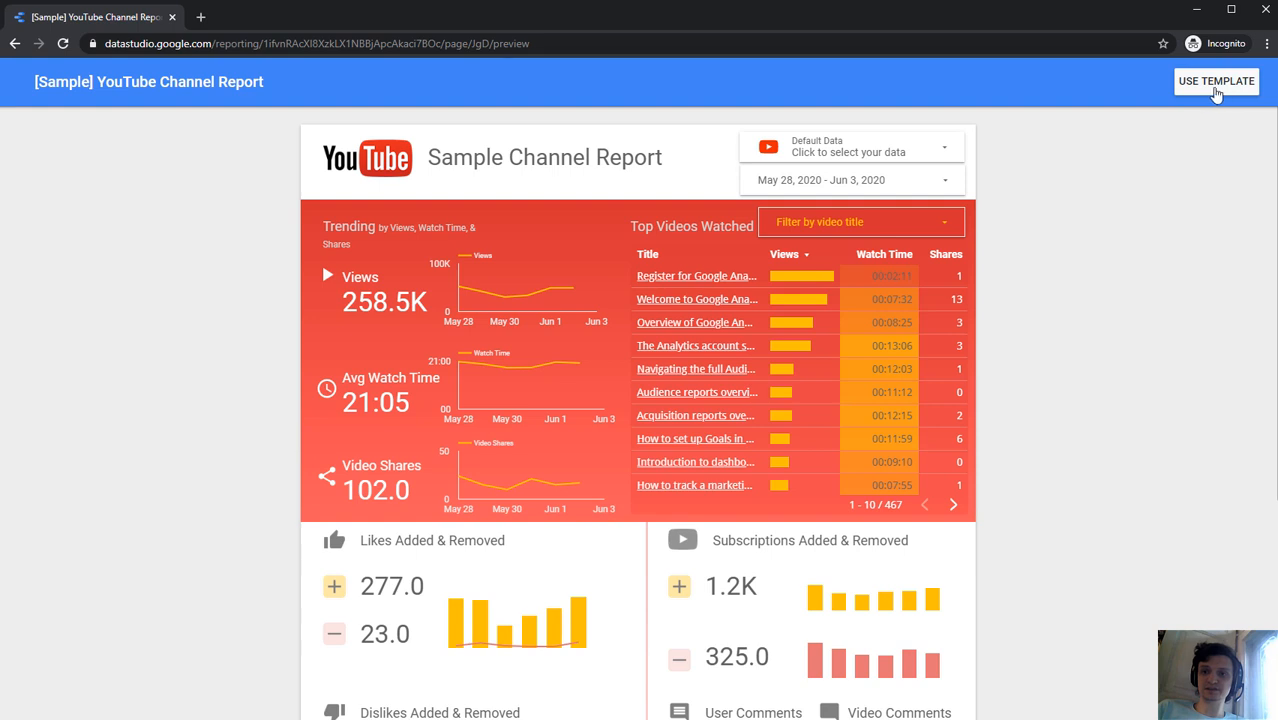
left_click(1216, 80)
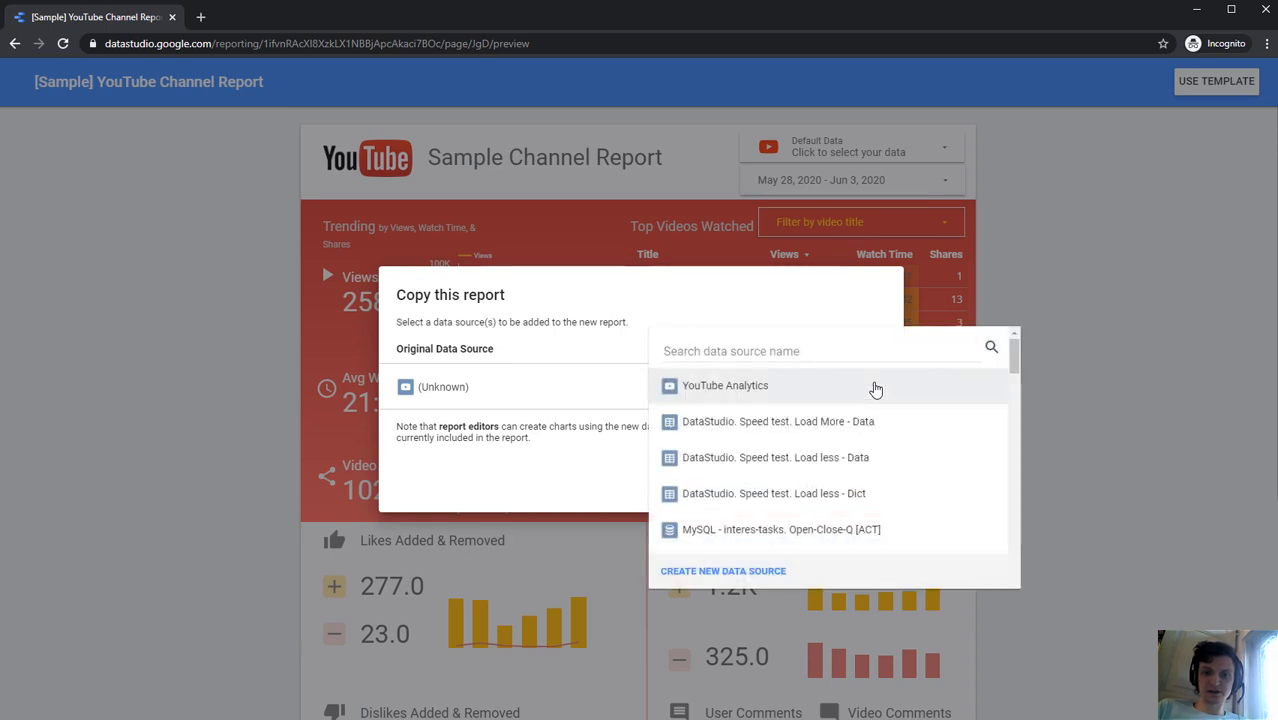
mouse_move(768, 392)
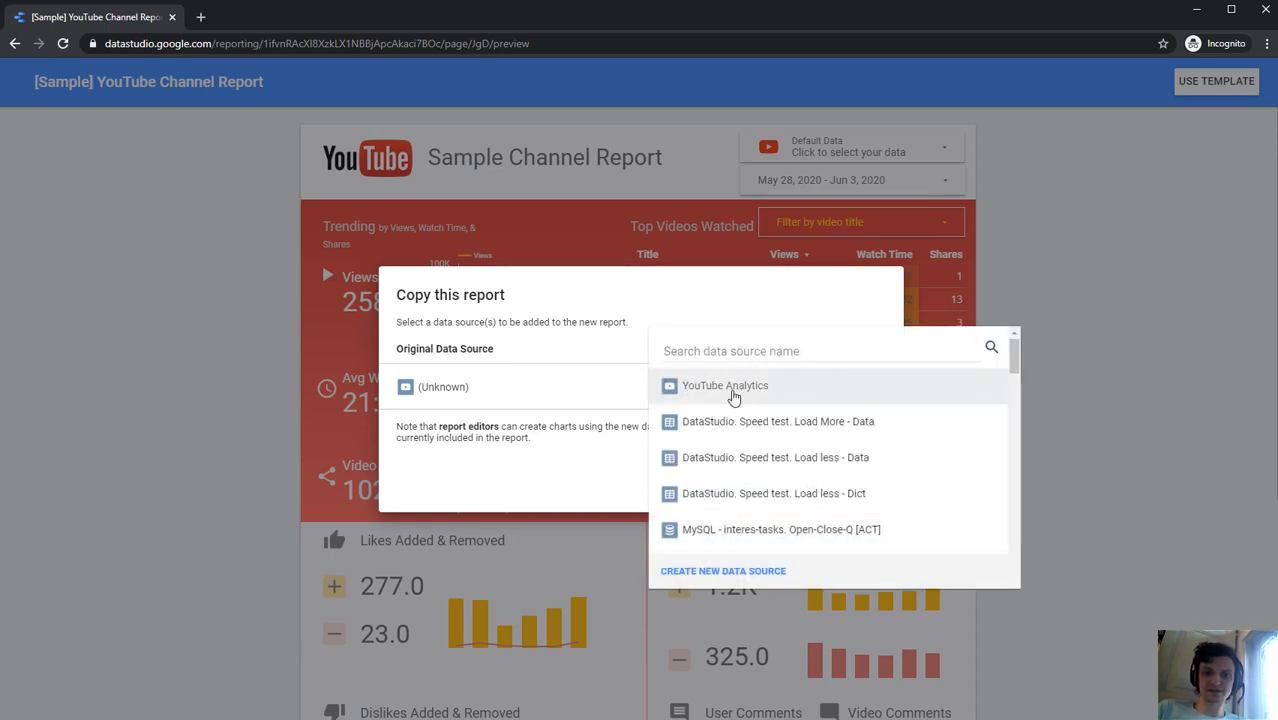
left_click(722, 386)
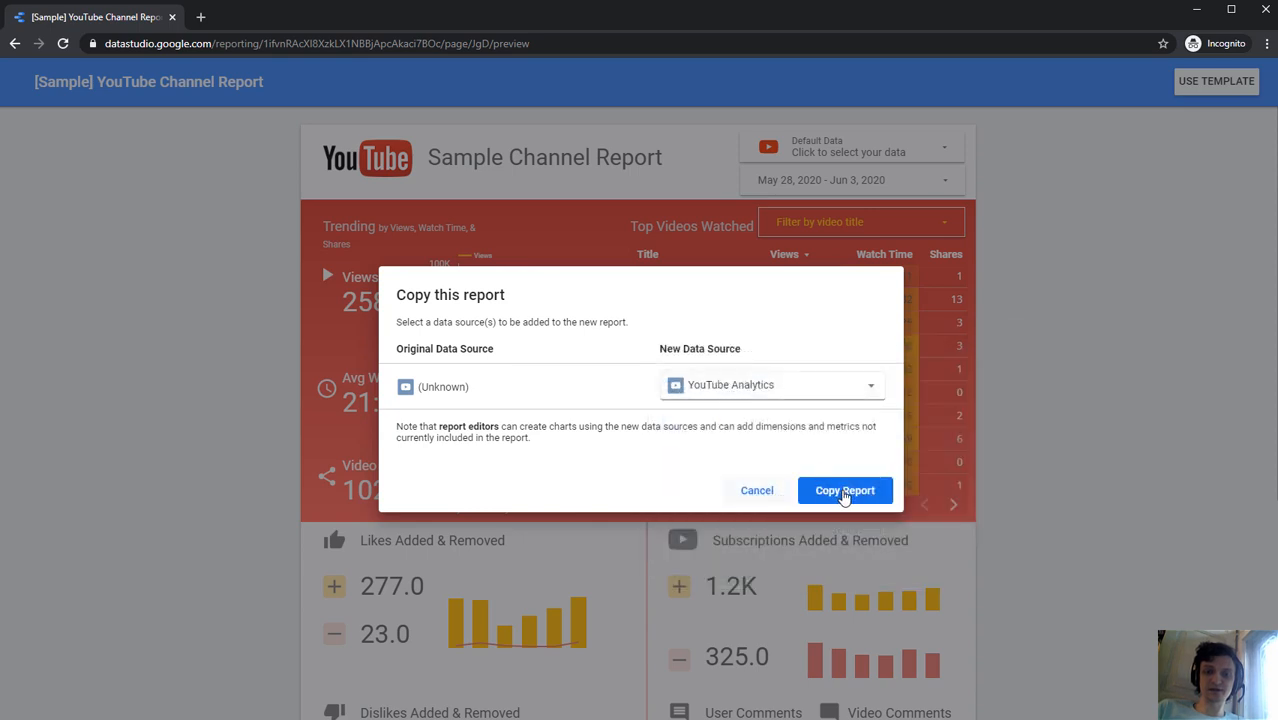
left_click(844, 490)
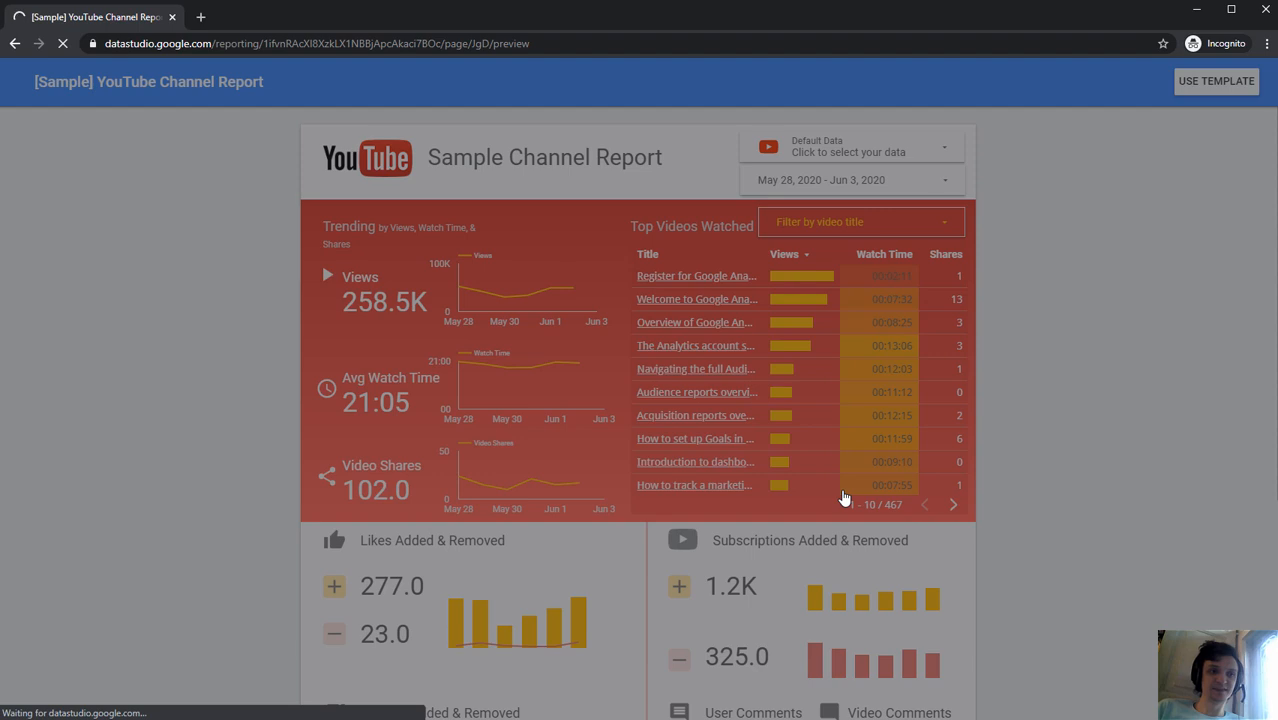
Step: Enter the copied report's edit view and scroll through the sample page content
left_click(1216, 80)
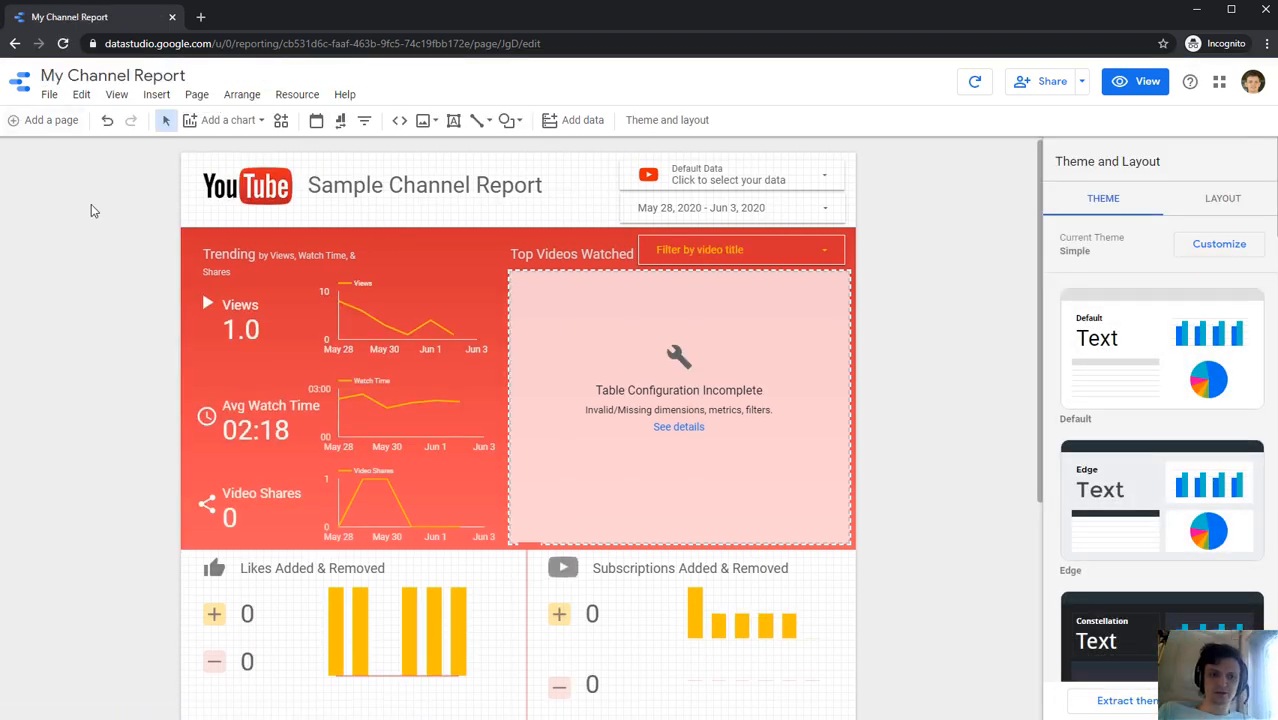
scroll("down", 3)
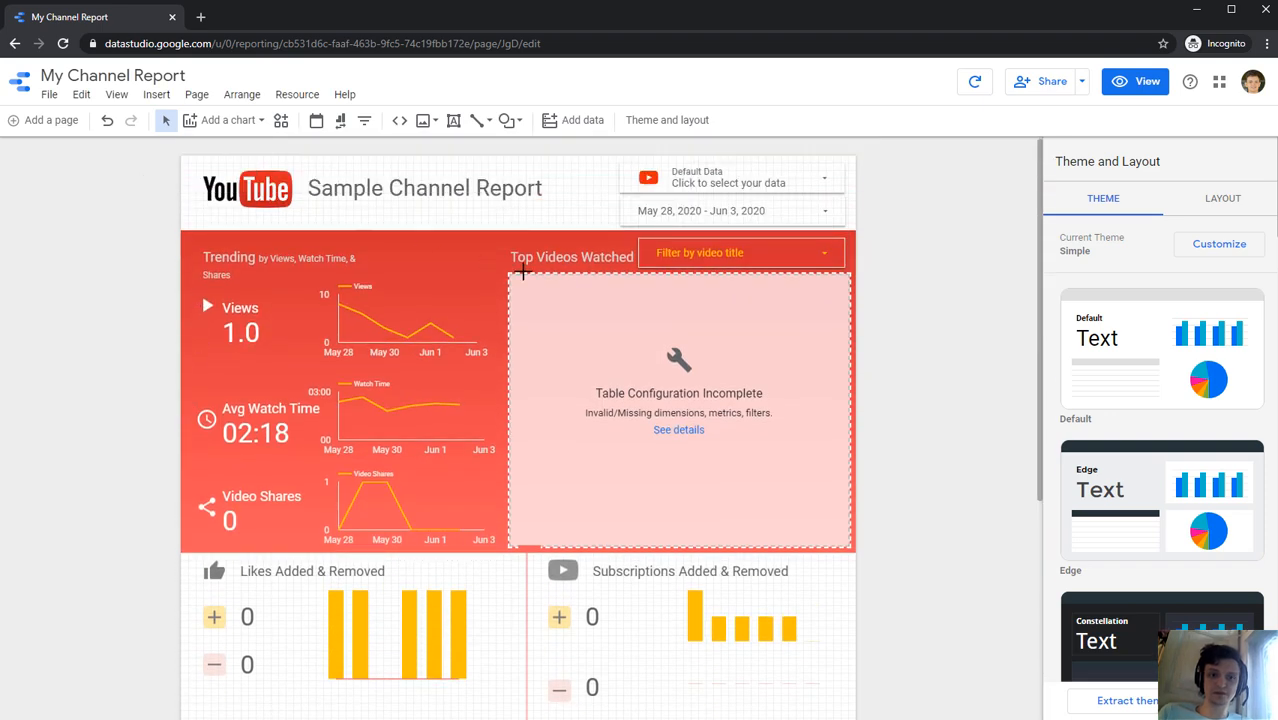
scroll("down", 3)
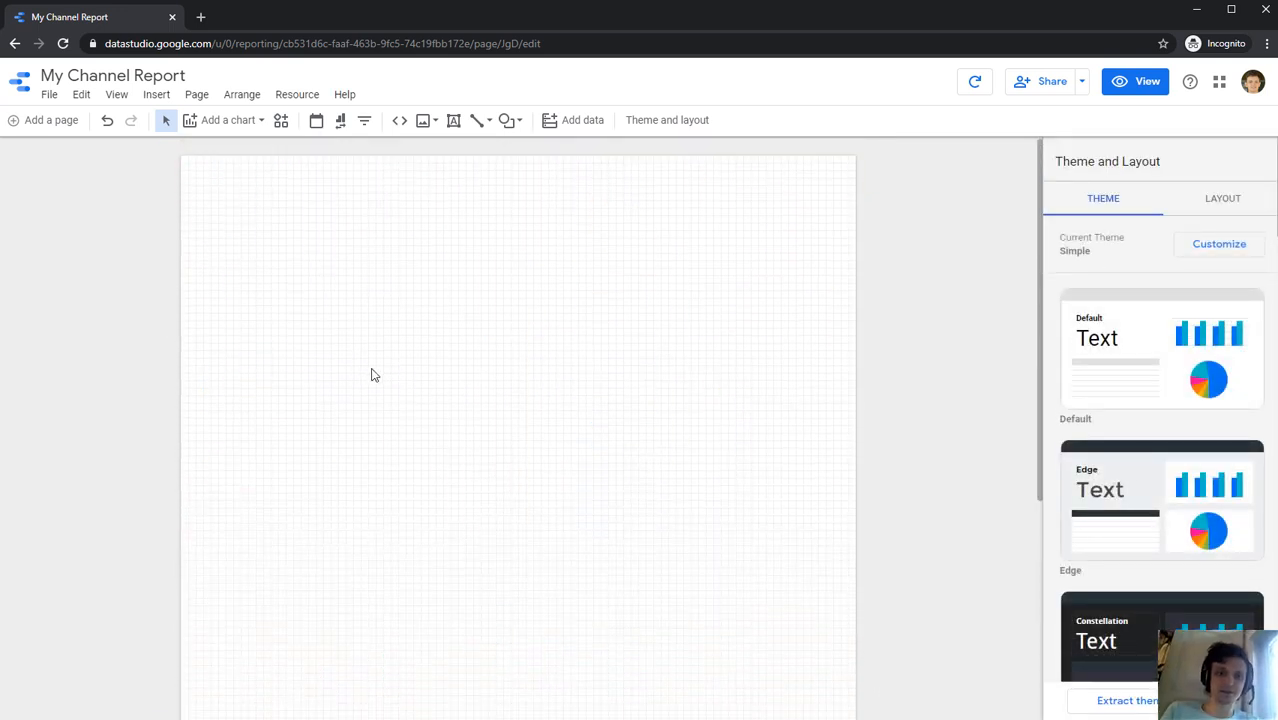
mouse_move(228, 120)
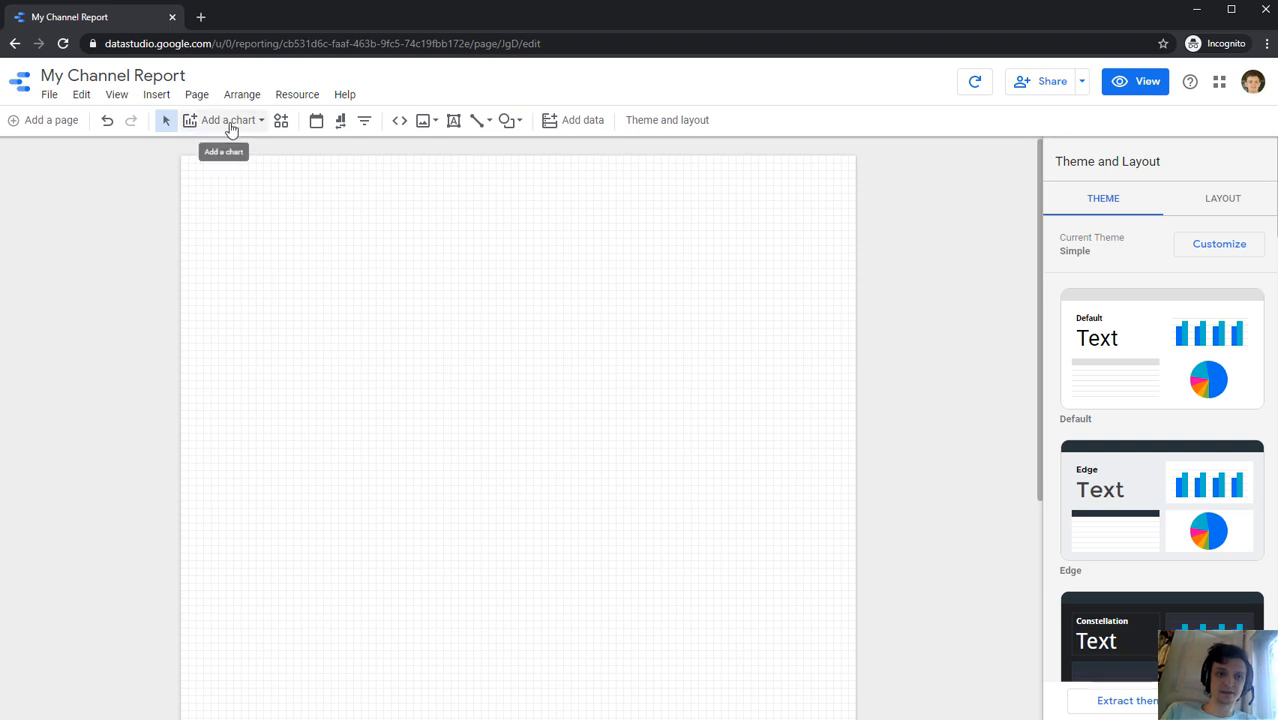
Step: Add a Table chart drawn in the page's upper-left area
left_click(228, 120)
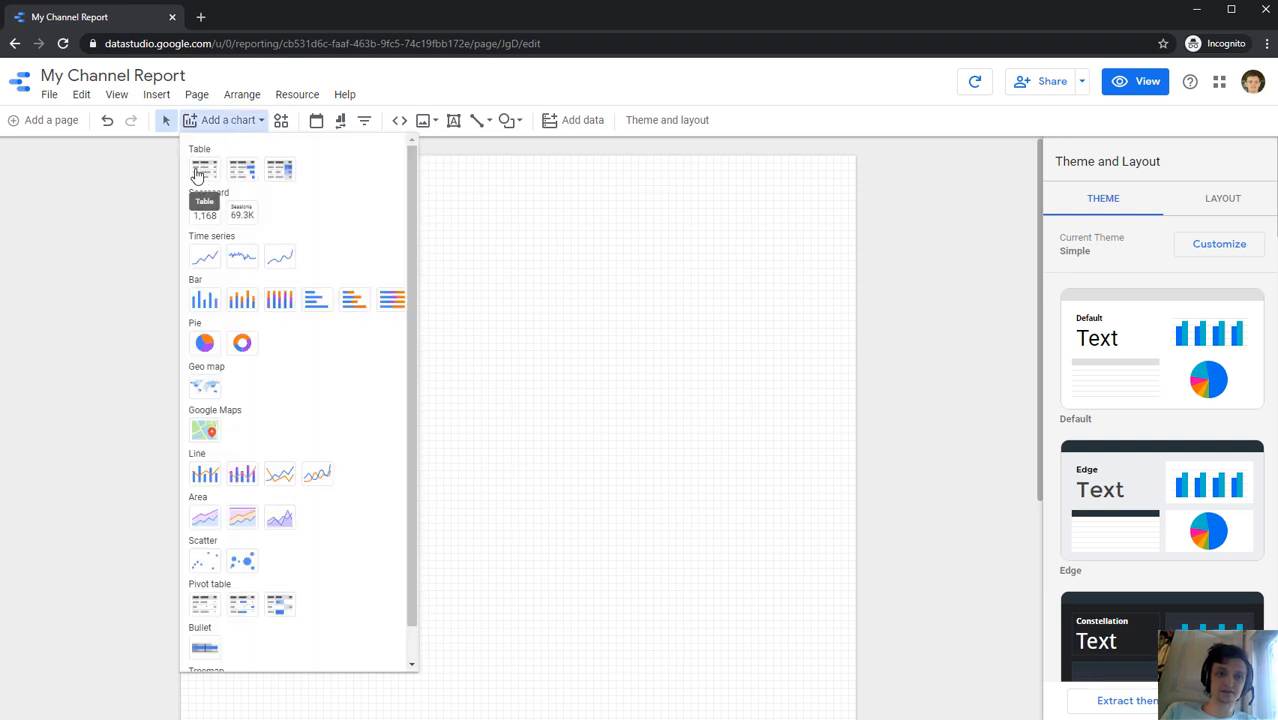
left_click(204, 168)
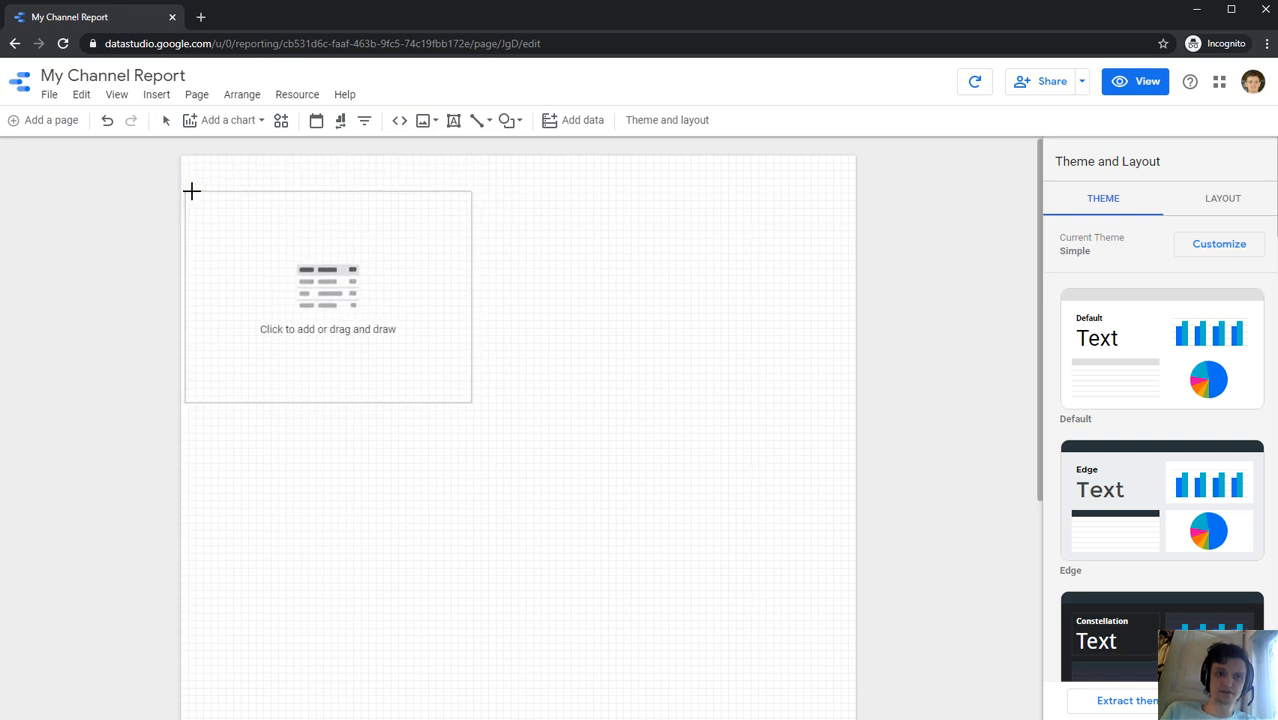
left_click_drag(190, 192, 396, 236)
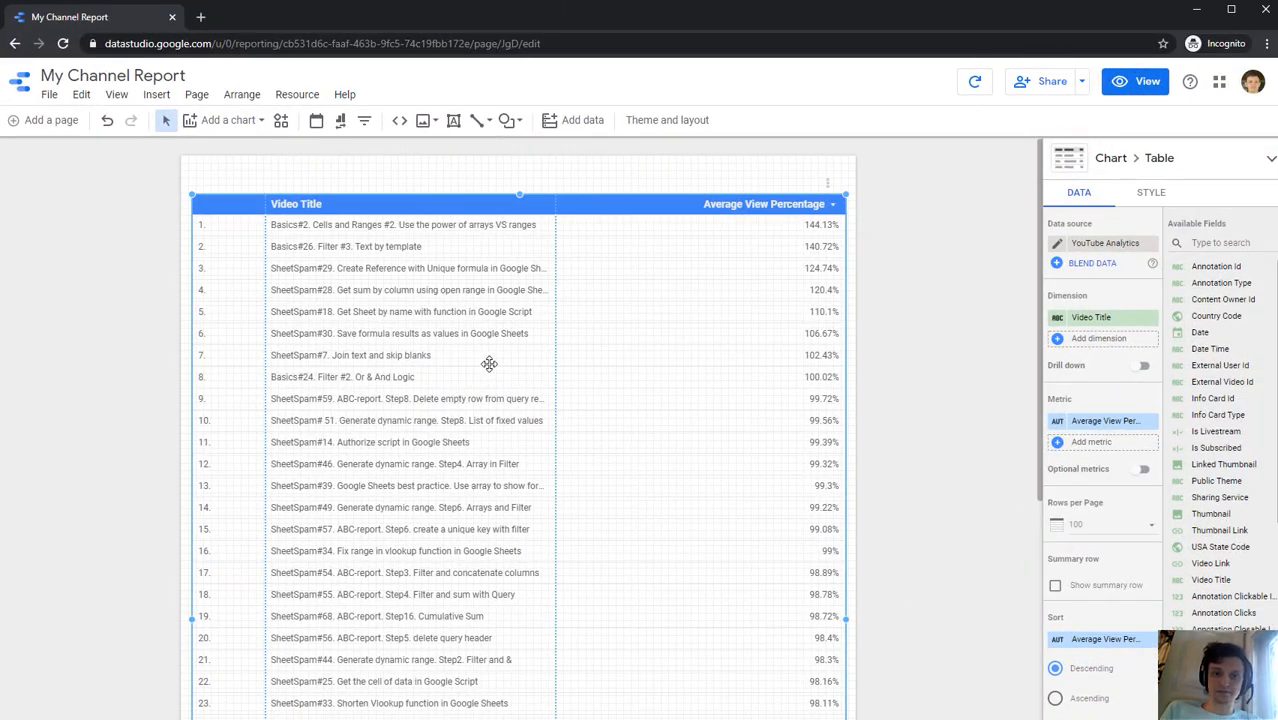
mouse_move(644, 356)
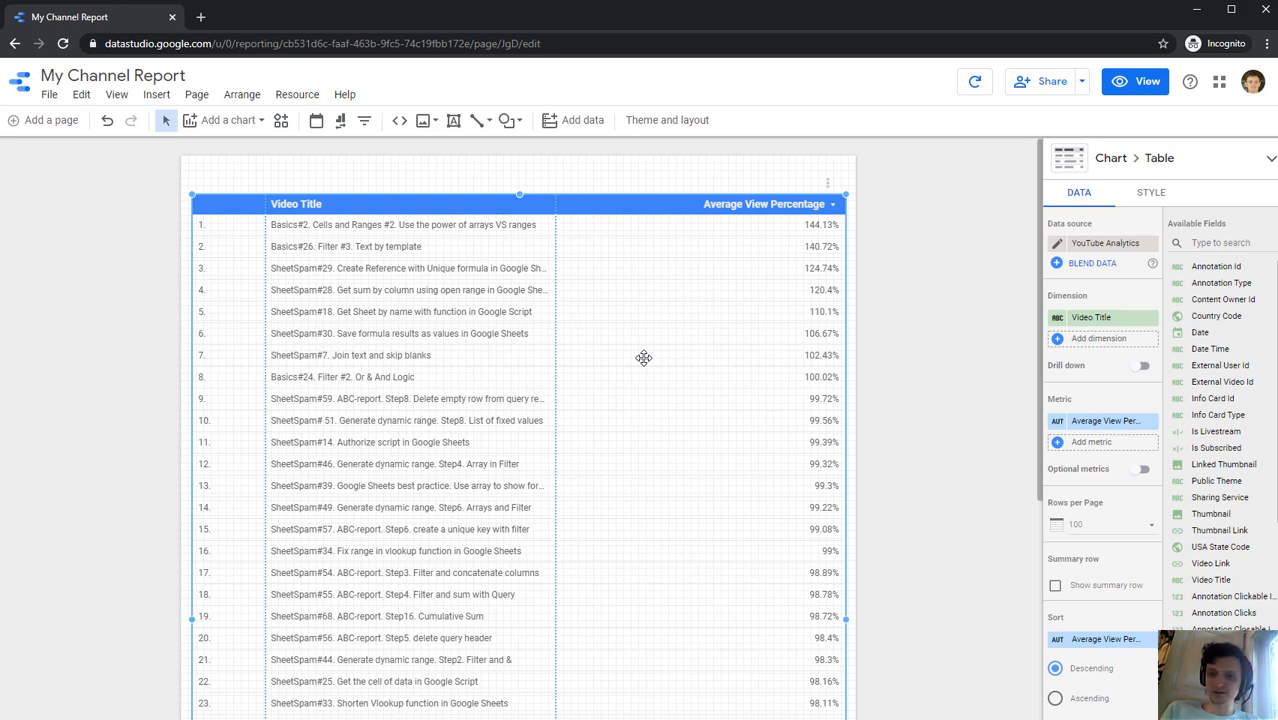
mouse_move(1222, 288)
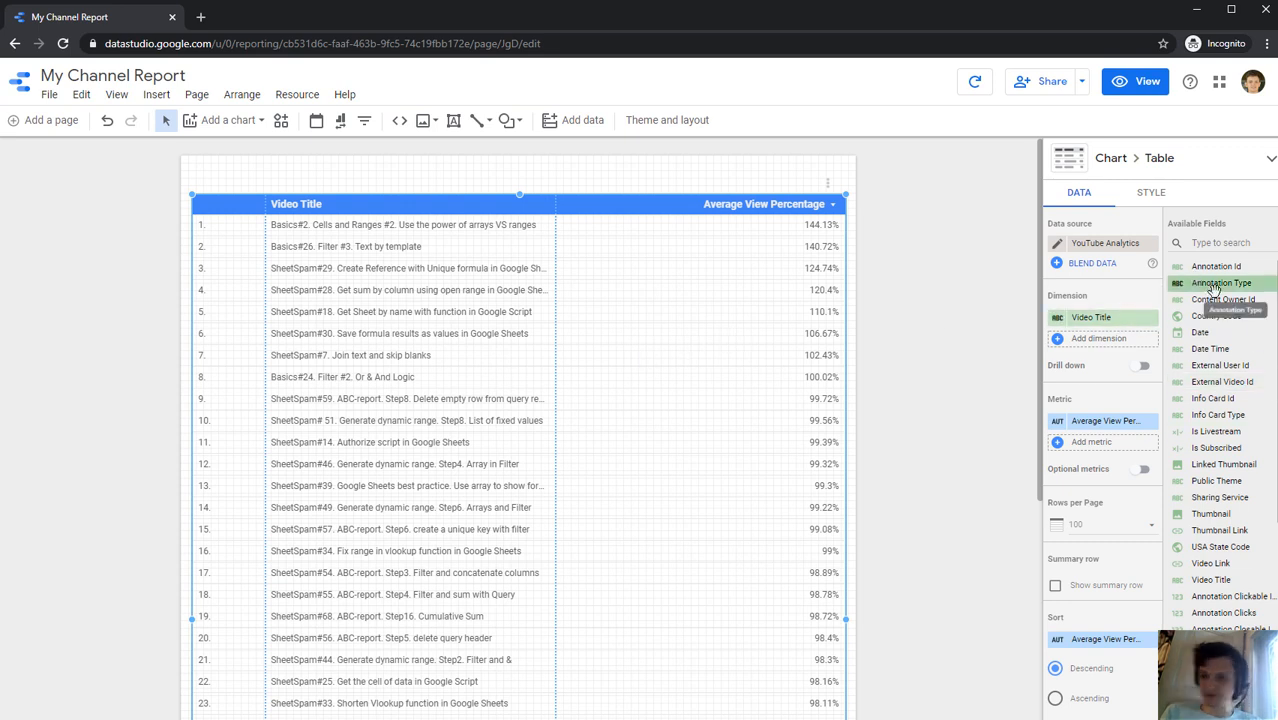
Step: Set the table's Rows per Page to 1000
scroll("down", 3)
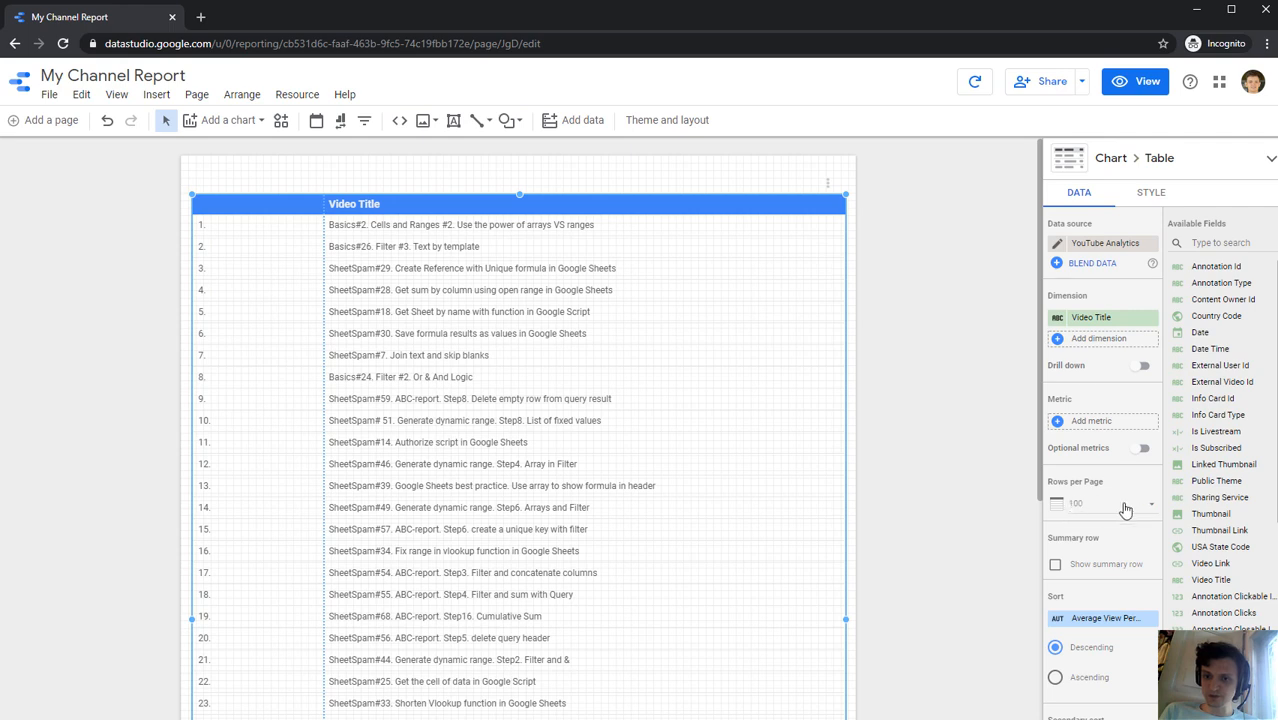
left_click(1124, 510)
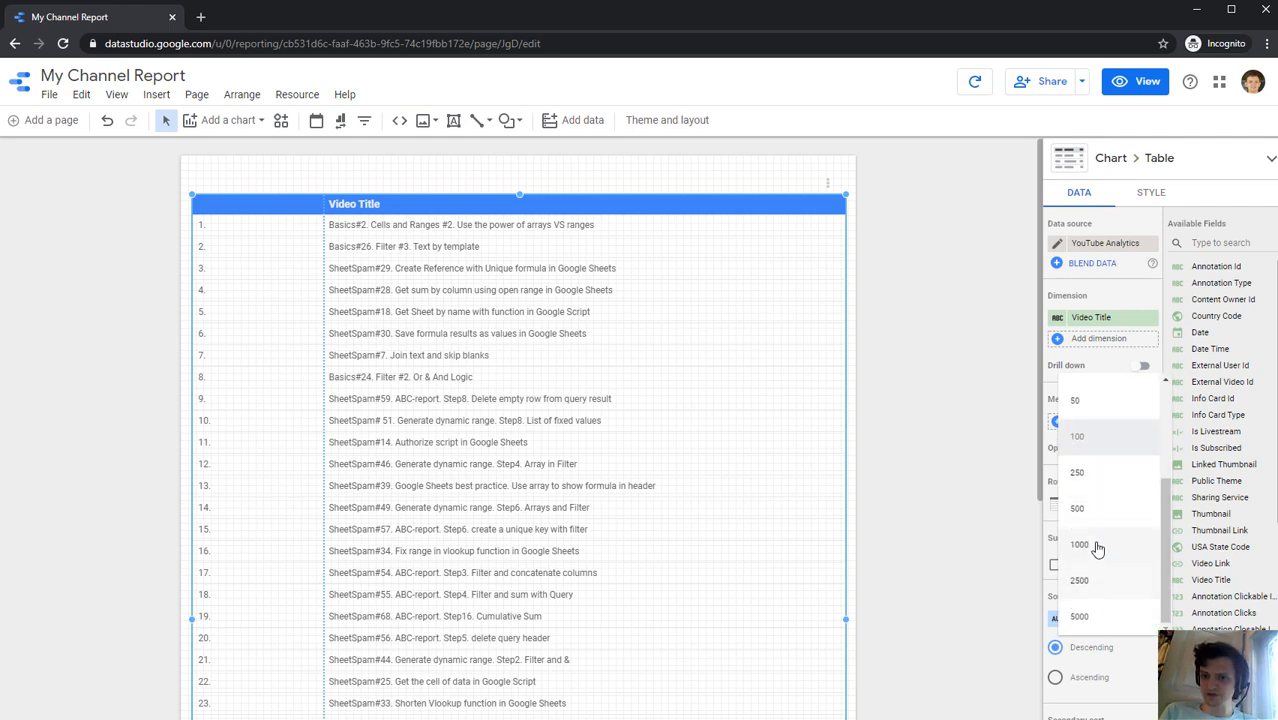
left_click(1080, 544)
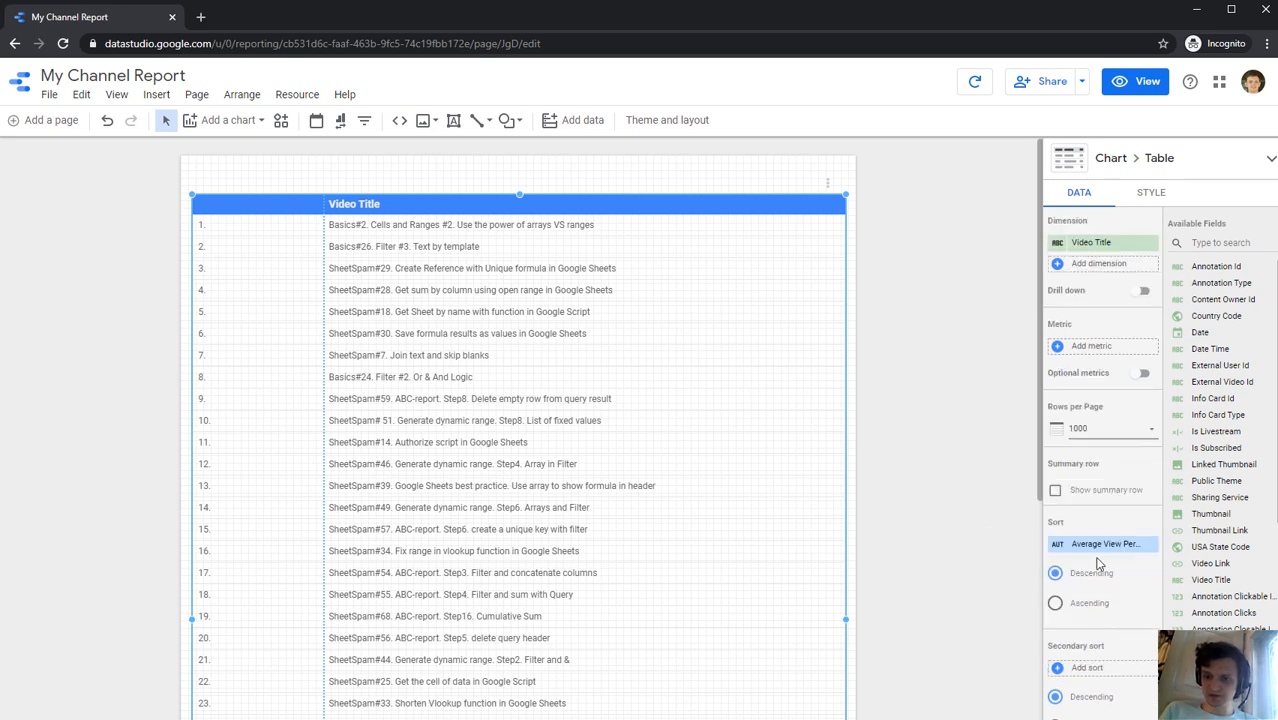
Step: Sort the table by Views in descending order
left_click(1102, 544)
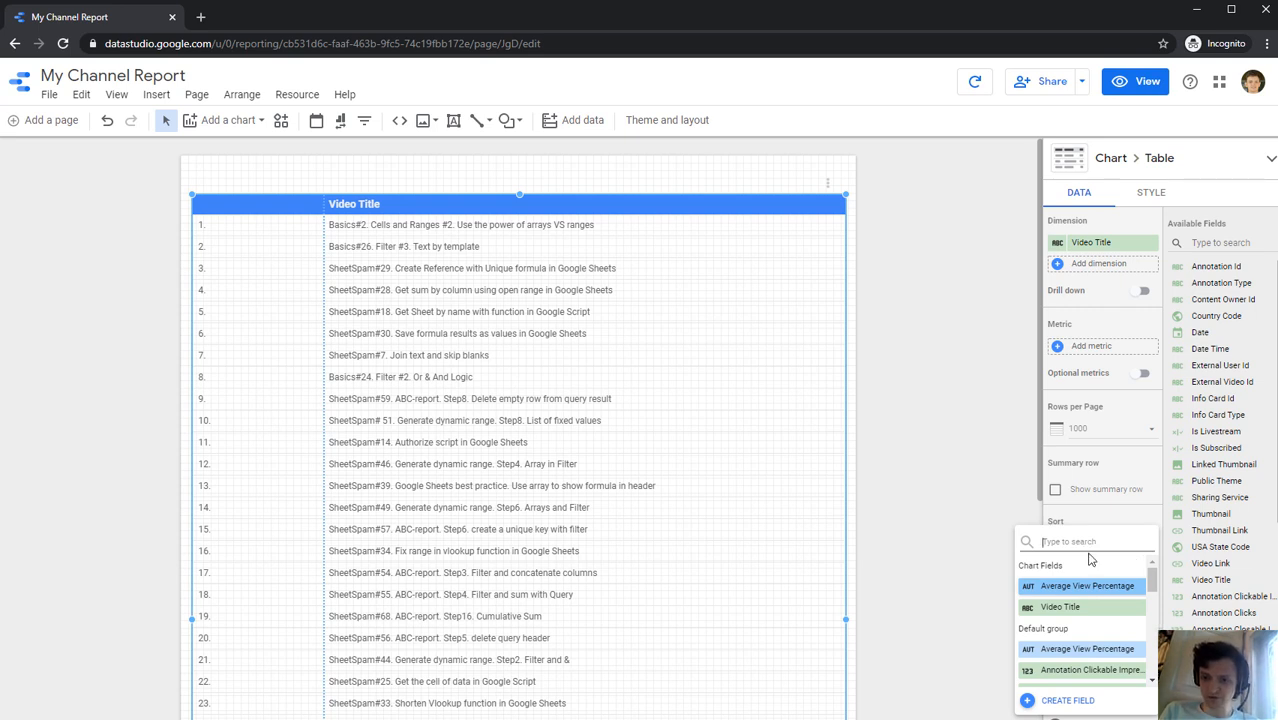
type("vi")
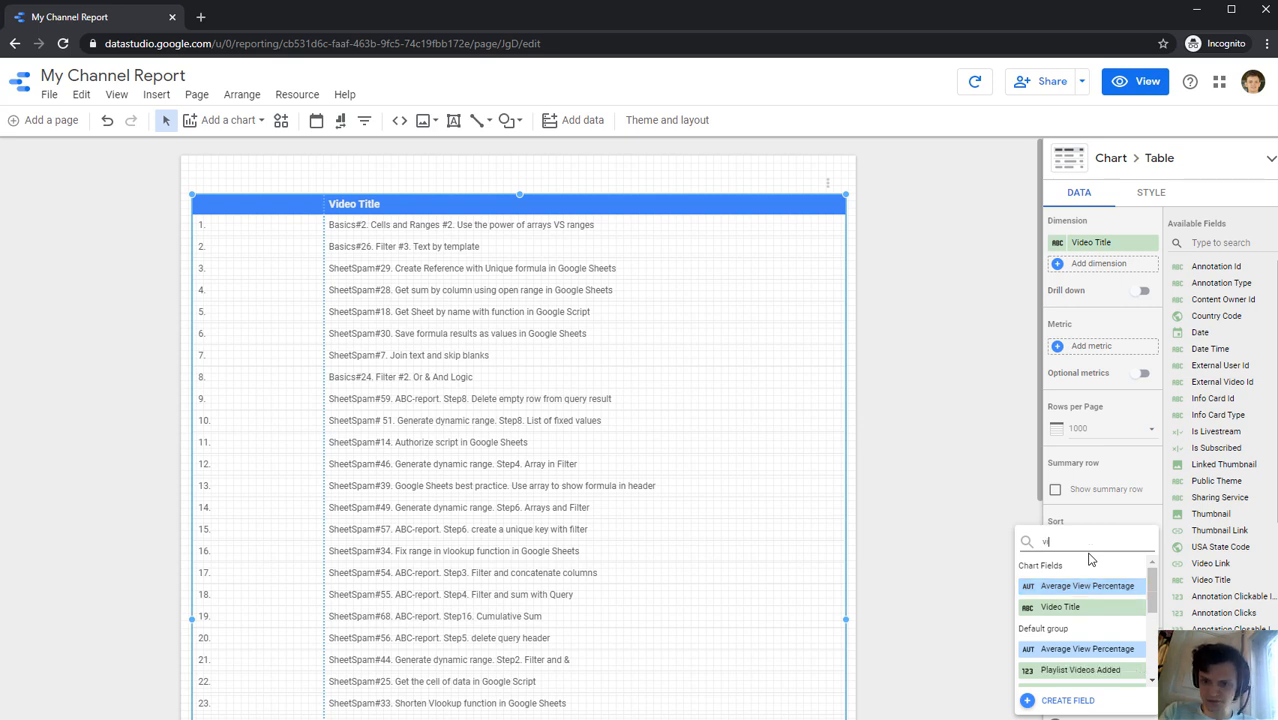
left_click(1082, 544)
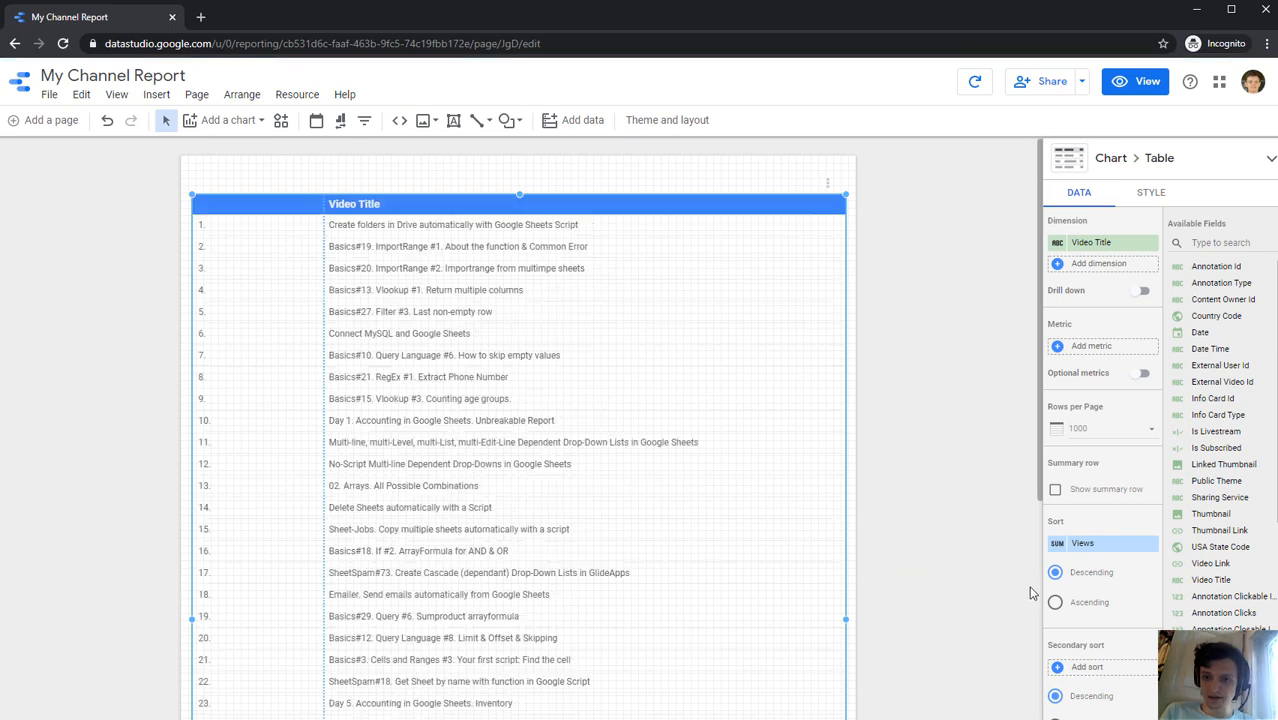
scroll("down", 3)
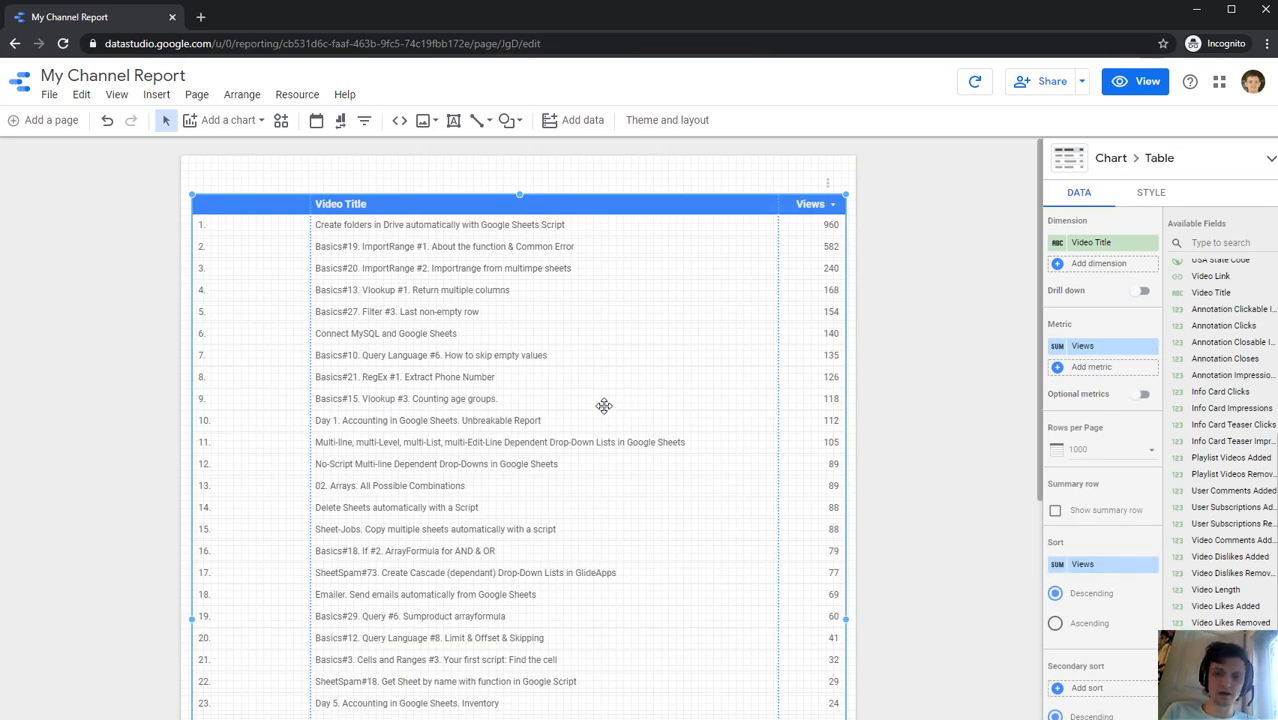
mouse_move(738, 324)
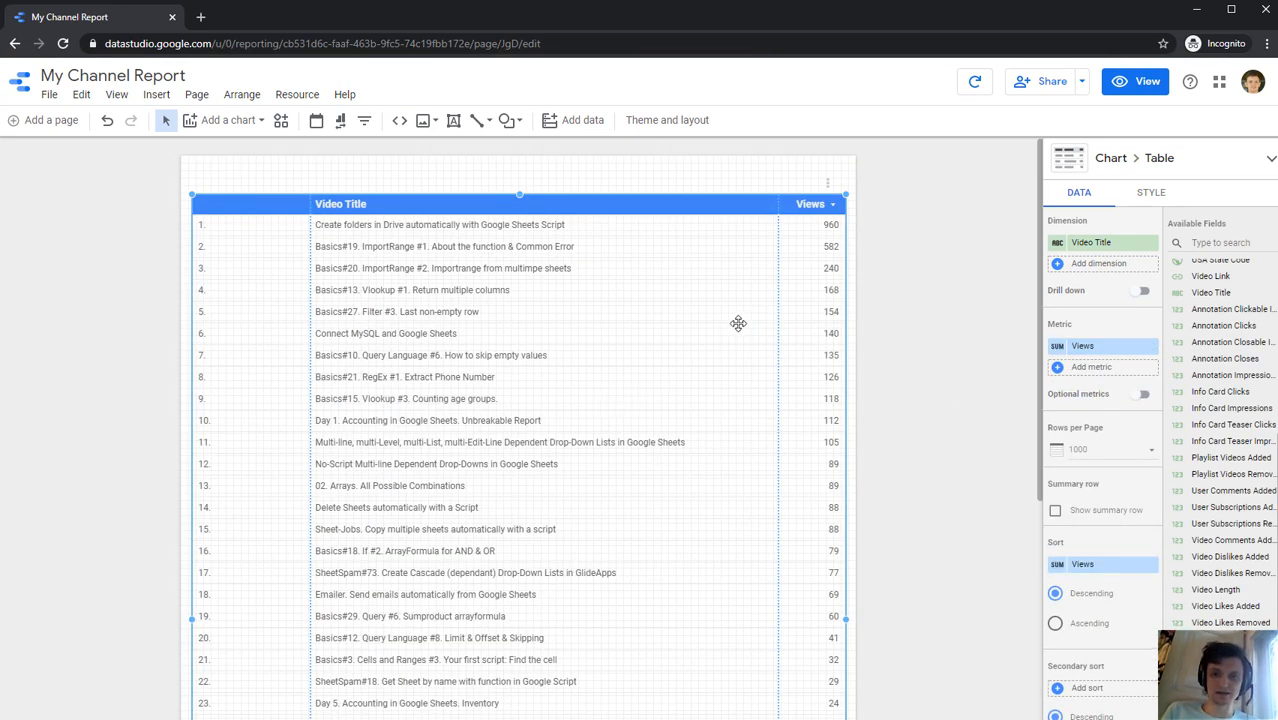
mouse_move(292, 346)
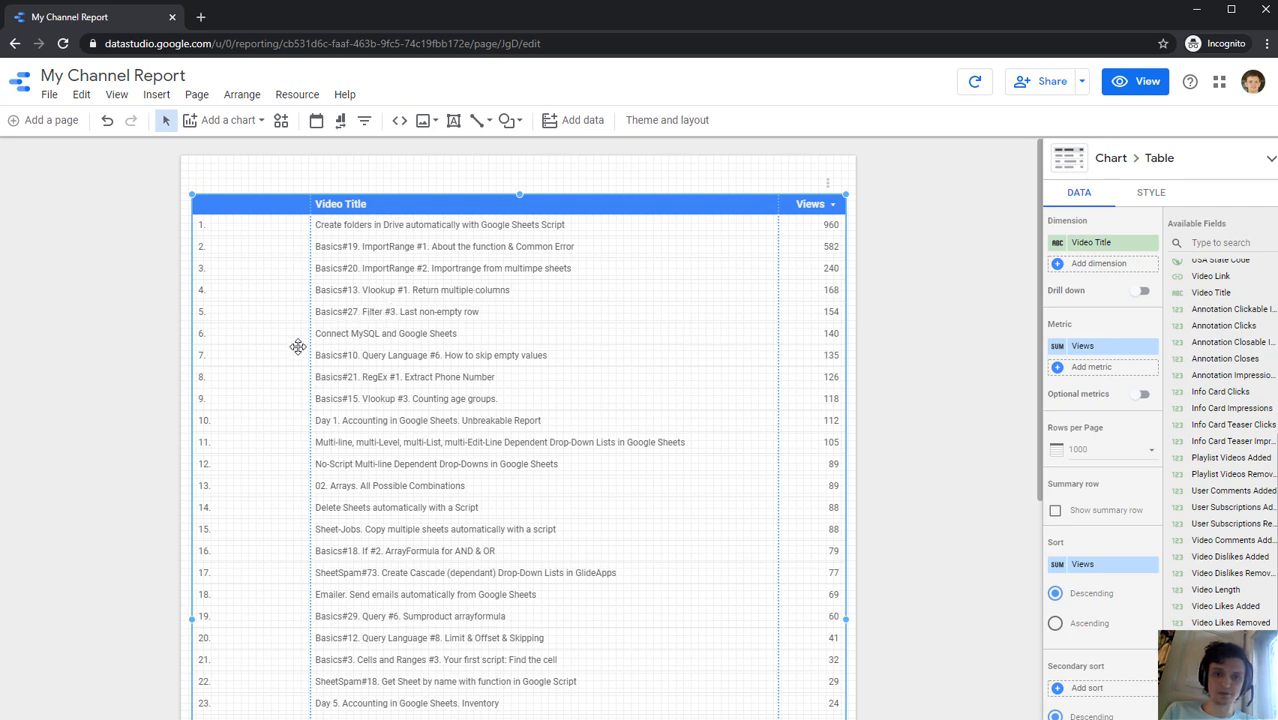
mouse_move(608, 380)
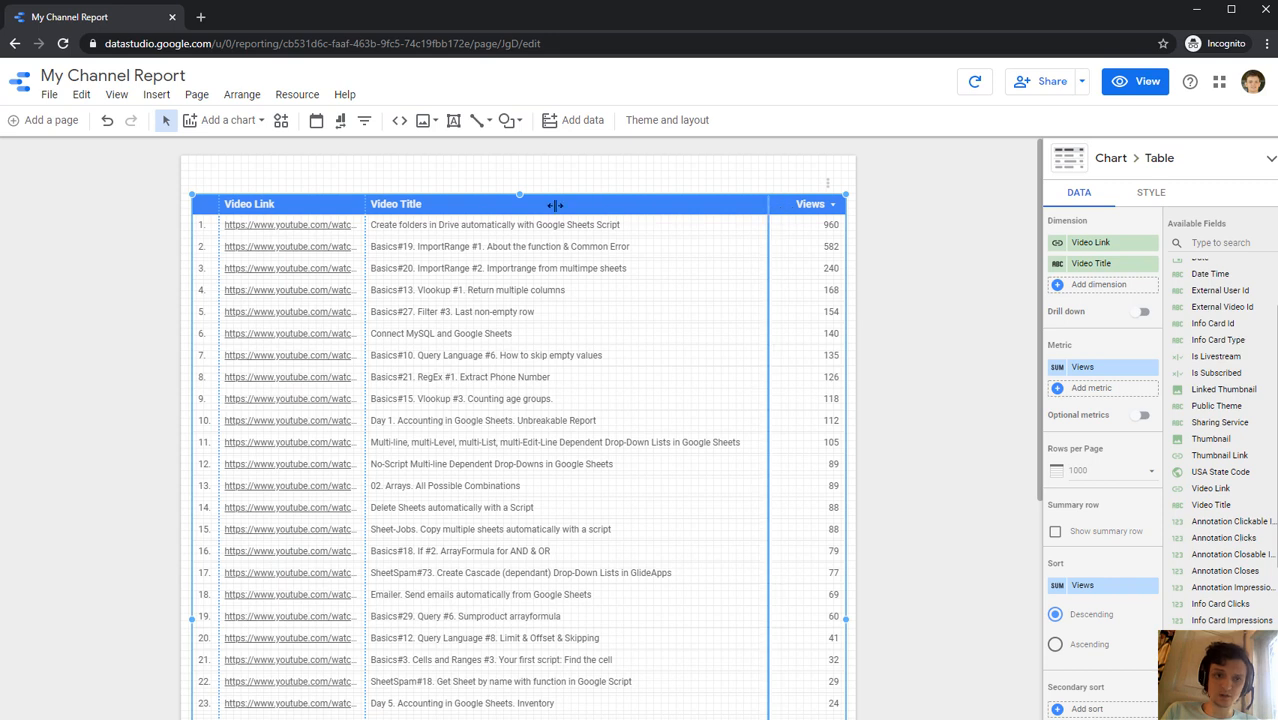
Step: Drag the Video Title column border left to make it much narrower
left_click_drag(556, 204, 456, 204)
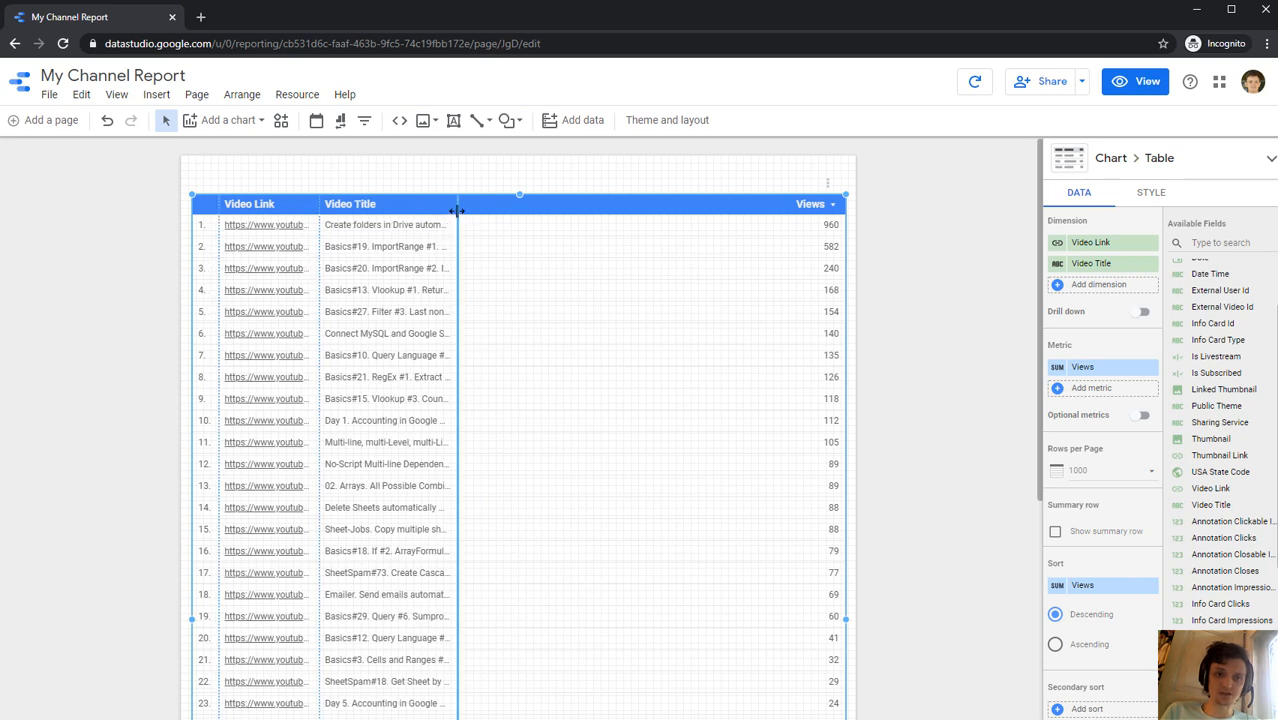
left_click_drag(458, 210, 436, 210)
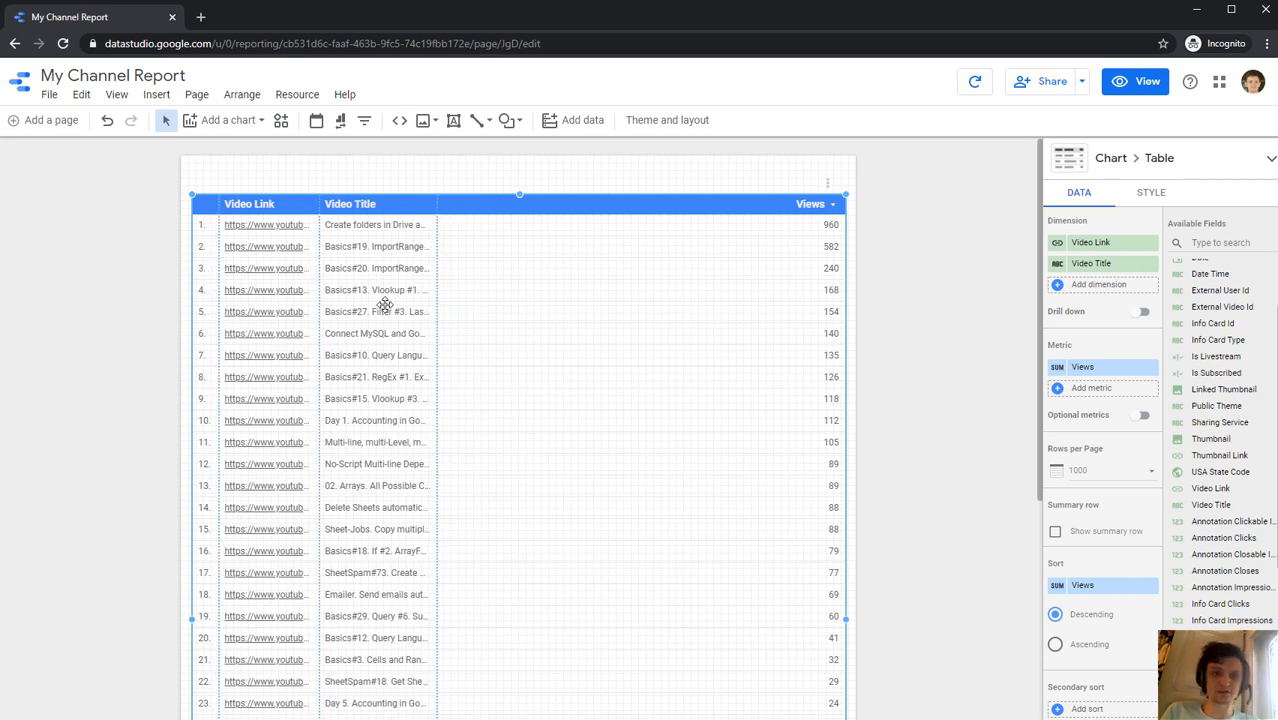
mouse_move(318, 204)
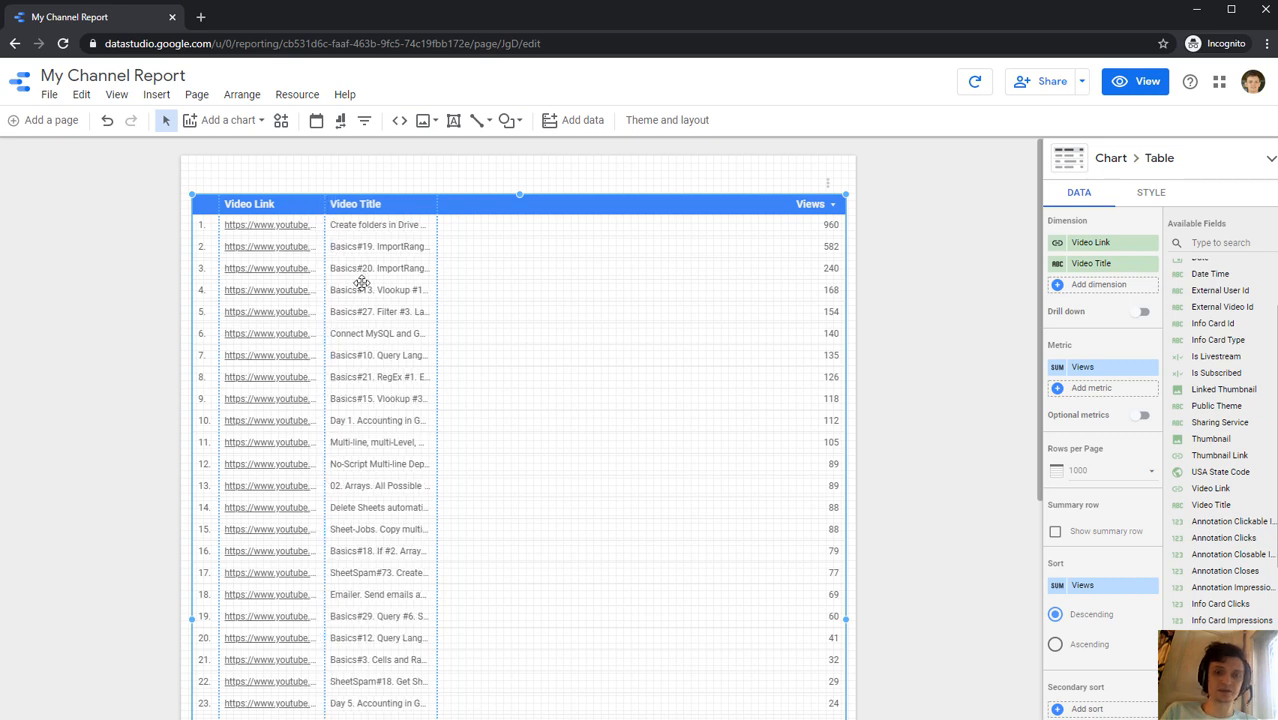
mouse_move(570, 328)
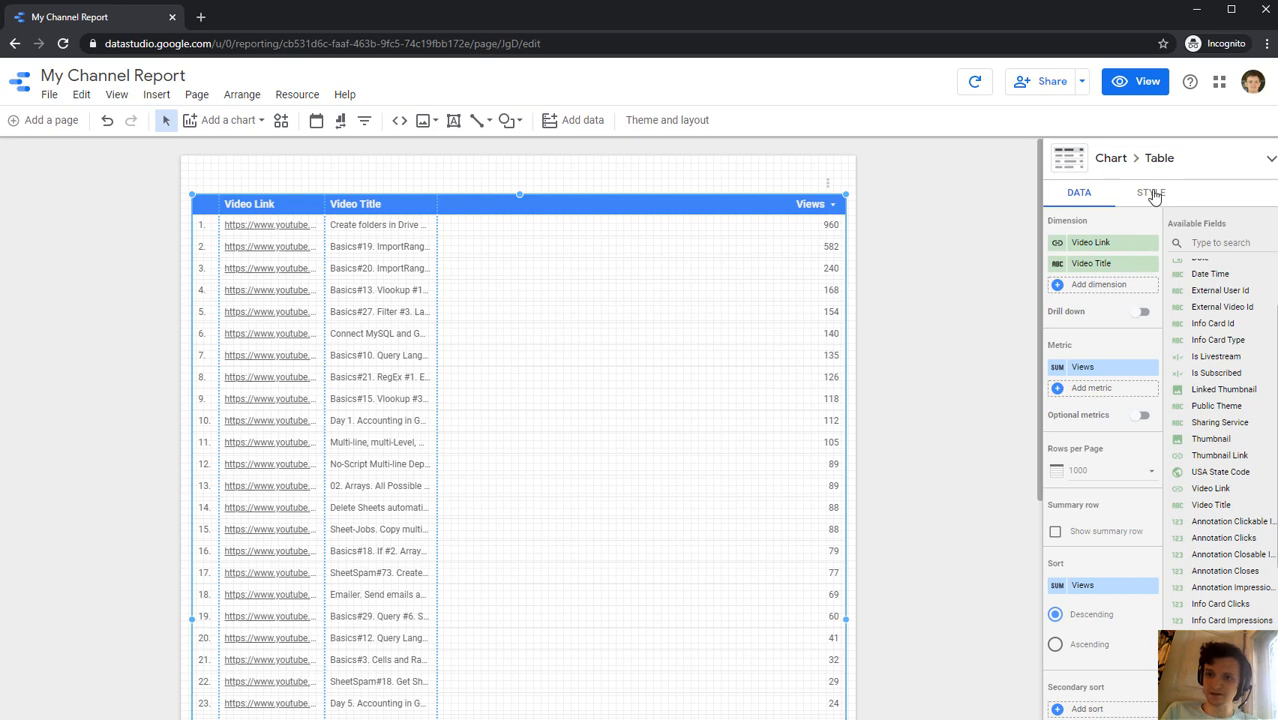
Step: In the Style settings, turn off Row numbers for the table body
left_click(1150, 192)
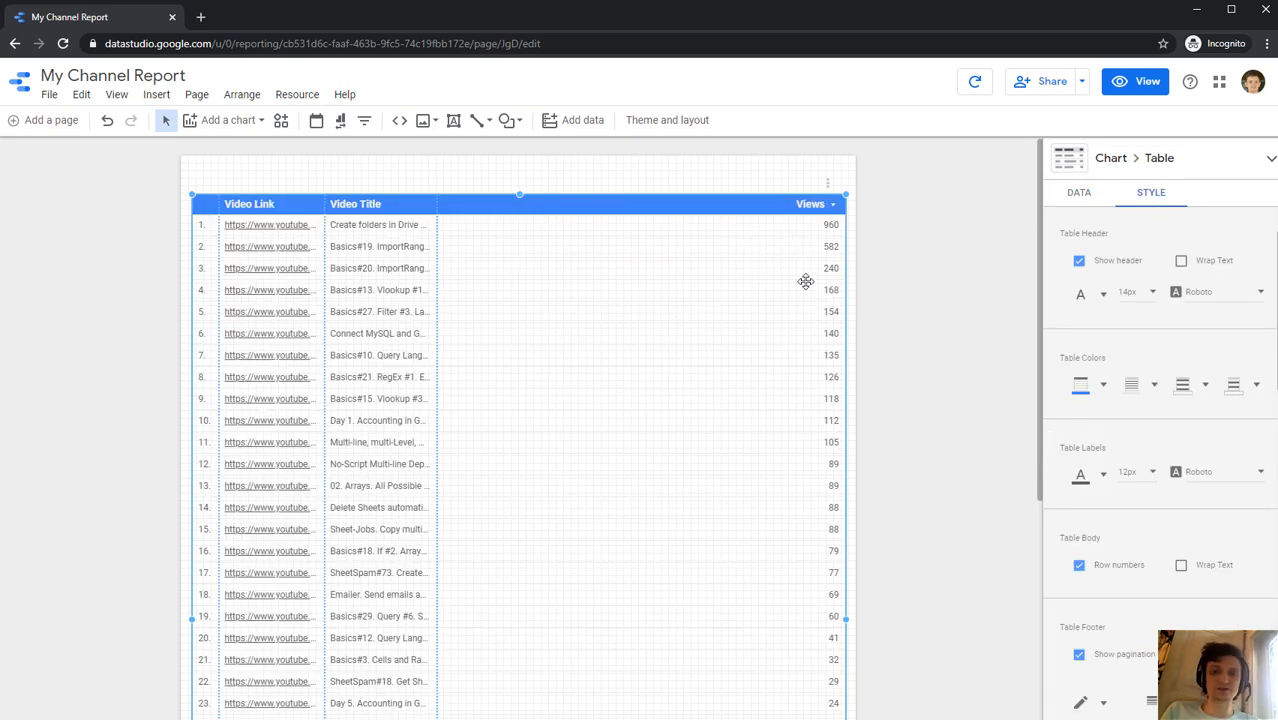
mouse_move(784, 262)
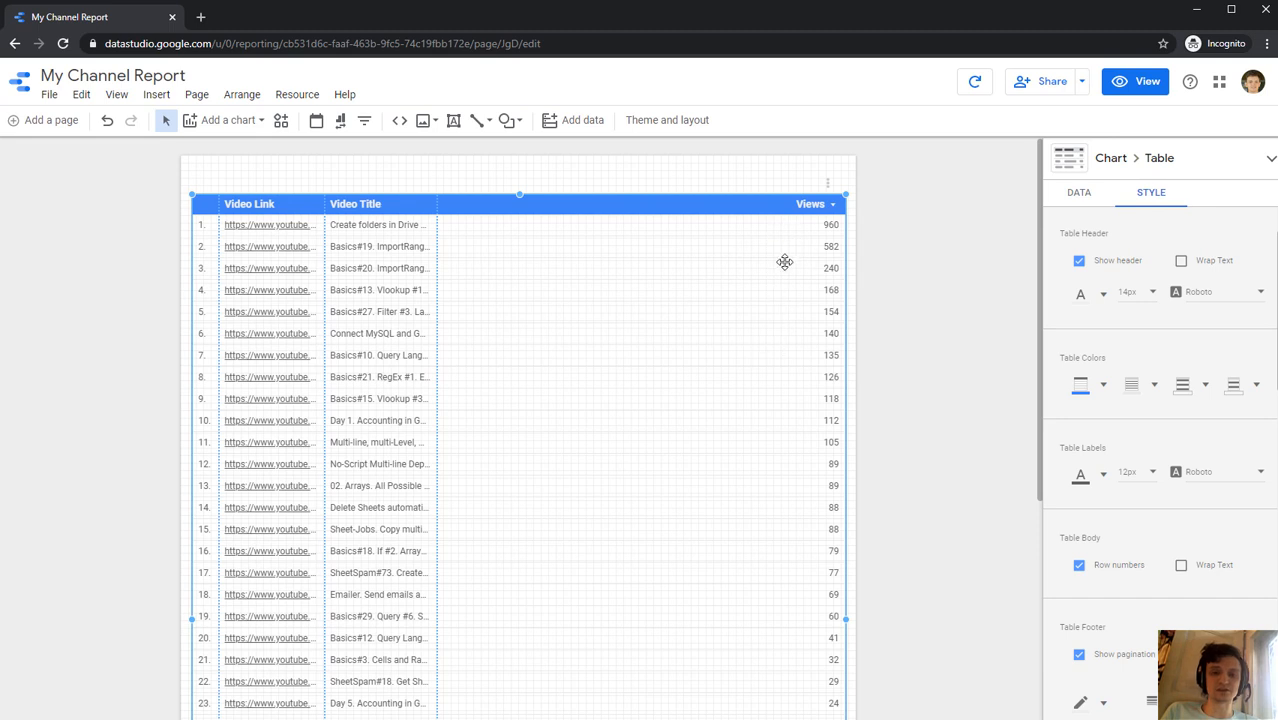
mouse_move(1132, 242)
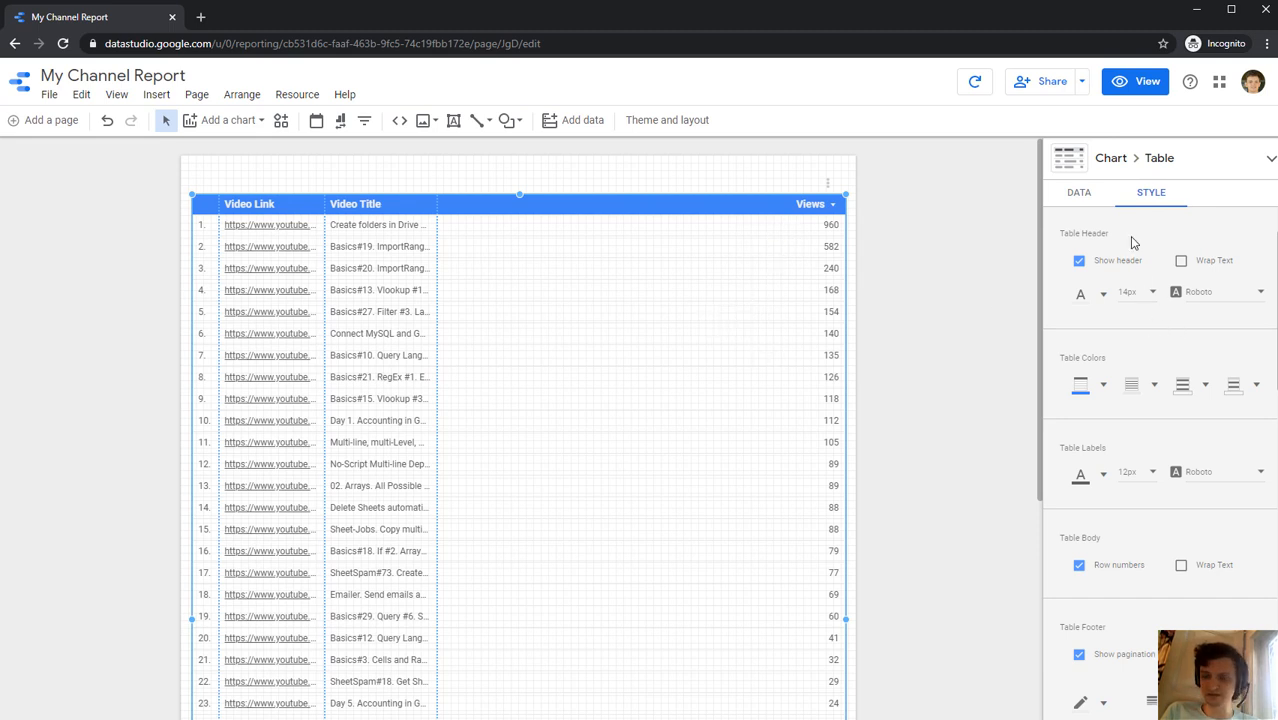
mouse_move(1128, 248)
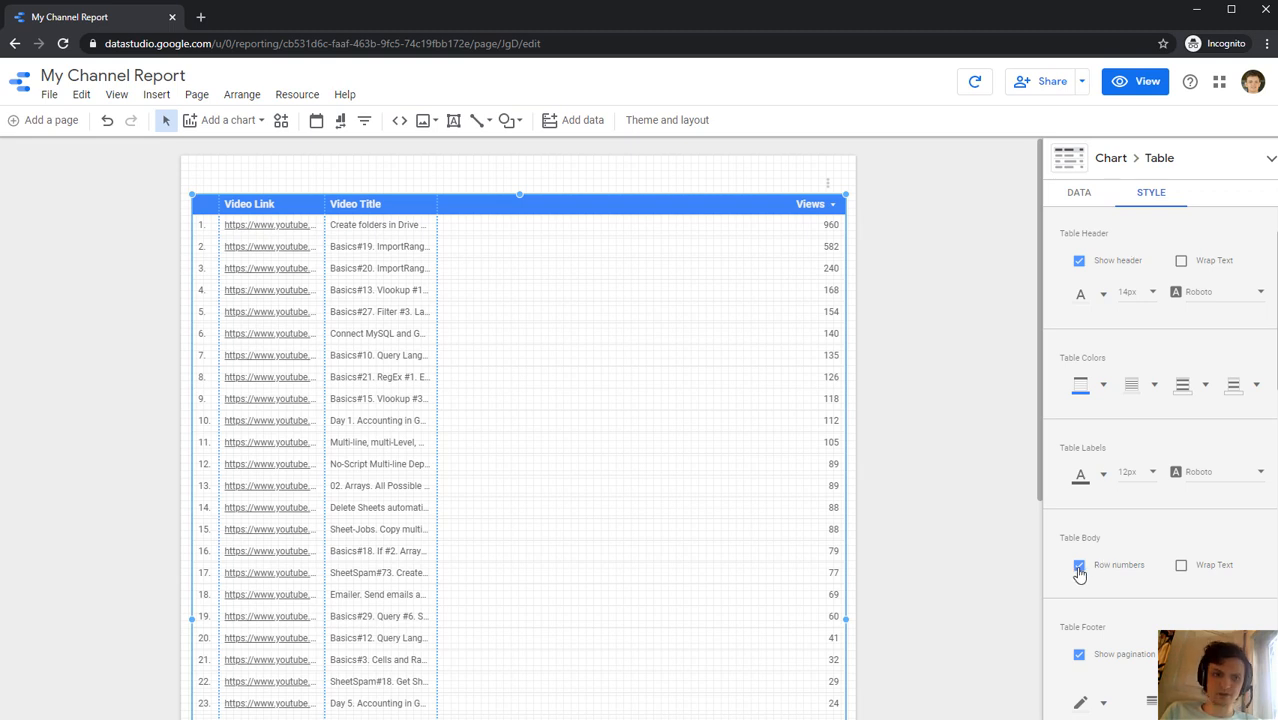
left_click(1076, 564)
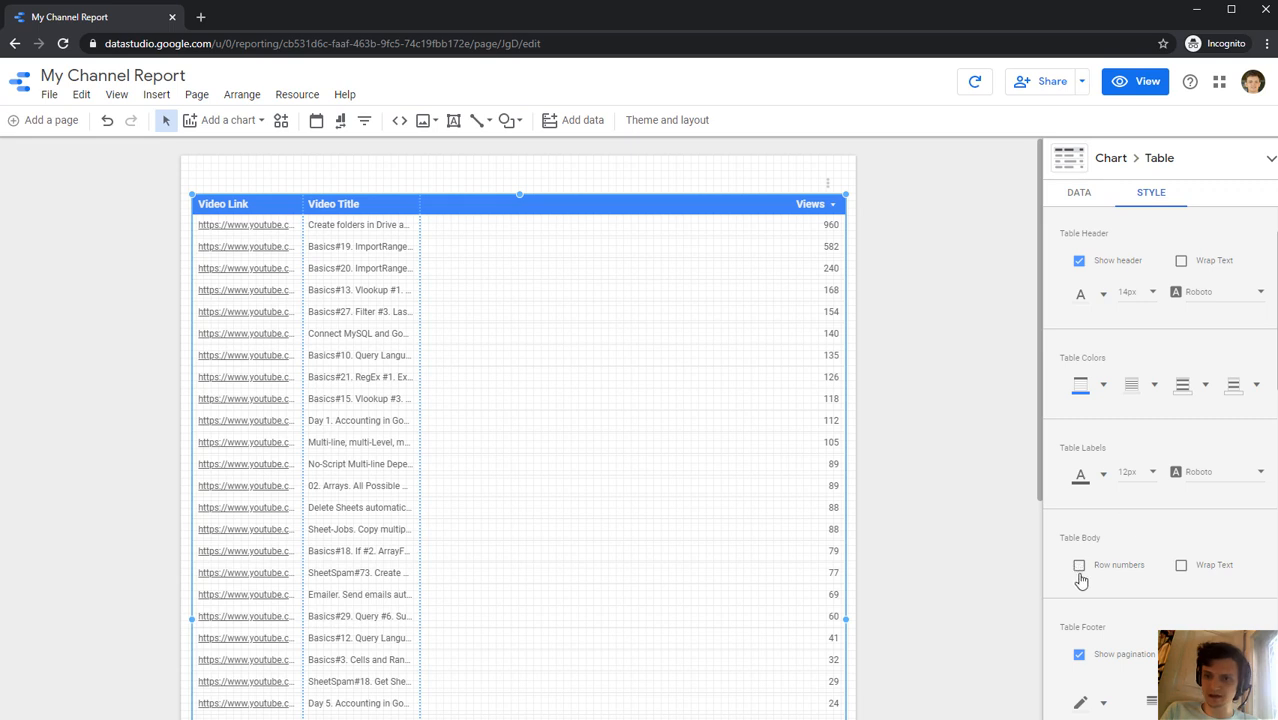
mouse_move(1136, 602)
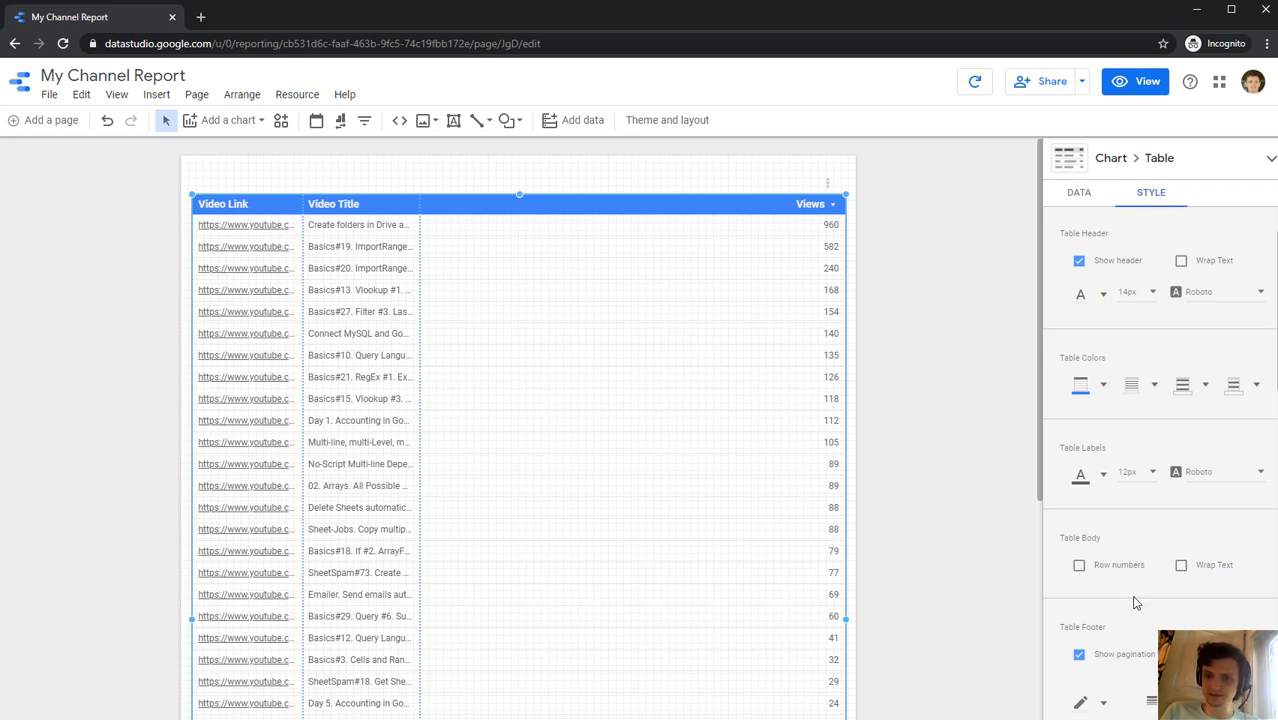
mouse_move(1094, 232)
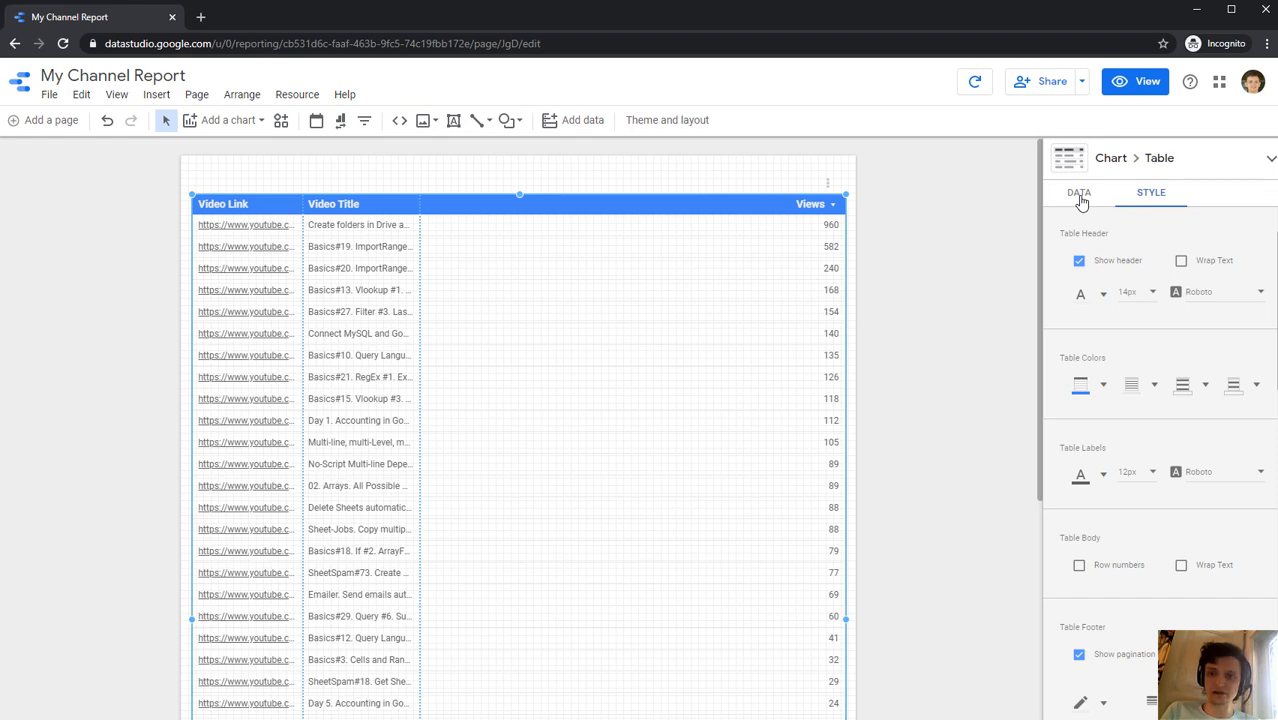
Step: Return to the Data settings for the added metrics, then view the report as a viewer
left_click(1078, 192)
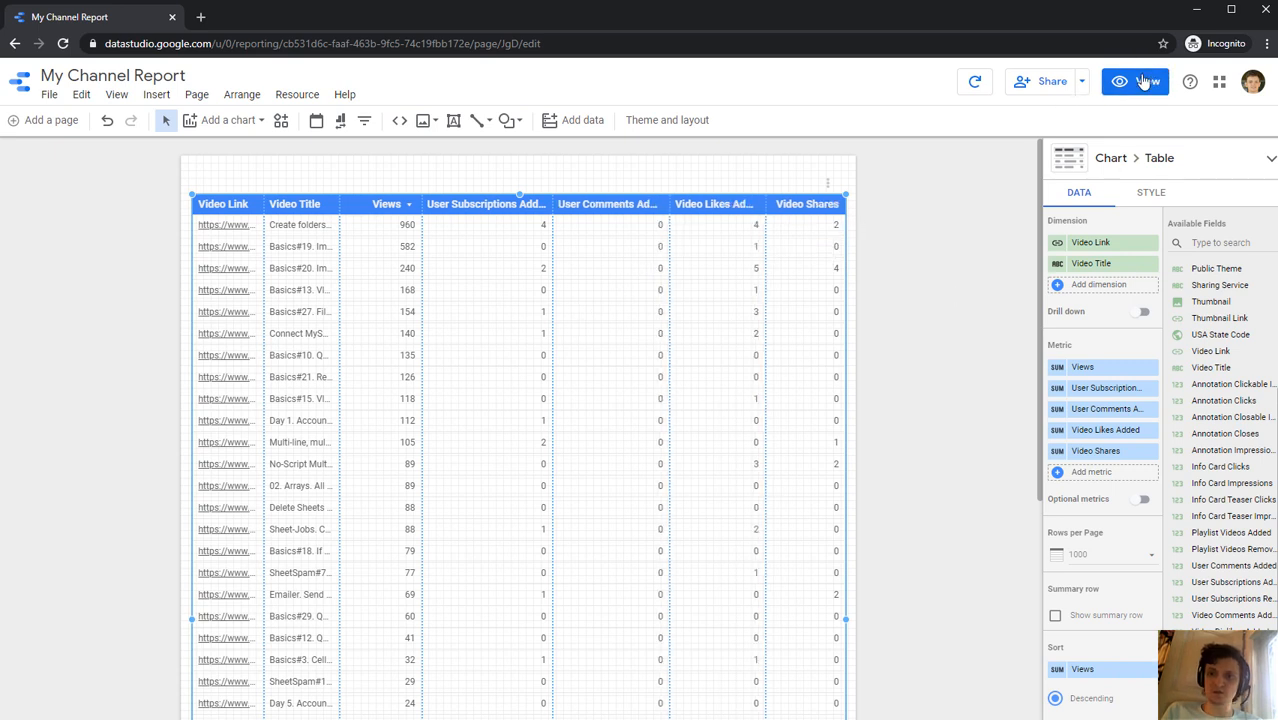
left_click(1112, 80)
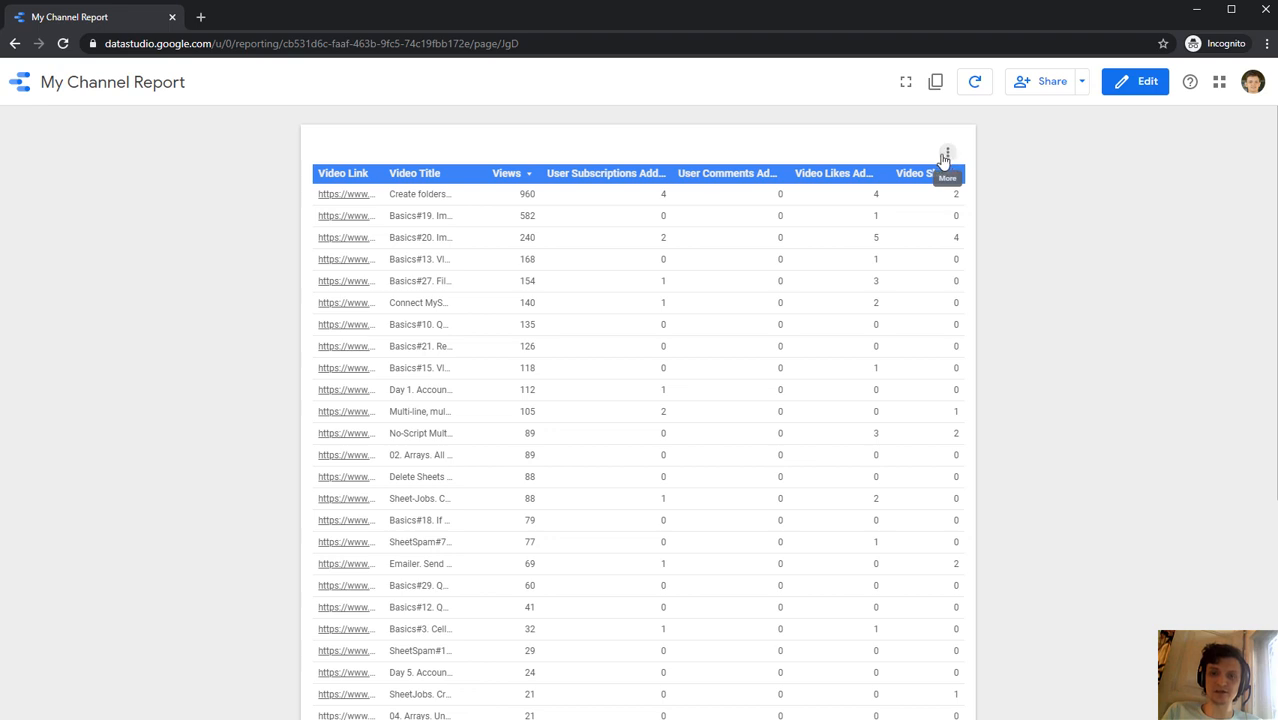
Step: Export the table's data to a new Google Sheets spreadsheet via its options menu
left_click(948, 156)
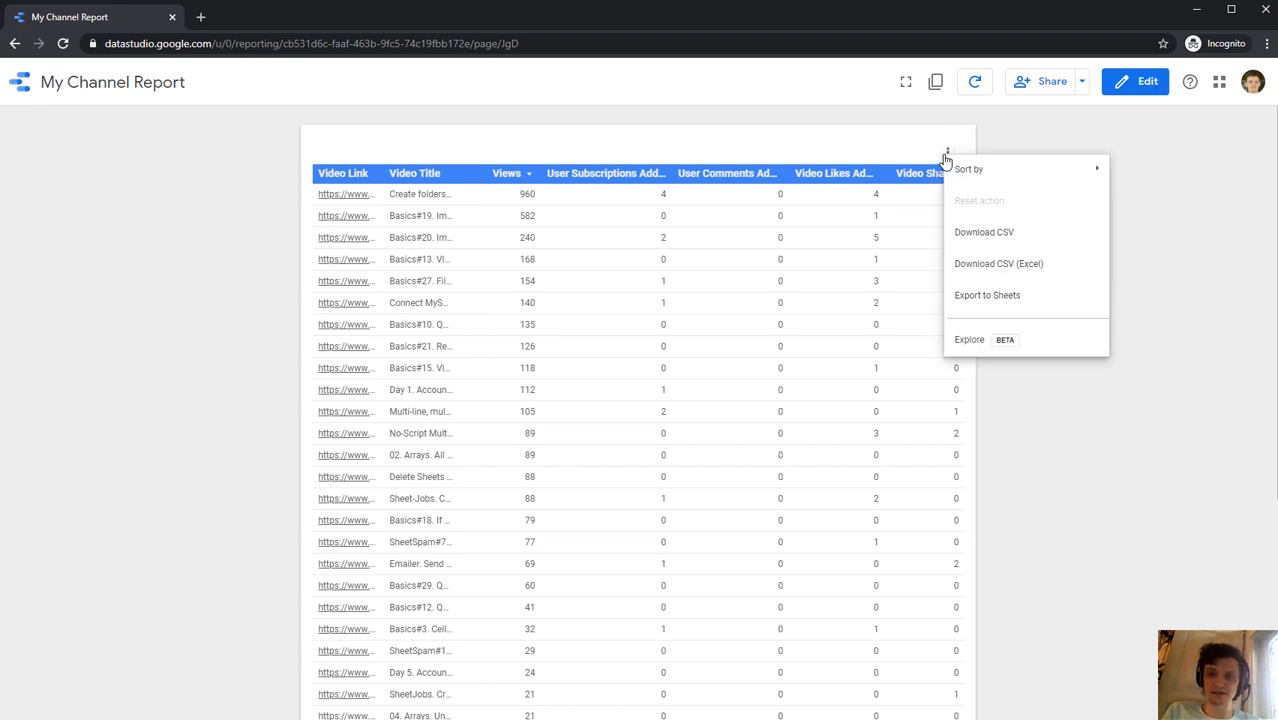
mouse_move(1004, 300)
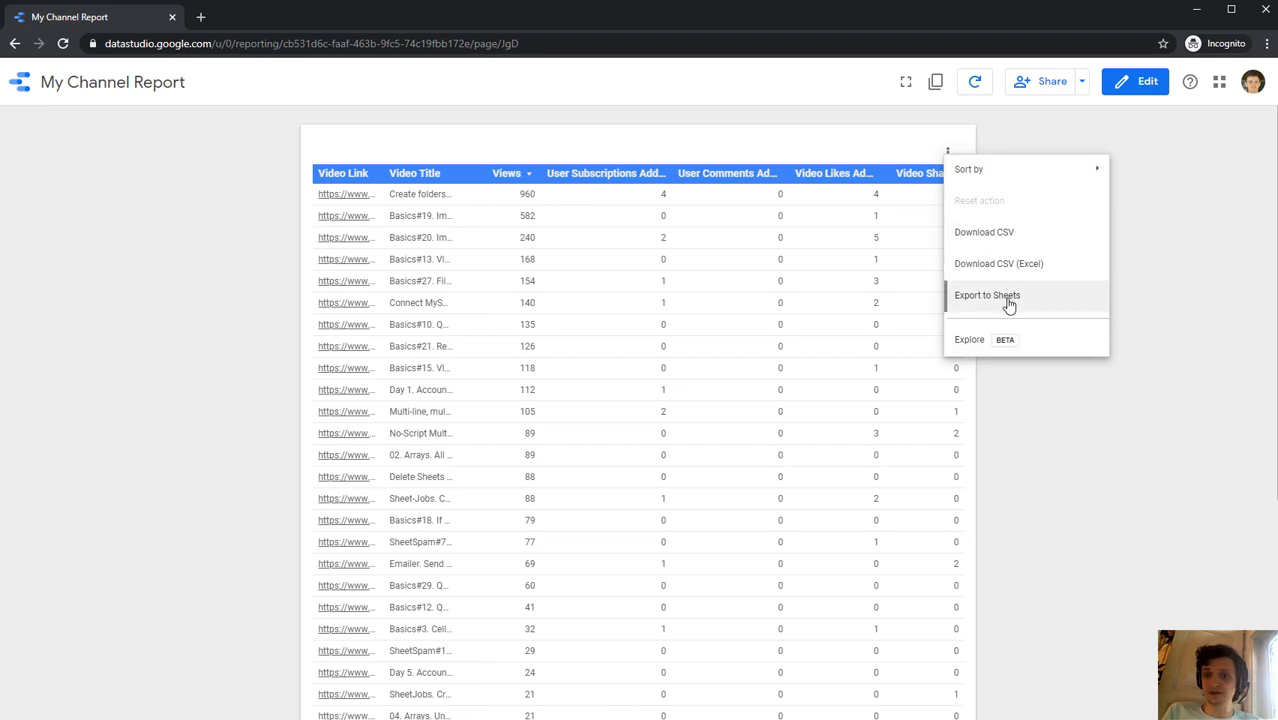
left_click(988, 296)
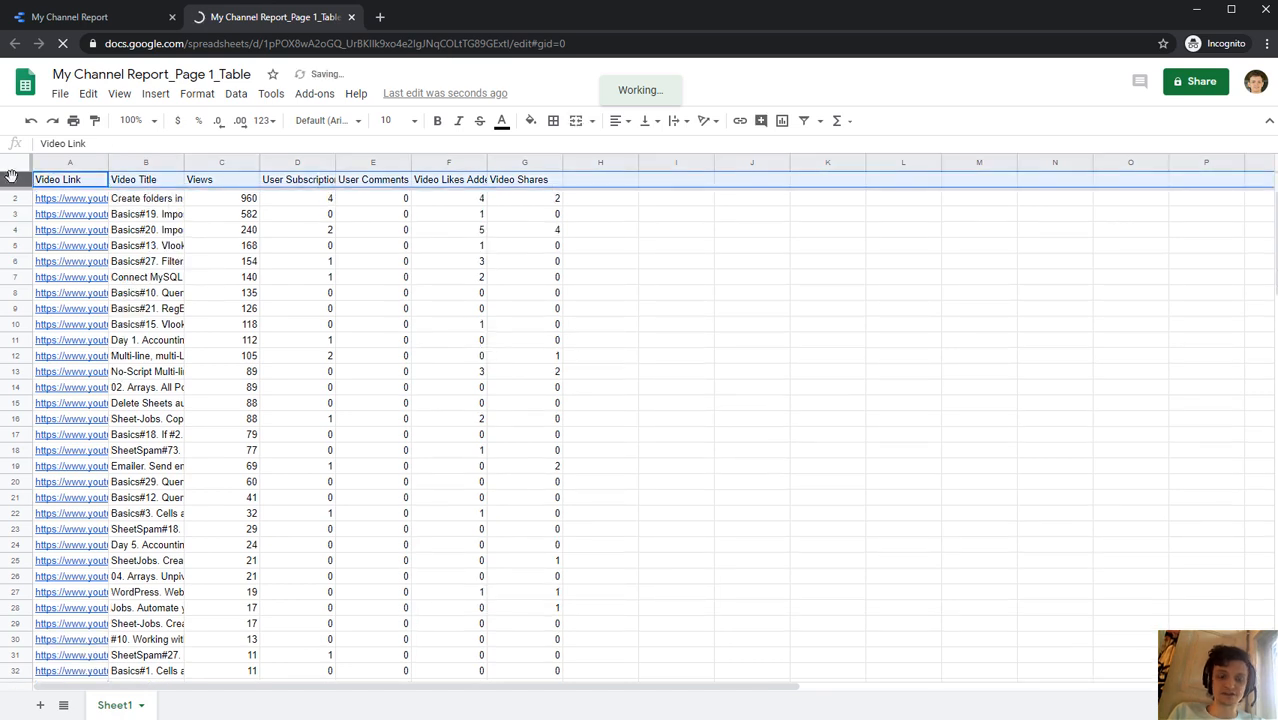
Step: Apply Wrap text wrapping to the whole sheet, then select cell H1 for a new header
left_click(426, 120)
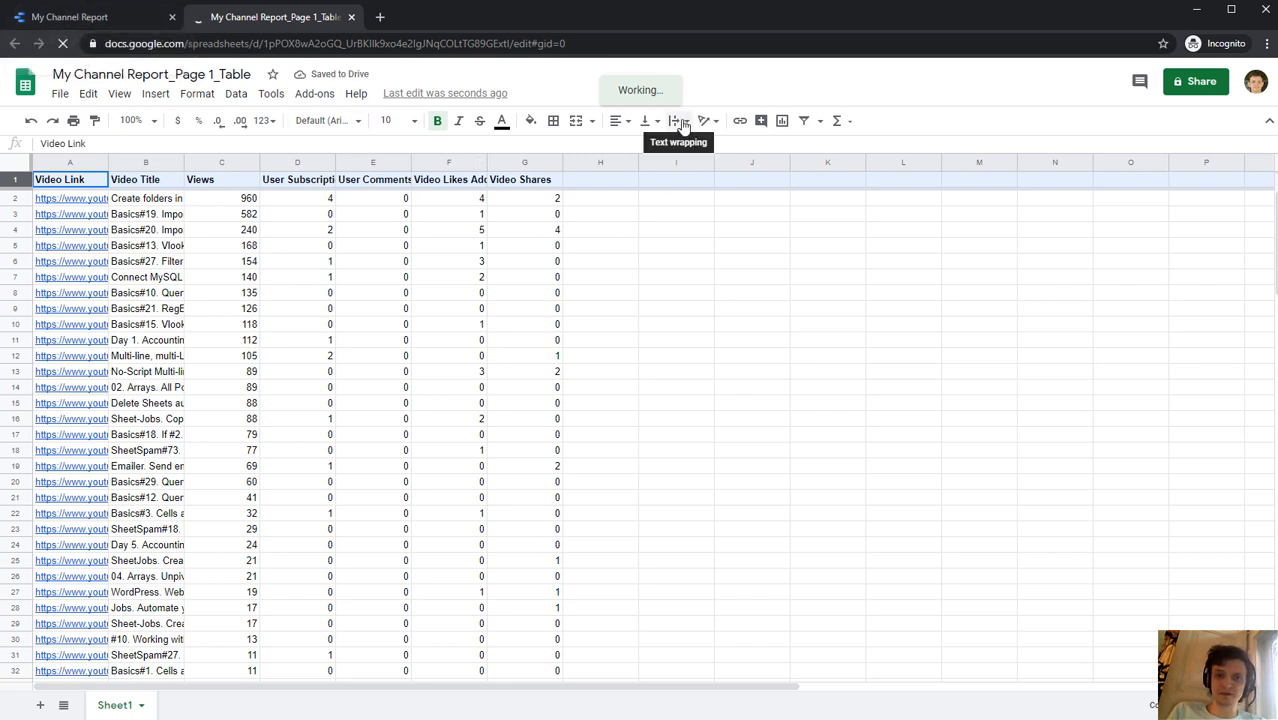
left_click(682, 120)
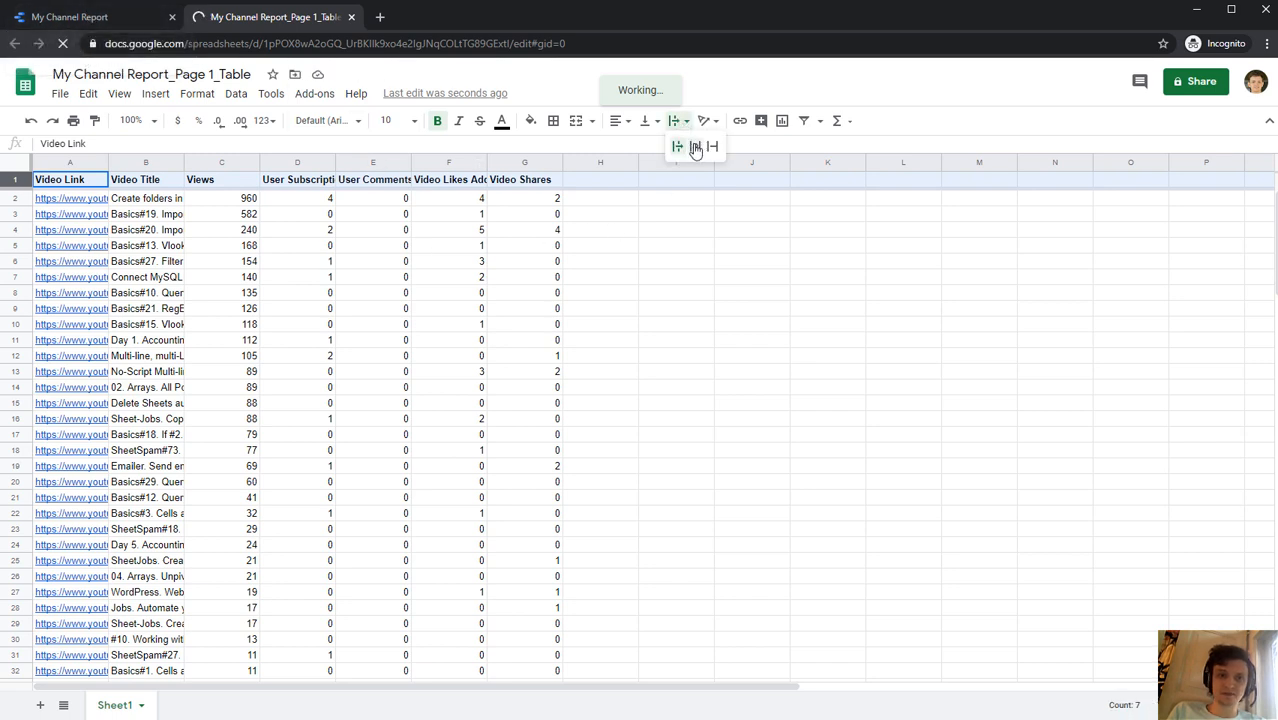
left_click(698, 148)
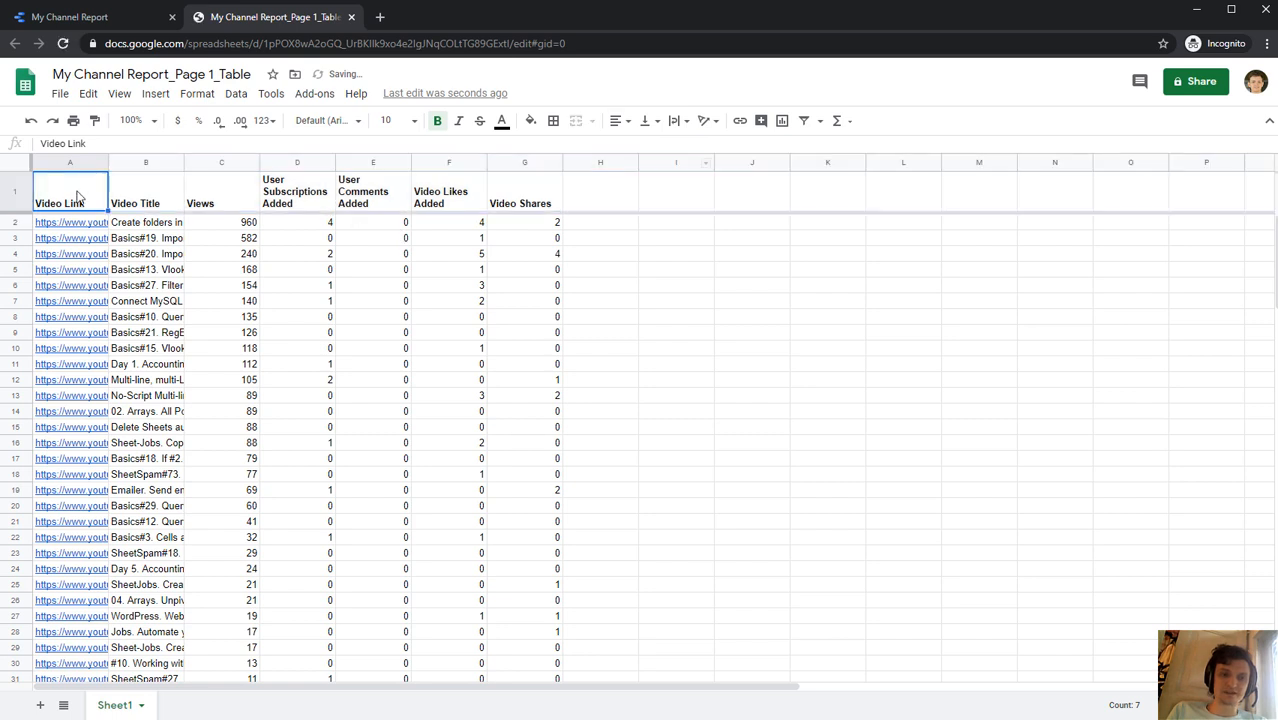
left_click(600, 192)
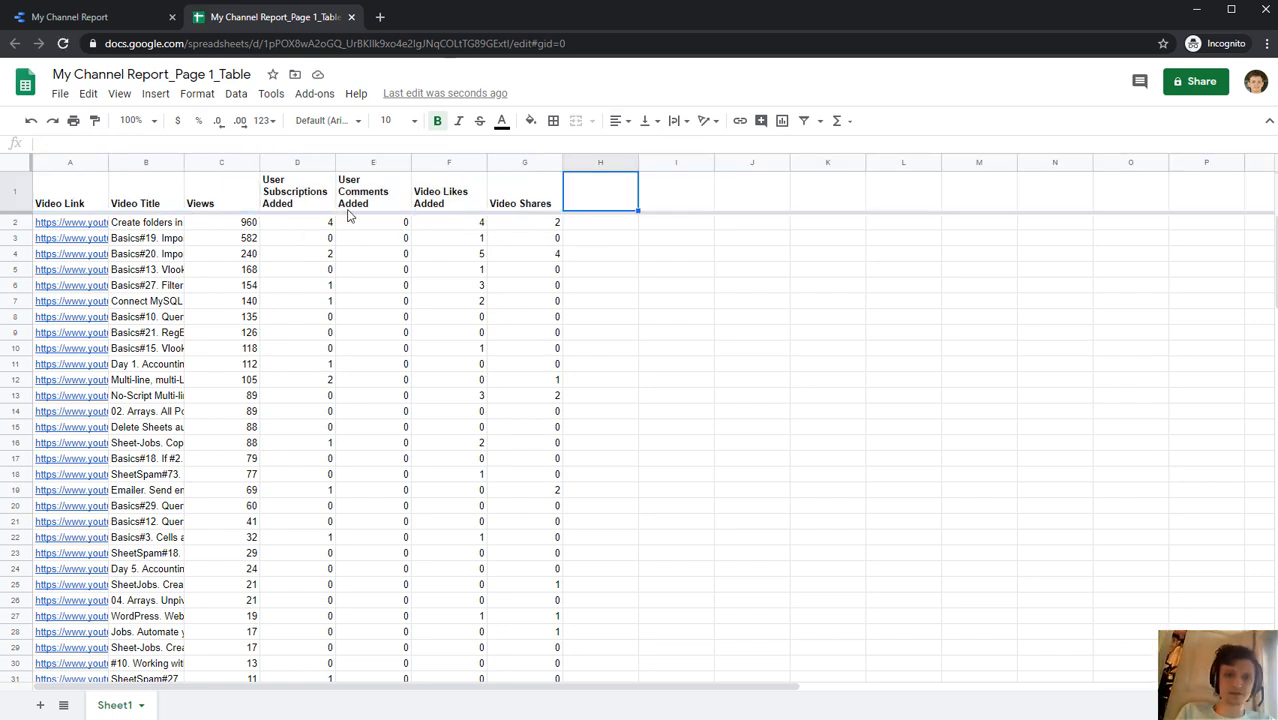
left_click(524, 192)
type("=D1&\"")
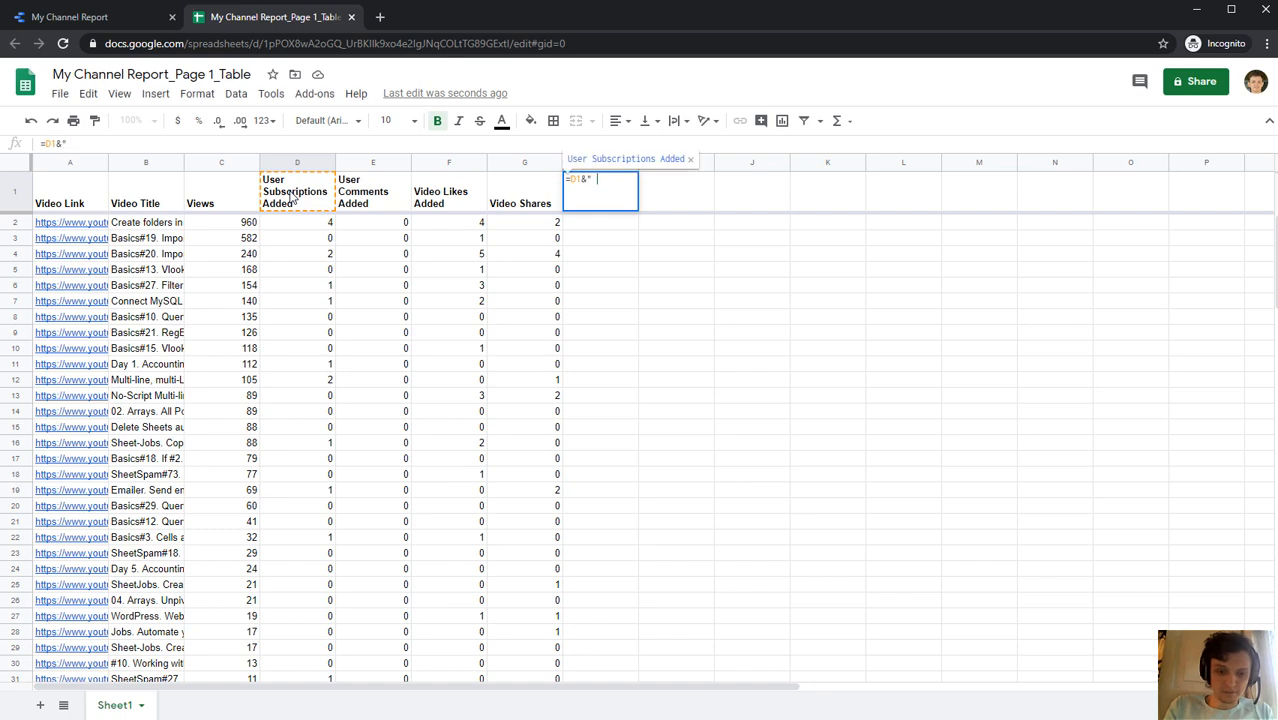
Step: Build the H1:K1 headers as D1:G1 joined with ' / View', then correct the wording in H1
type("pre V")
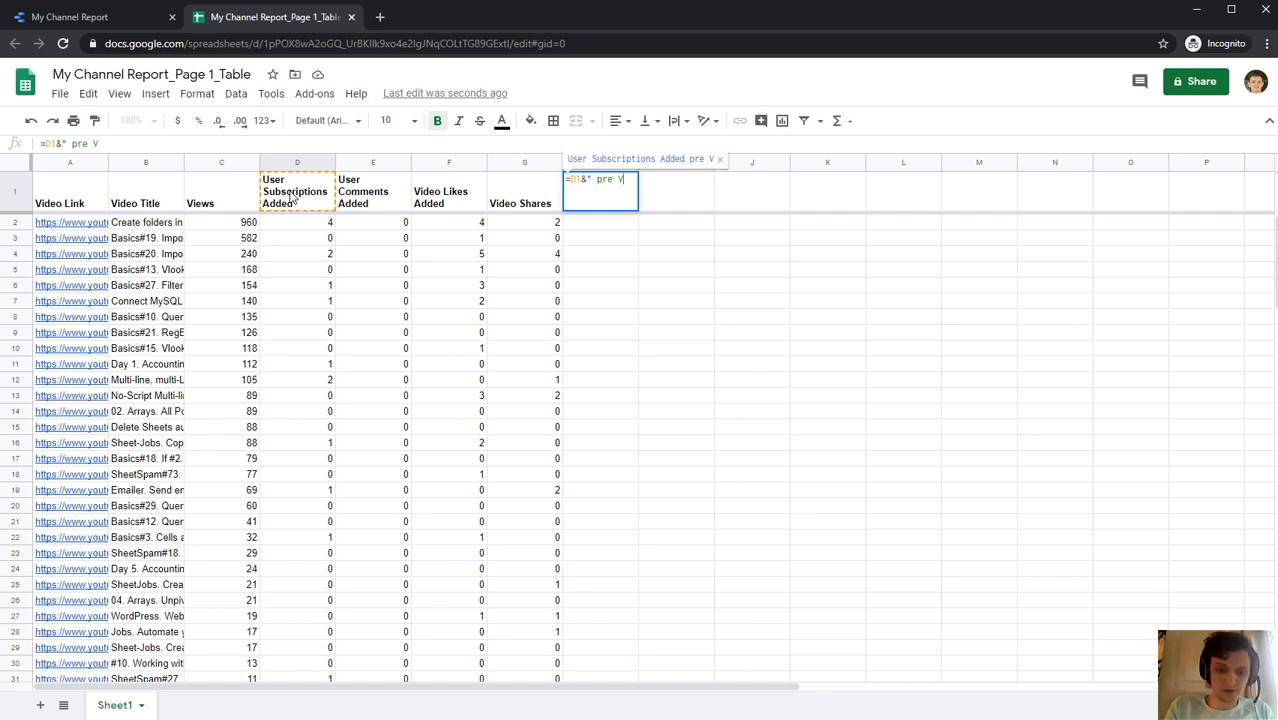
key("Enter")
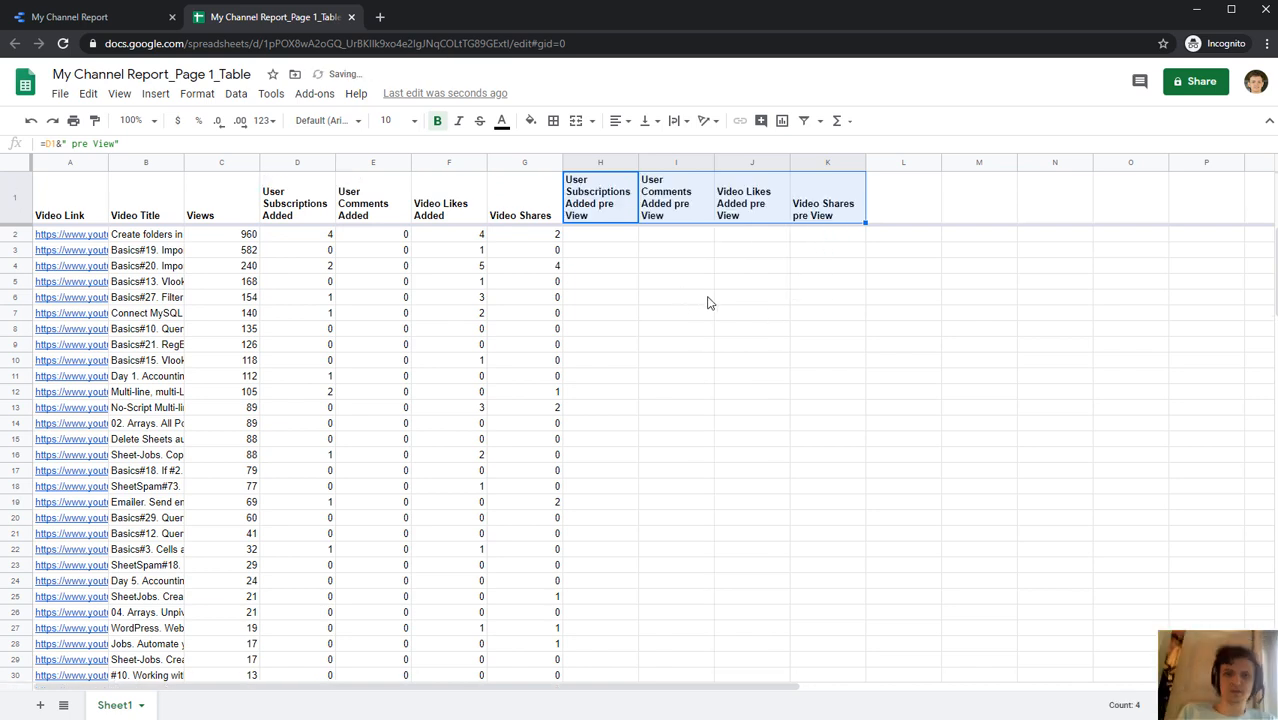
left_click(600, 198)
type("/")
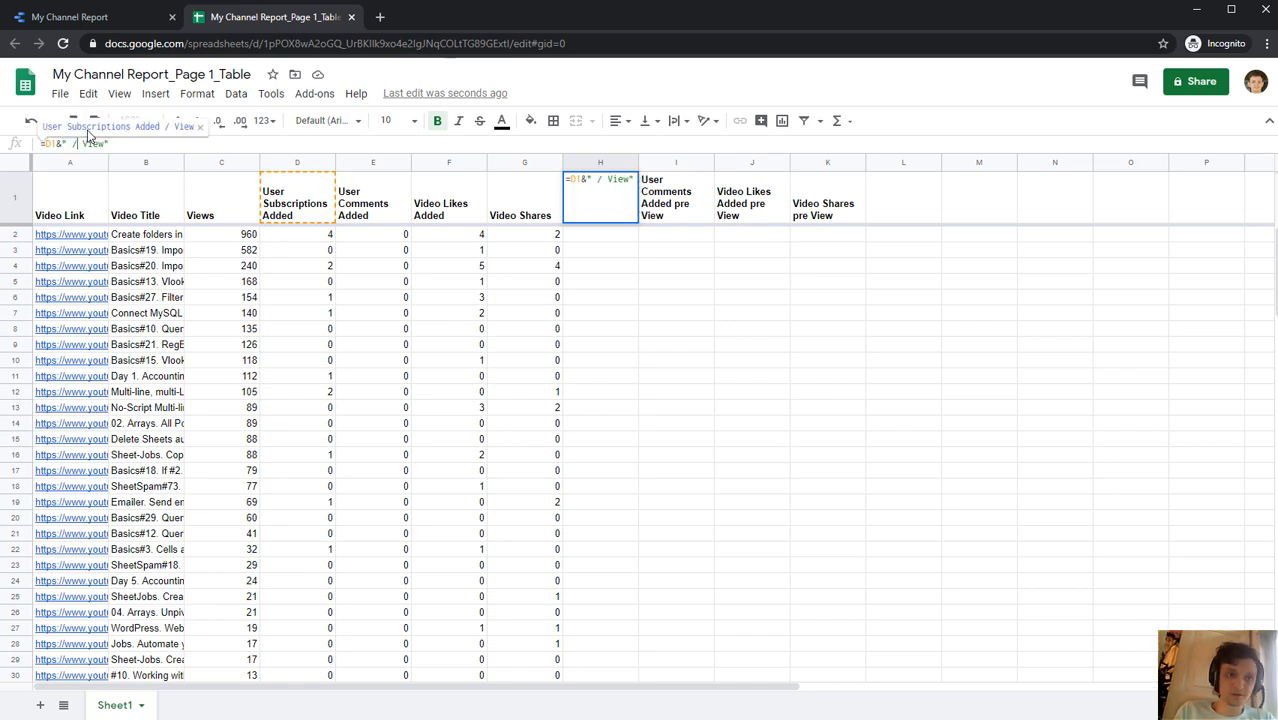
key("Enter")
type("=")
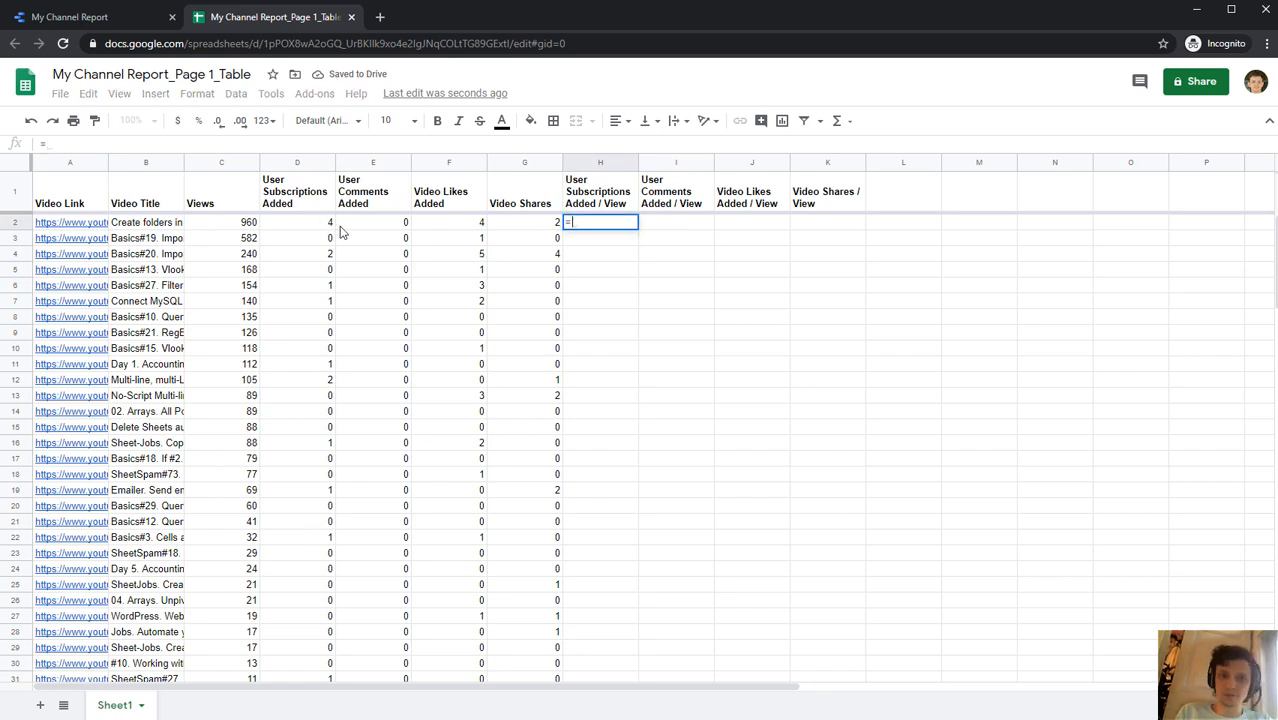
mouse_move(360, 228)
type("D2")
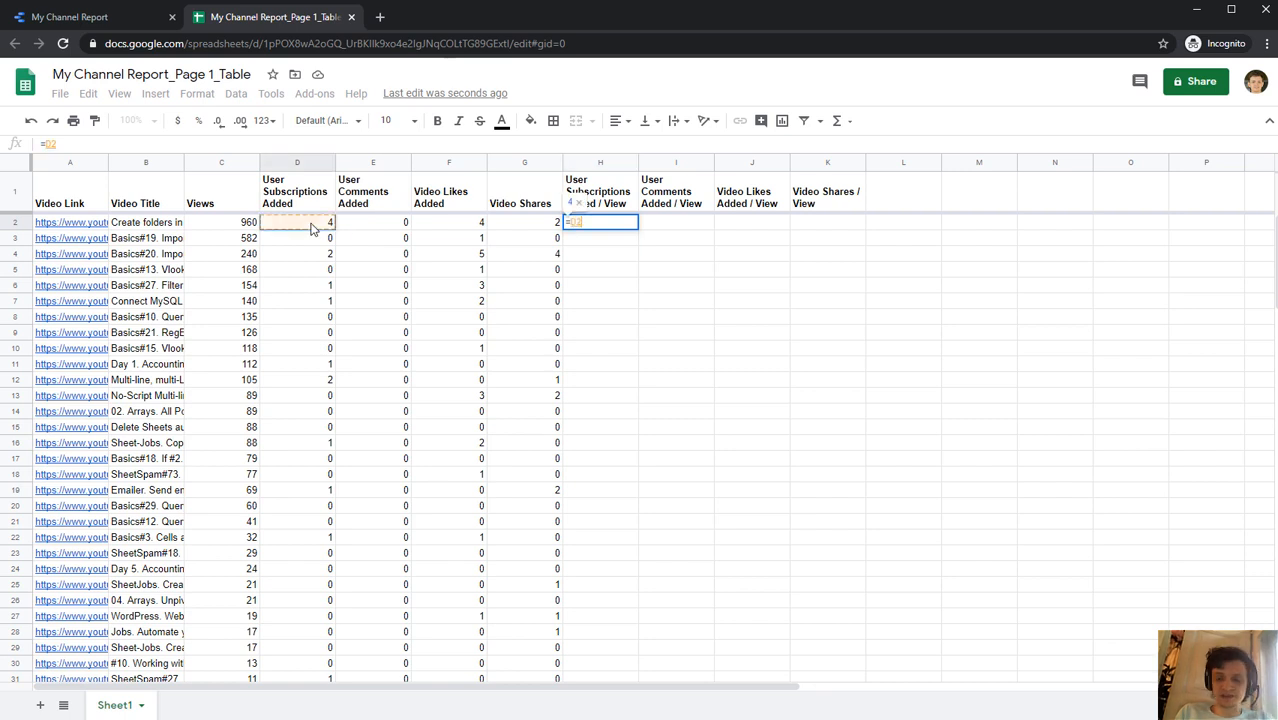
Step: Enter =D2/C2 in H2, copy it across to K2 and down every row, and select the H–K block
left_click(220, 220)
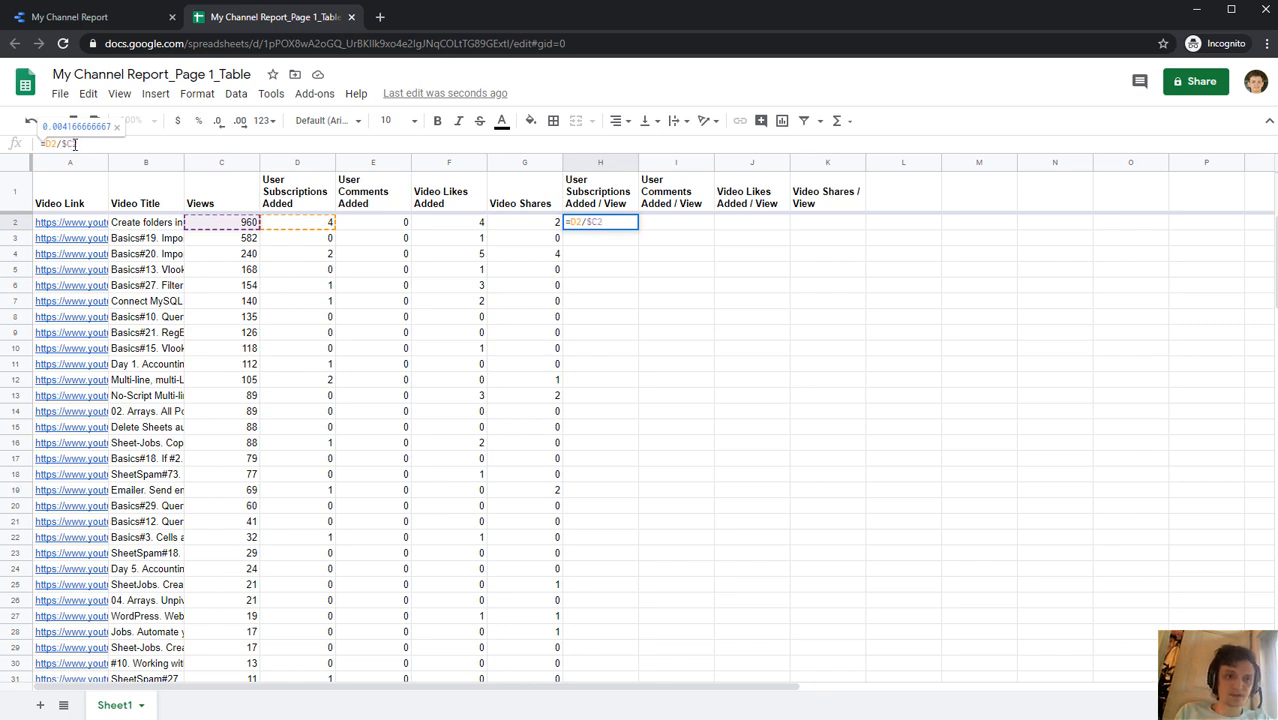
key("Enter")
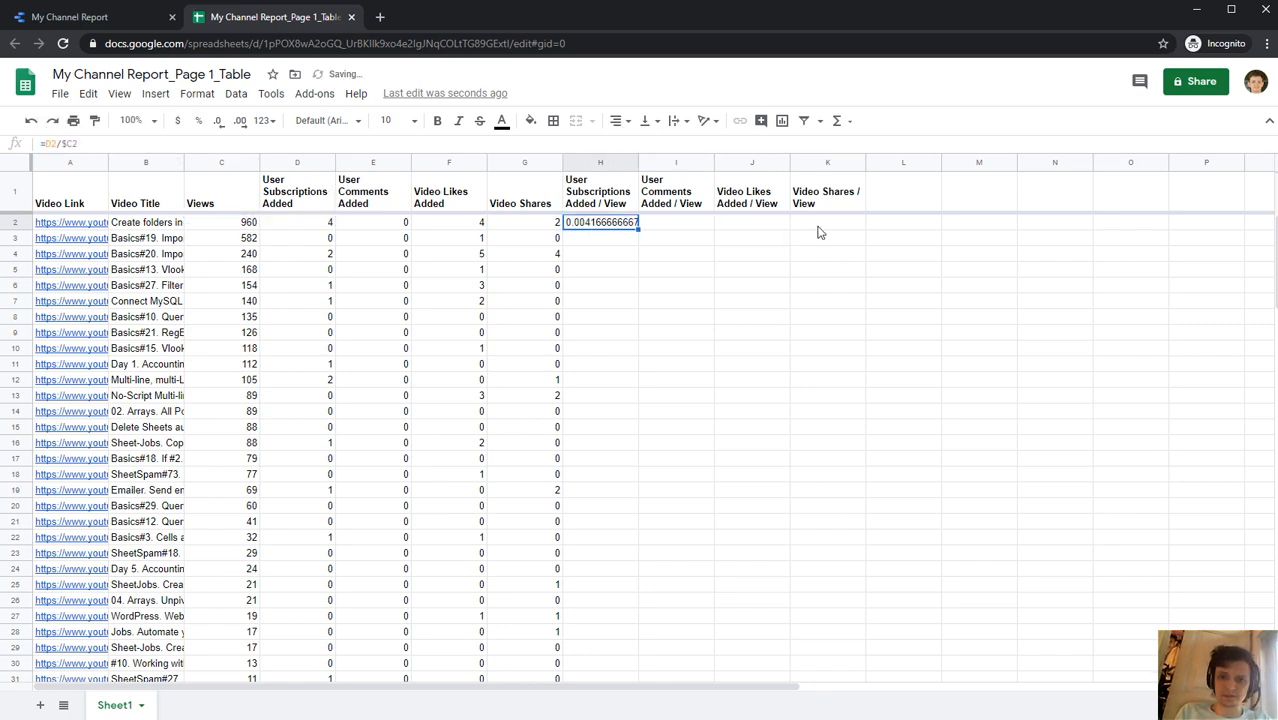
left_click_drag(600, 222, 828, 222)
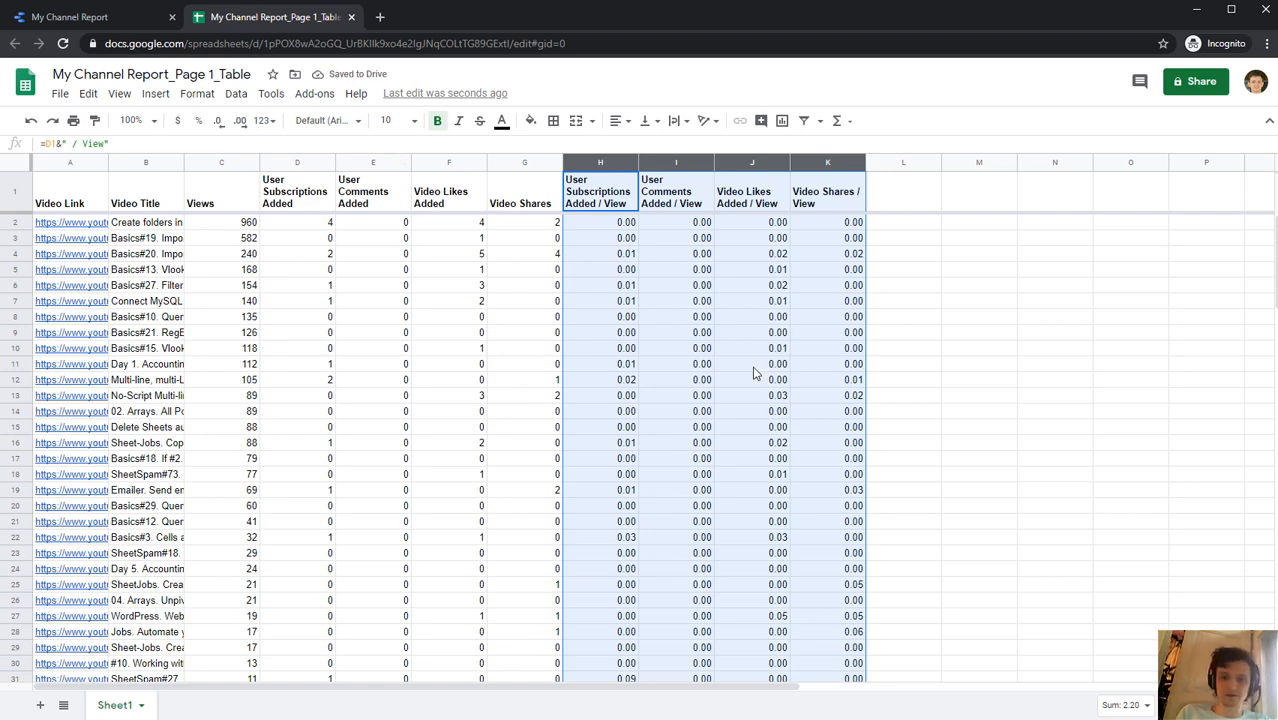
mouse_move(596, 216)
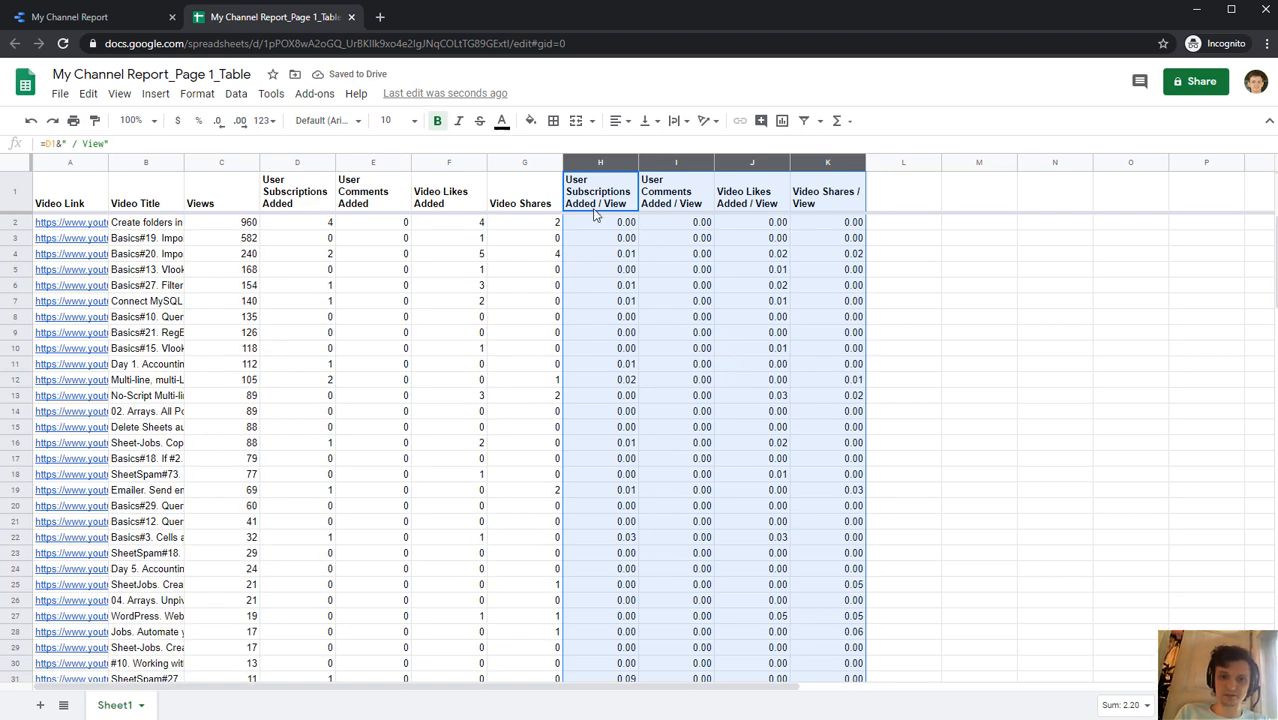
left_click(600, 236)
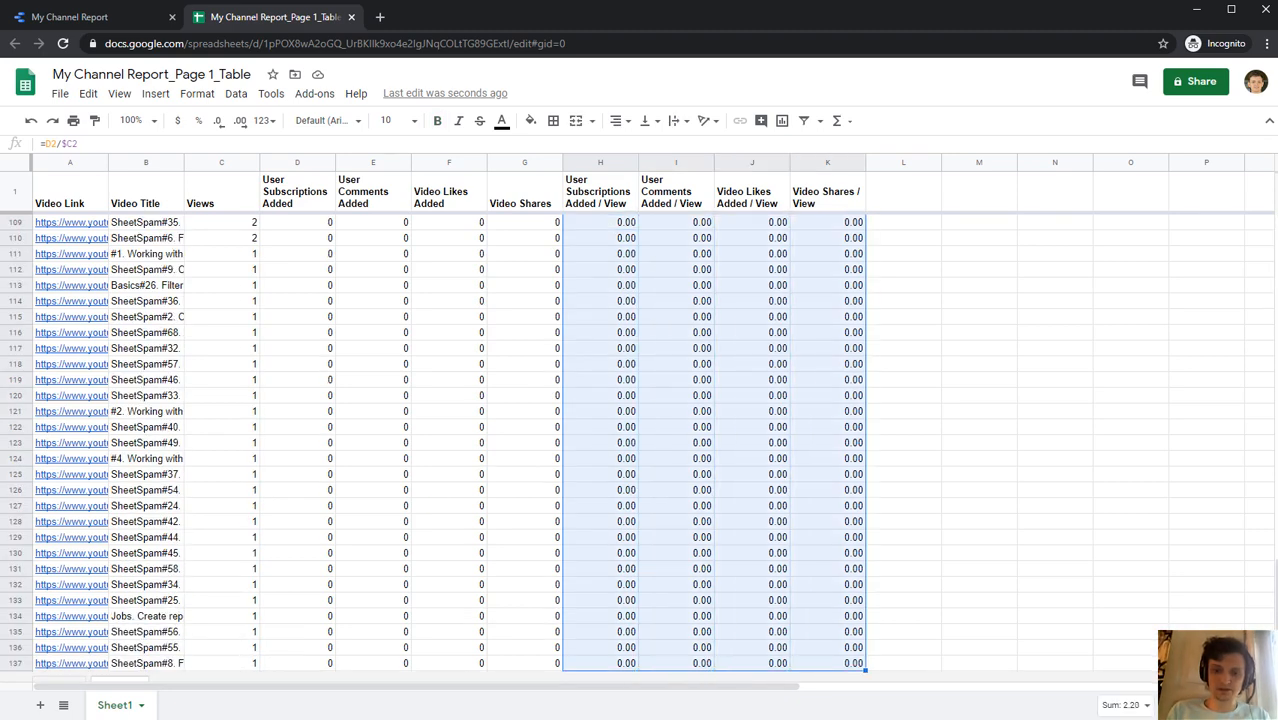
mouse_move(1248, 568)
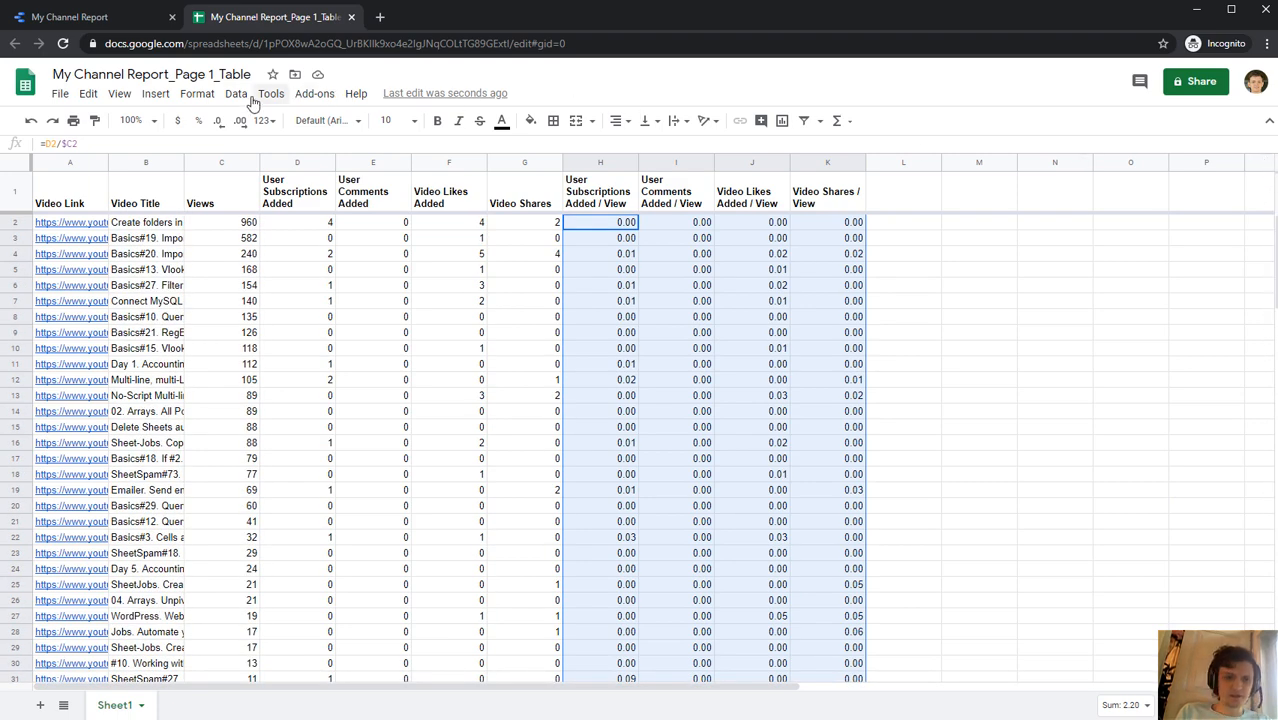
Step: Apply a green colour-scale conditional format to the selected H2:K137 ratio cells
left_click(196, 94)
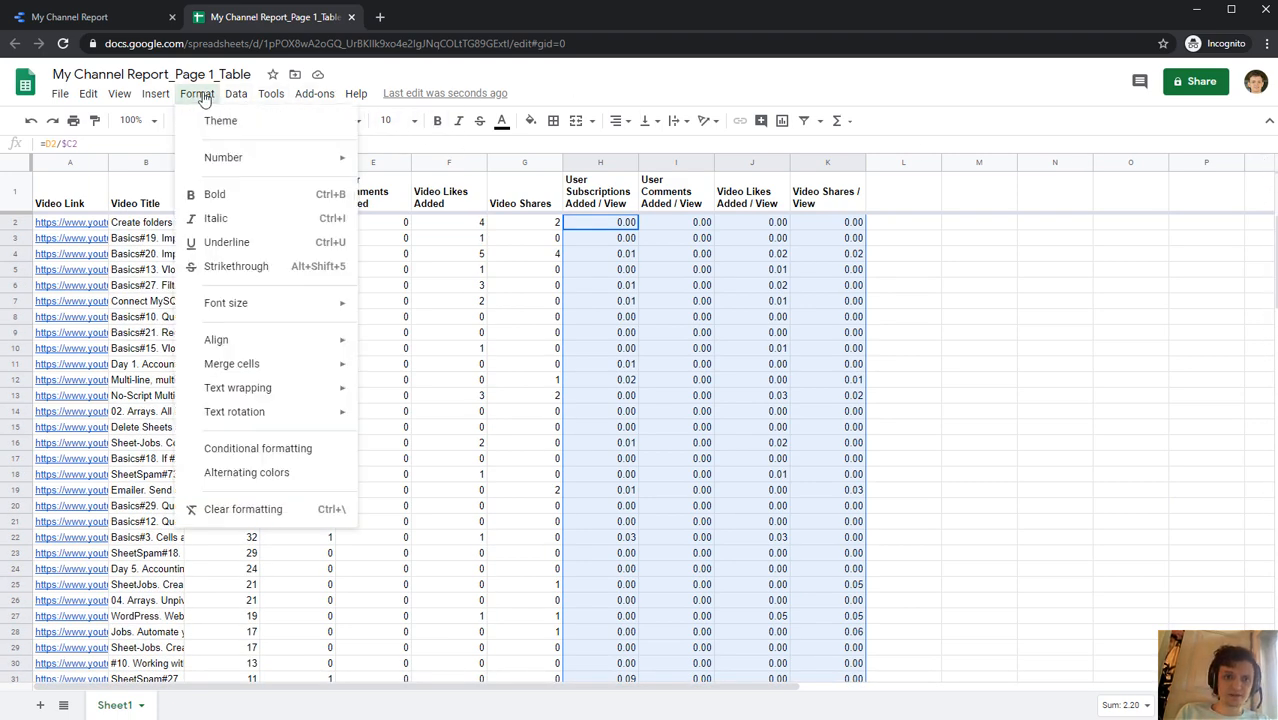
mouse_move(232, 284)
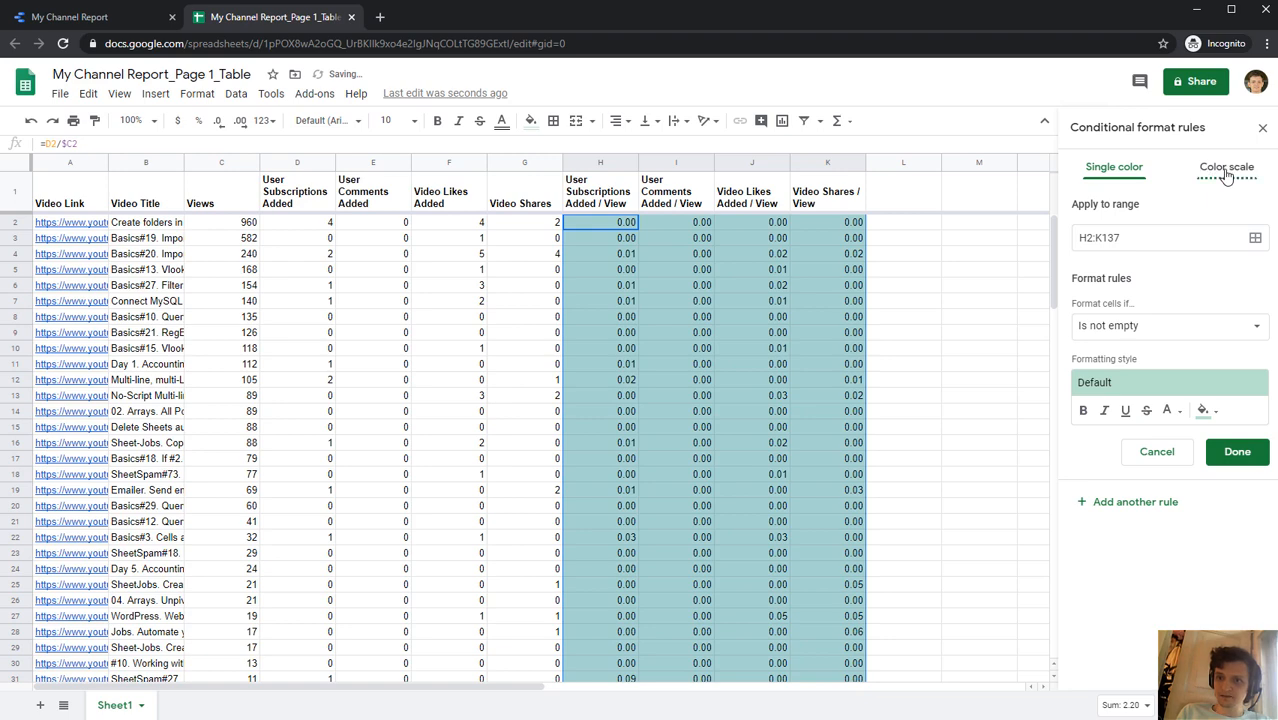
left_click(1226, 166)
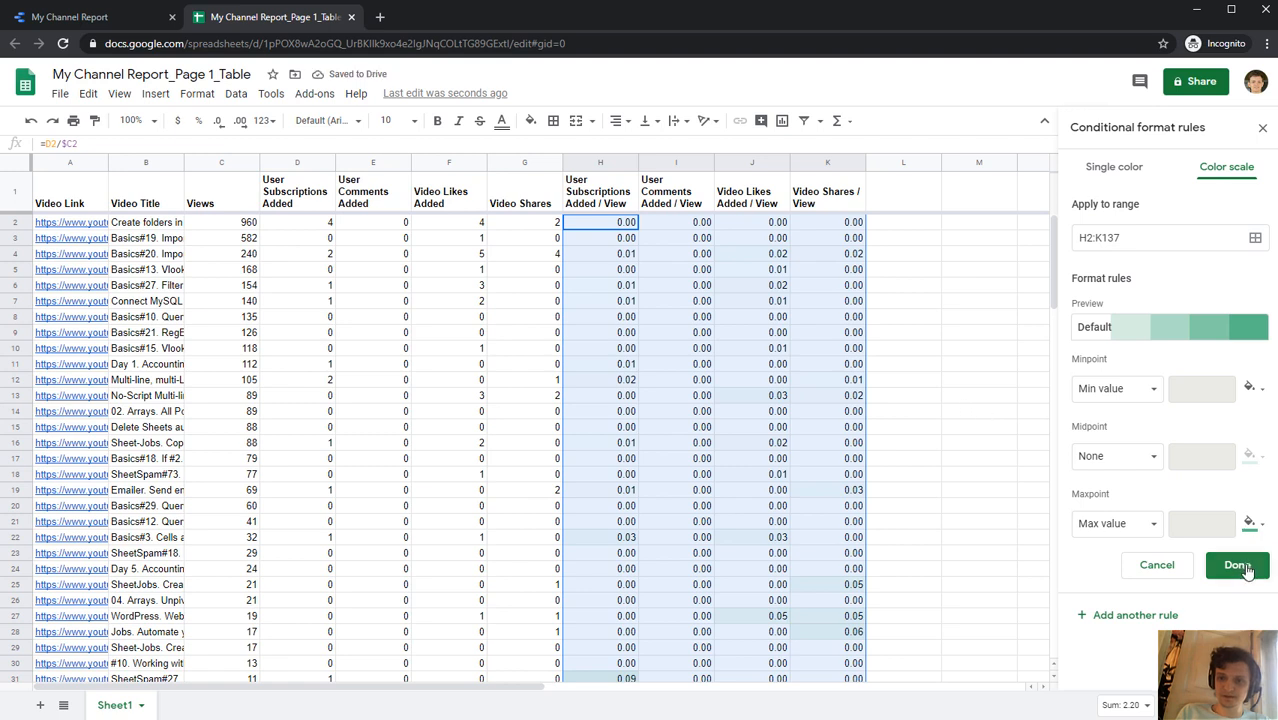
left_click(1236, 564)
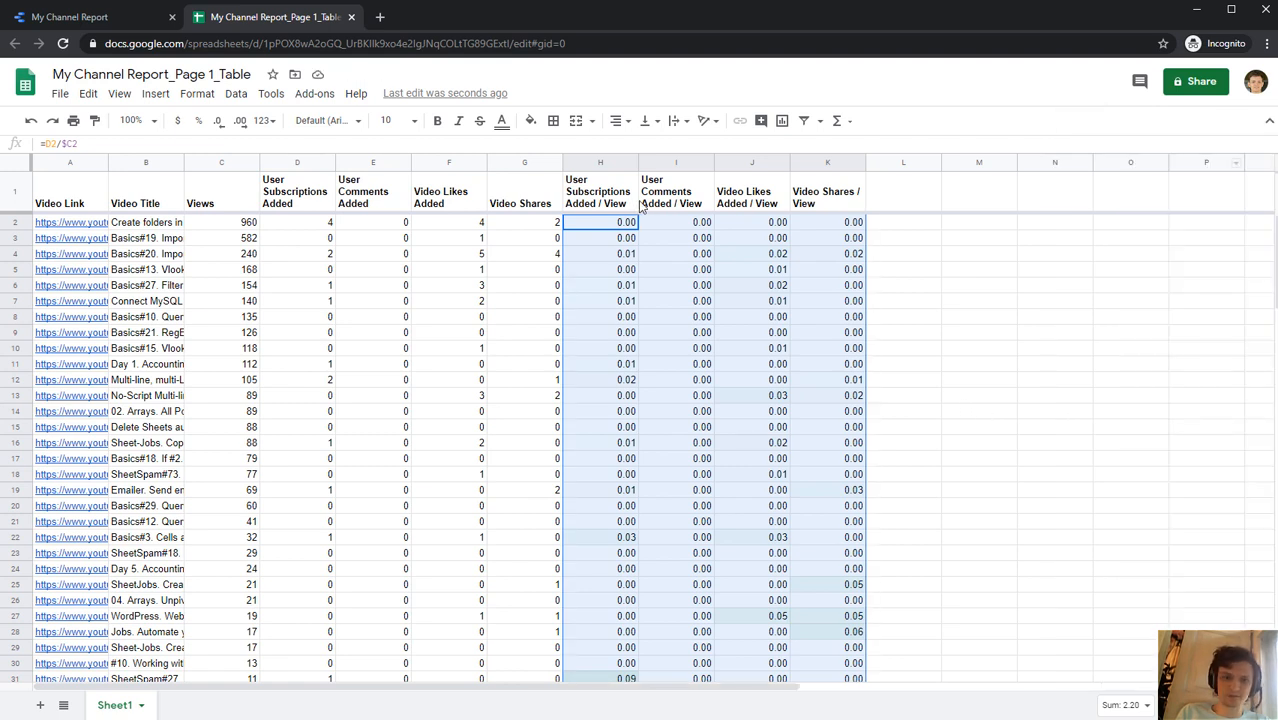
Step: Show the ratio columns to three decimal places and scroll down to the SheetSpam#12 row
left_click(240, 120)
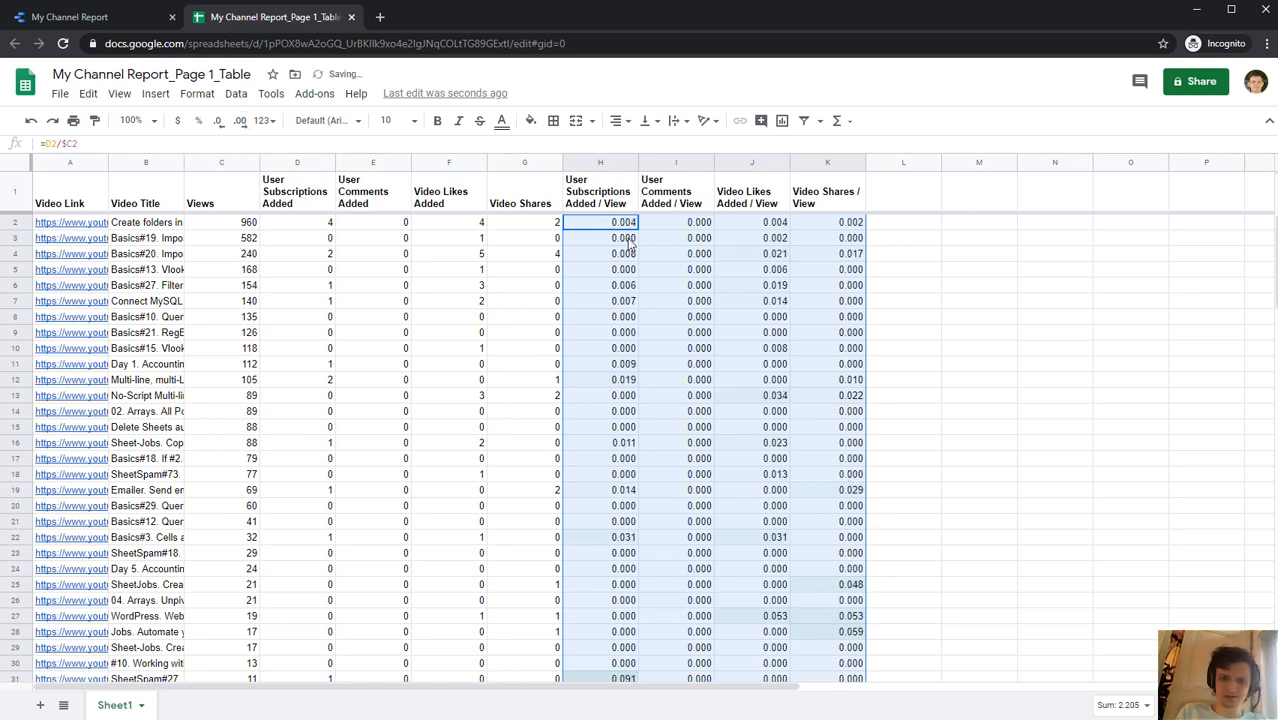
scroll("down", 3)
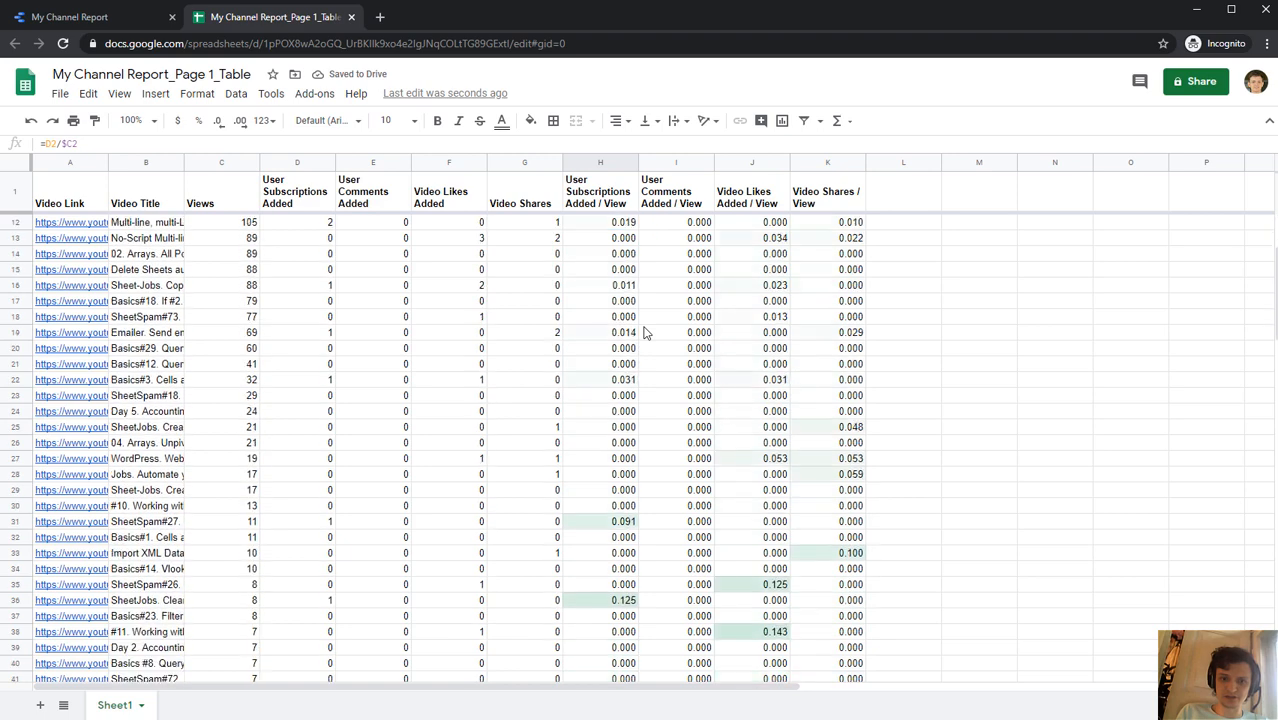
scroll("down", 3)
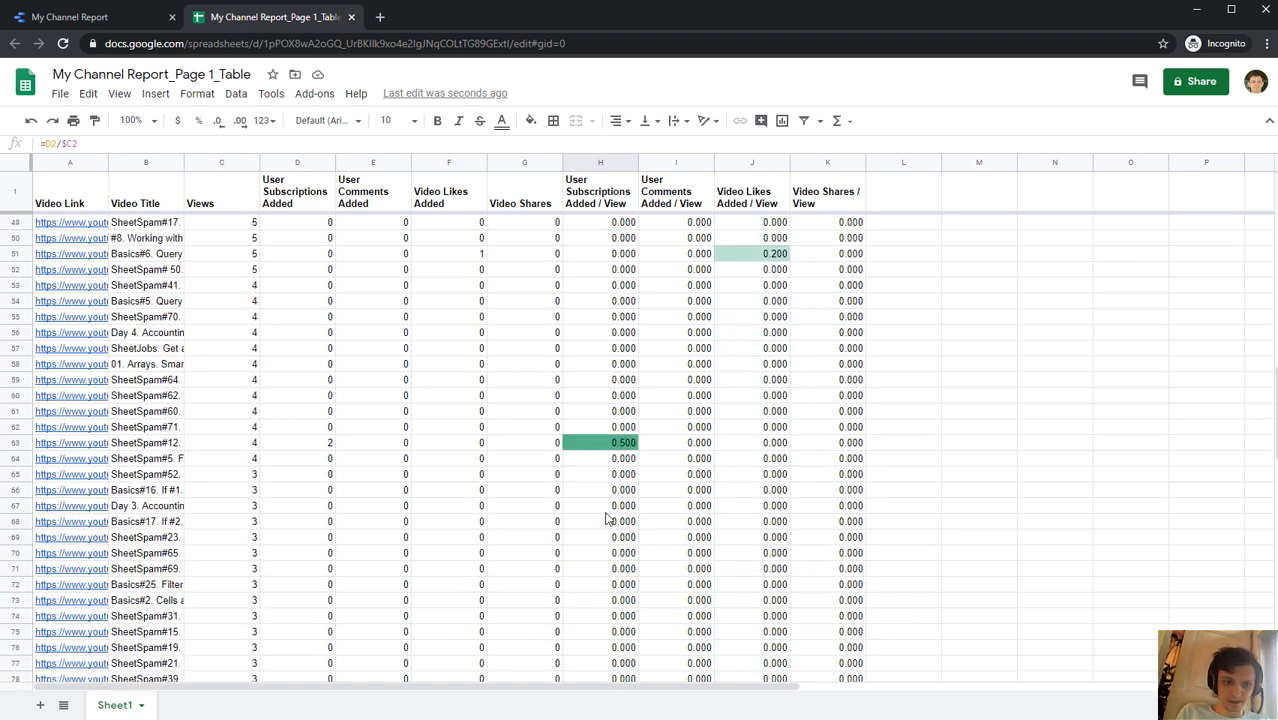
scroll("down", 3)
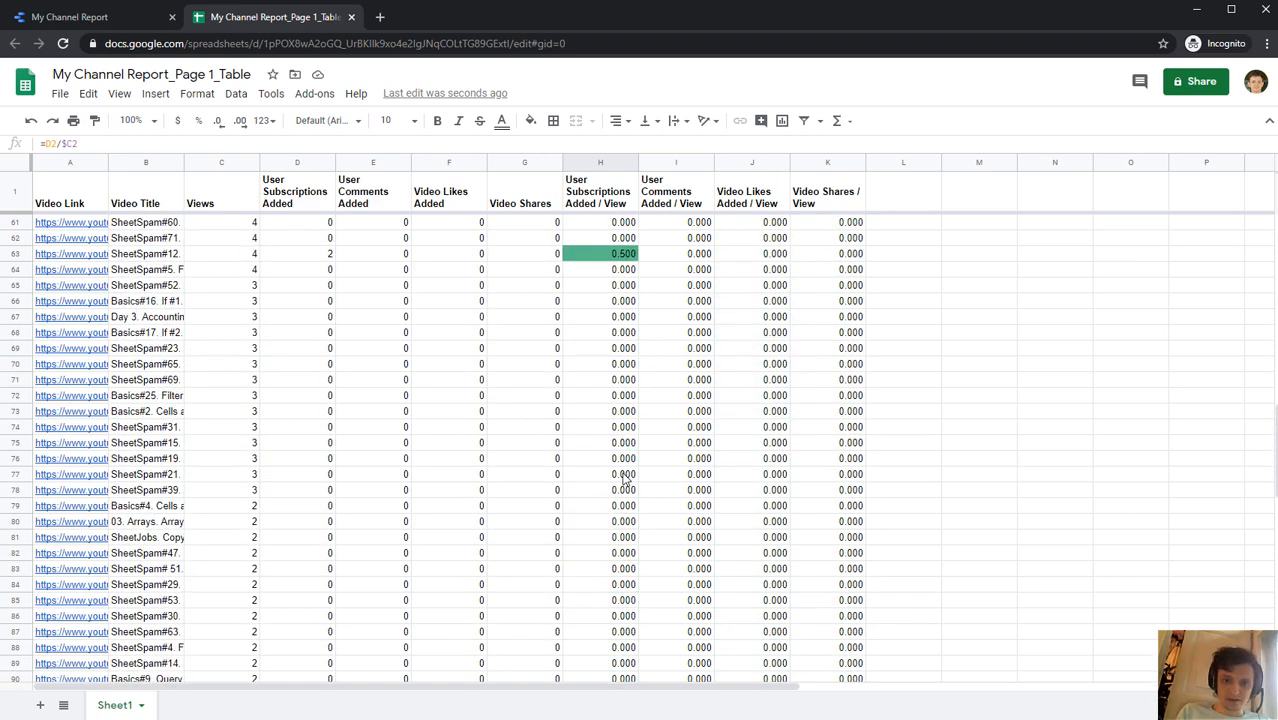
scroll("down", 3)
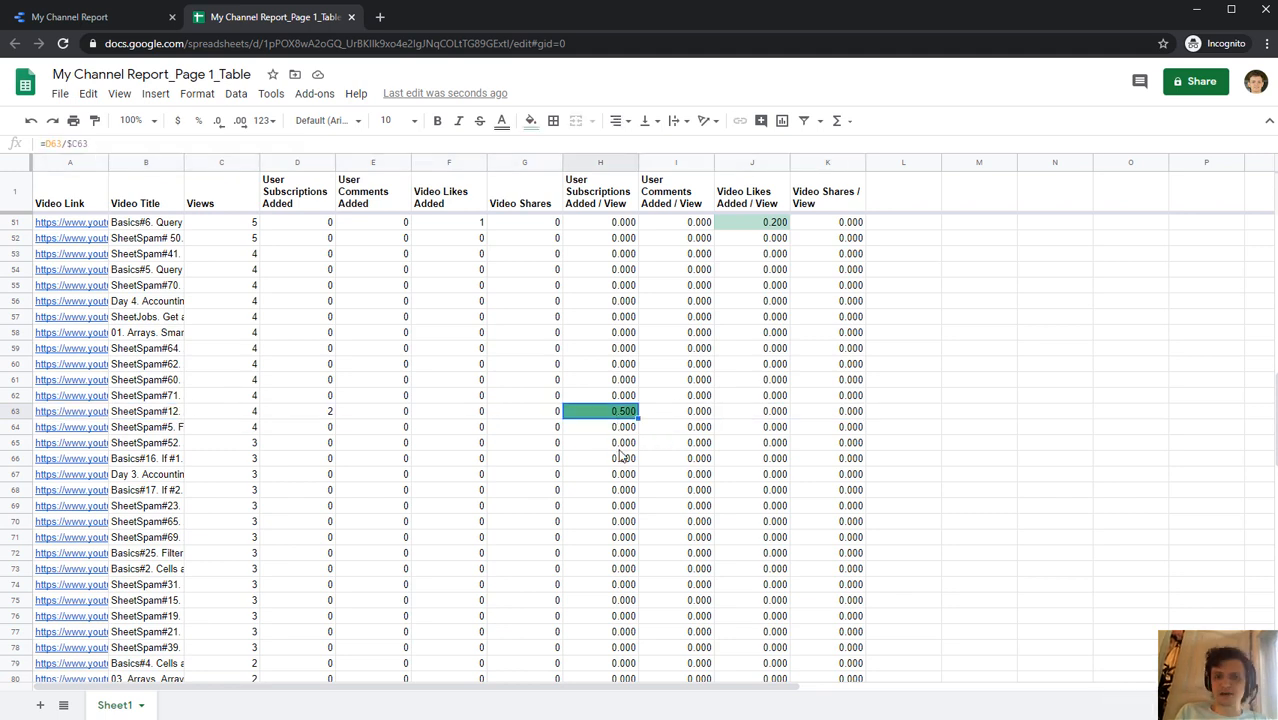
mouse_move(278, 428)
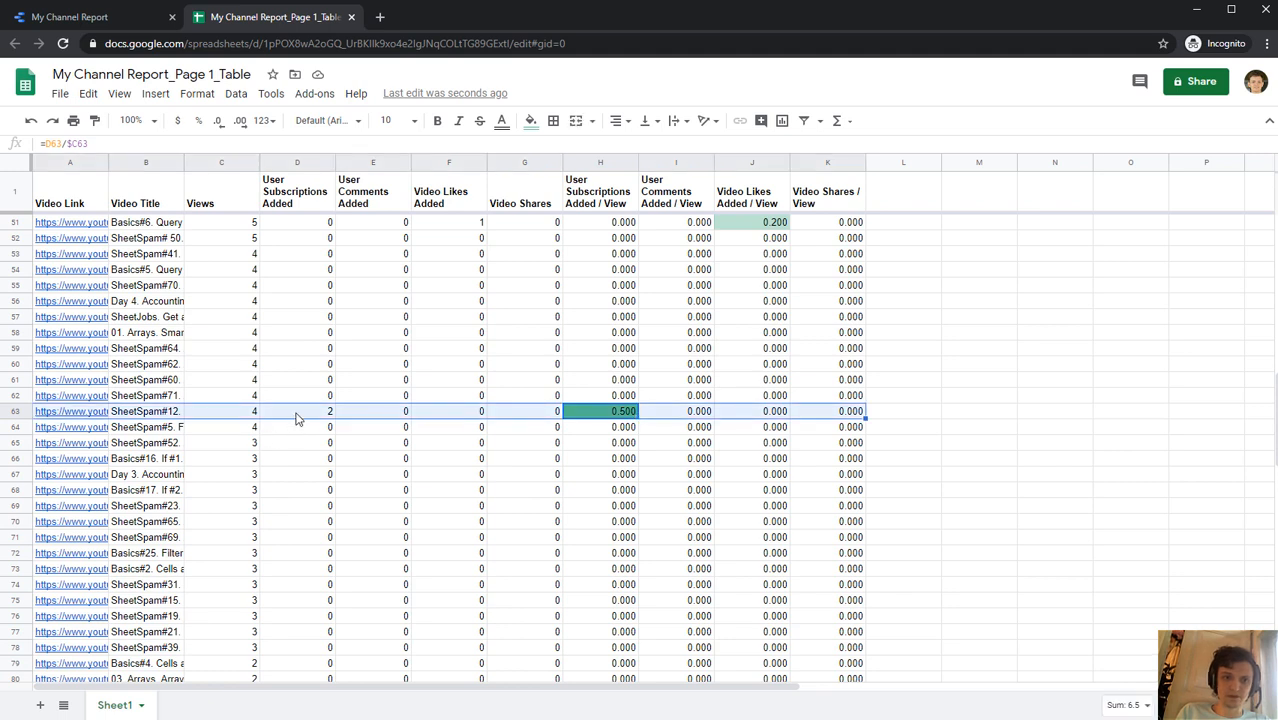
Step: Overwrite the 0.500 subscriptions-per-view outlier in H62 with 0 so the scale rebalances
left_click(296, 412)
type("0")
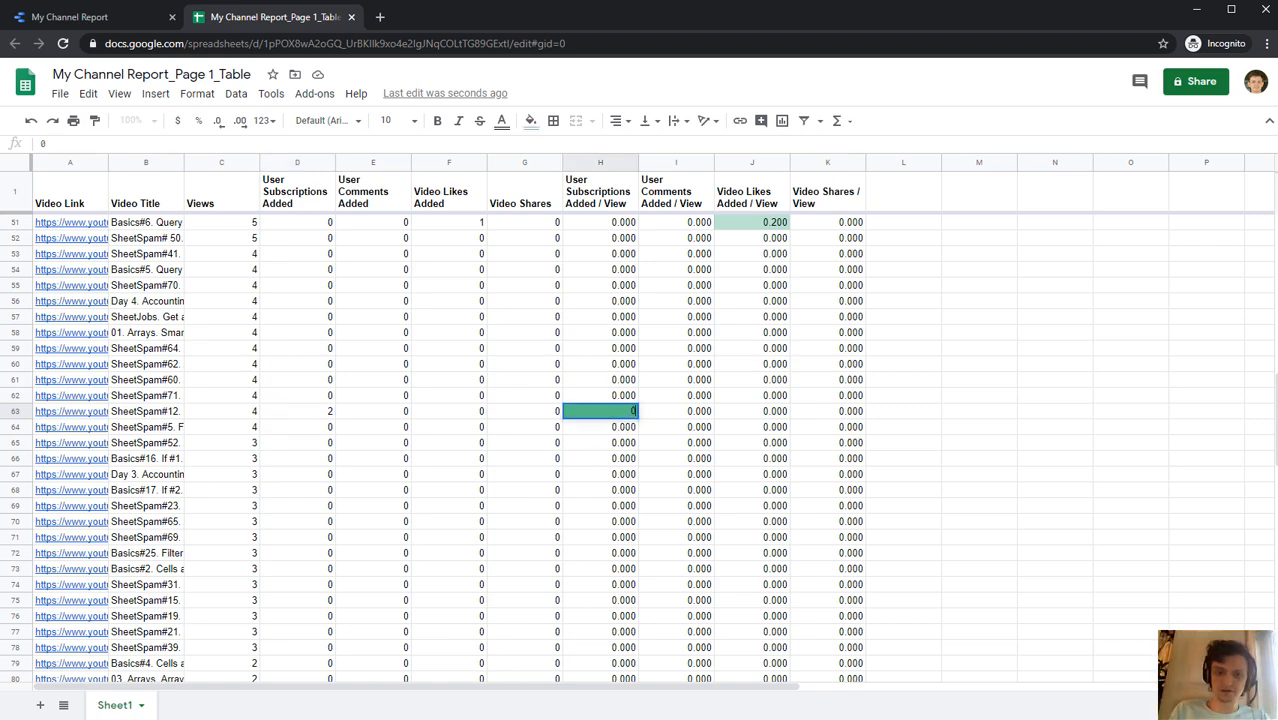
left_click(600, 428)
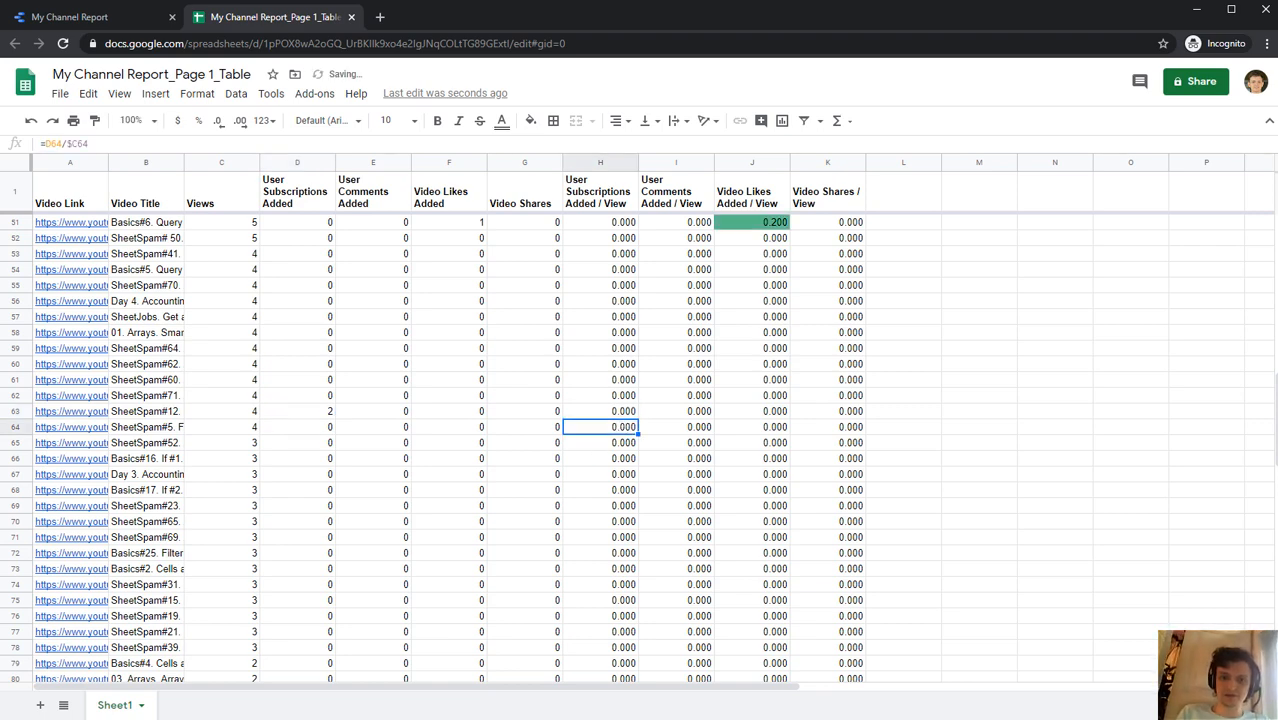
scroll("down", 3)
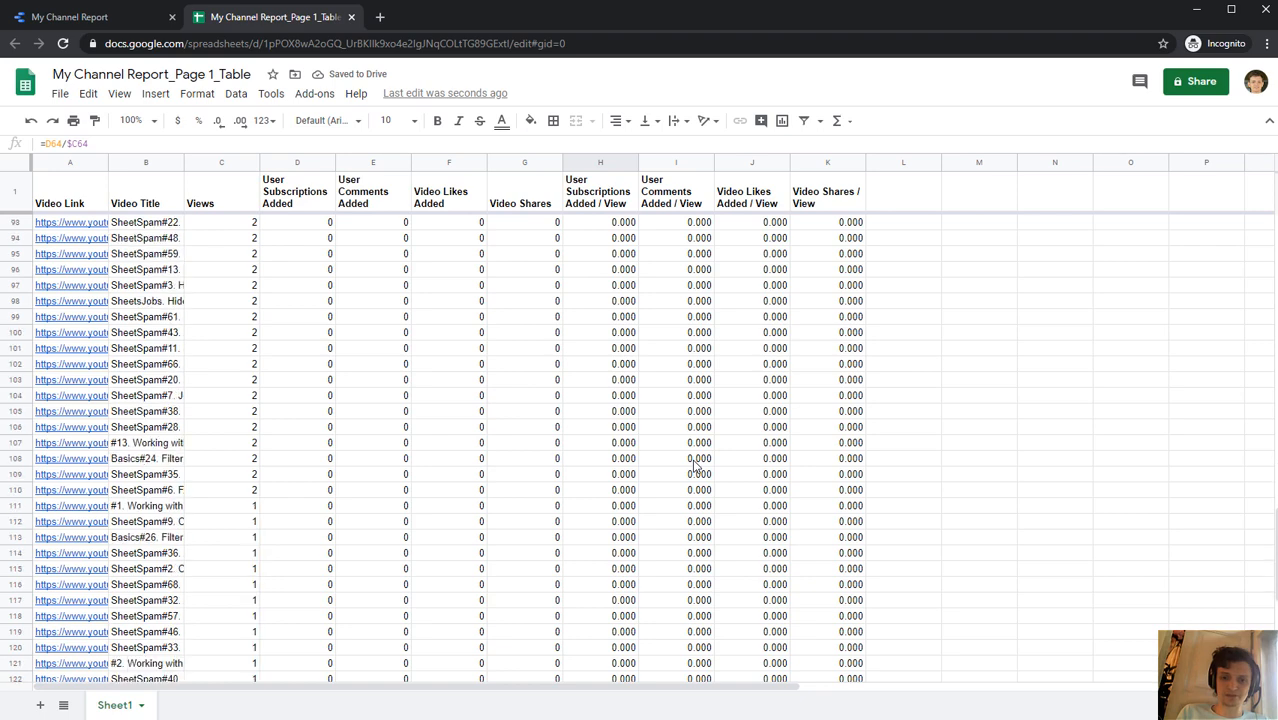
scroll("up", 3)
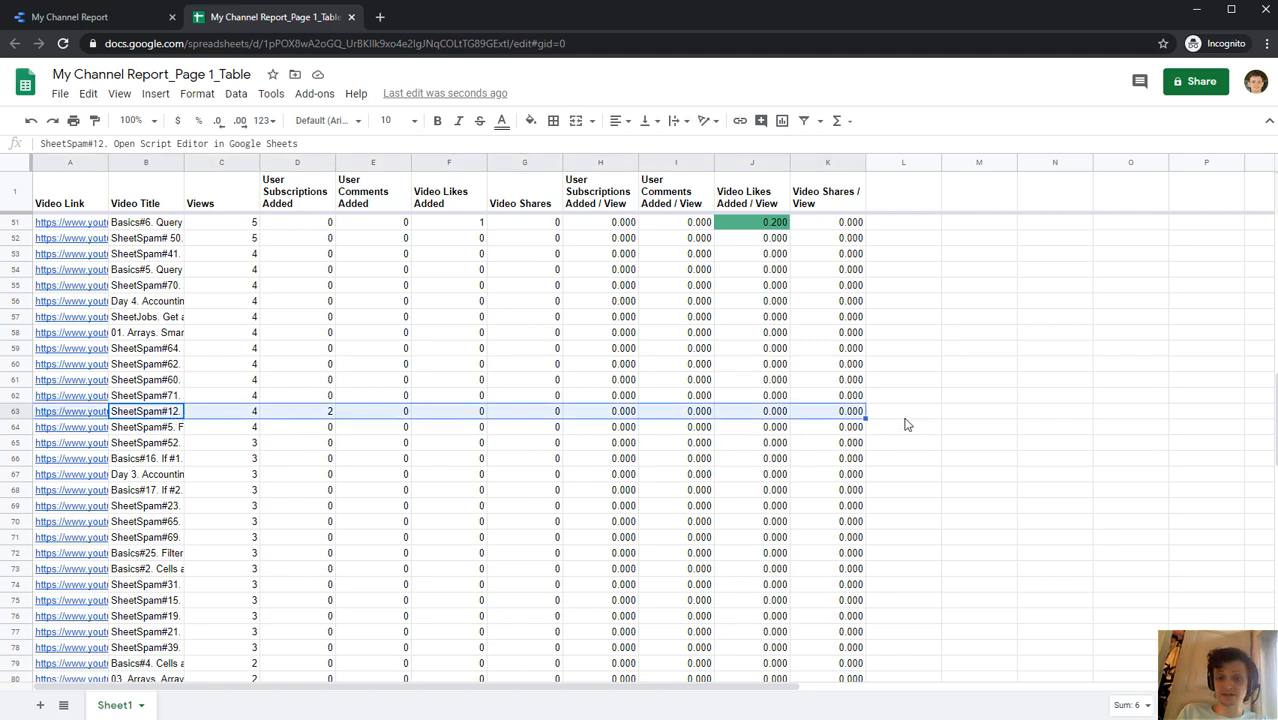
Step: Enter the remark 'subs!' in L62 beside the SheetSpam#12 row
left_click(904, 412)
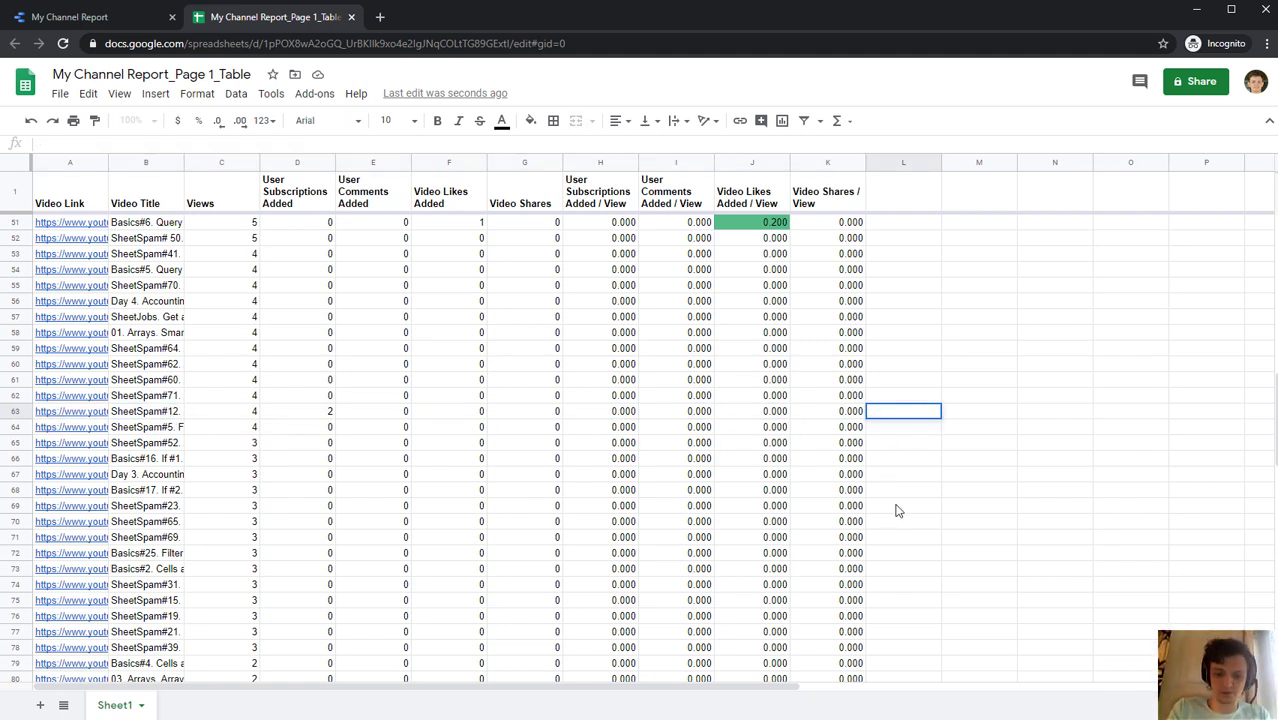
type("cy")
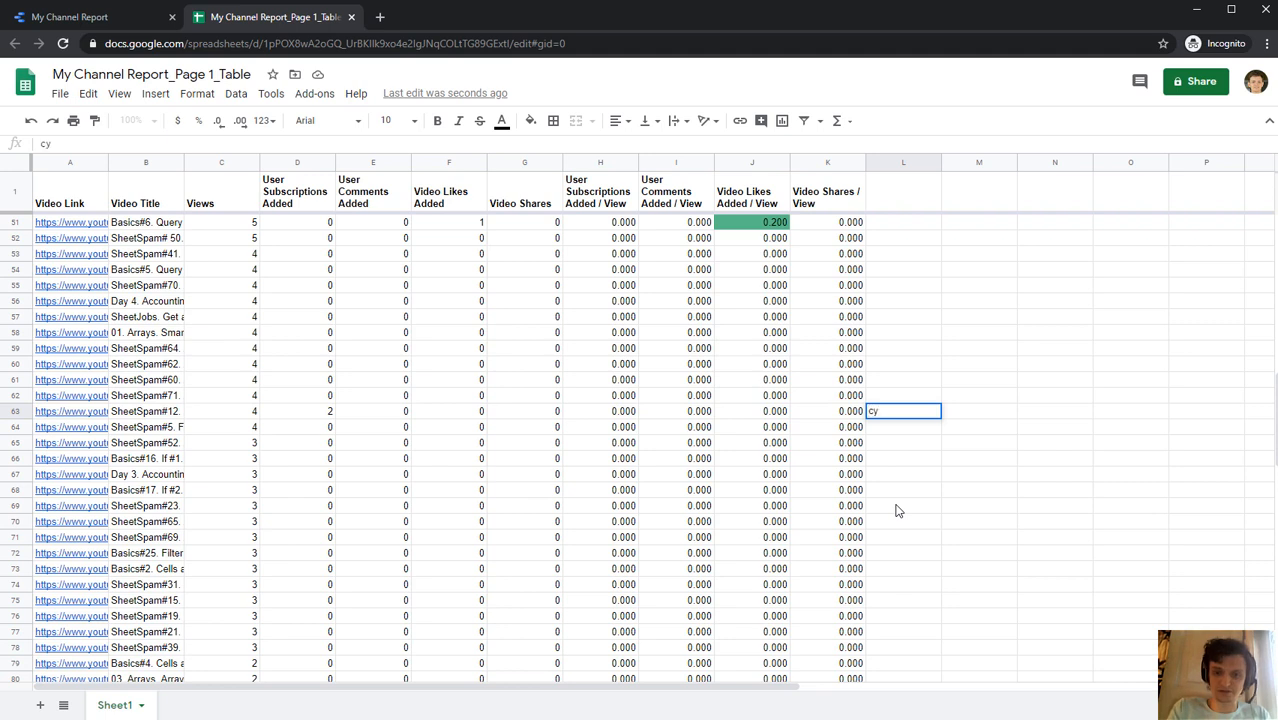
type("subs!")
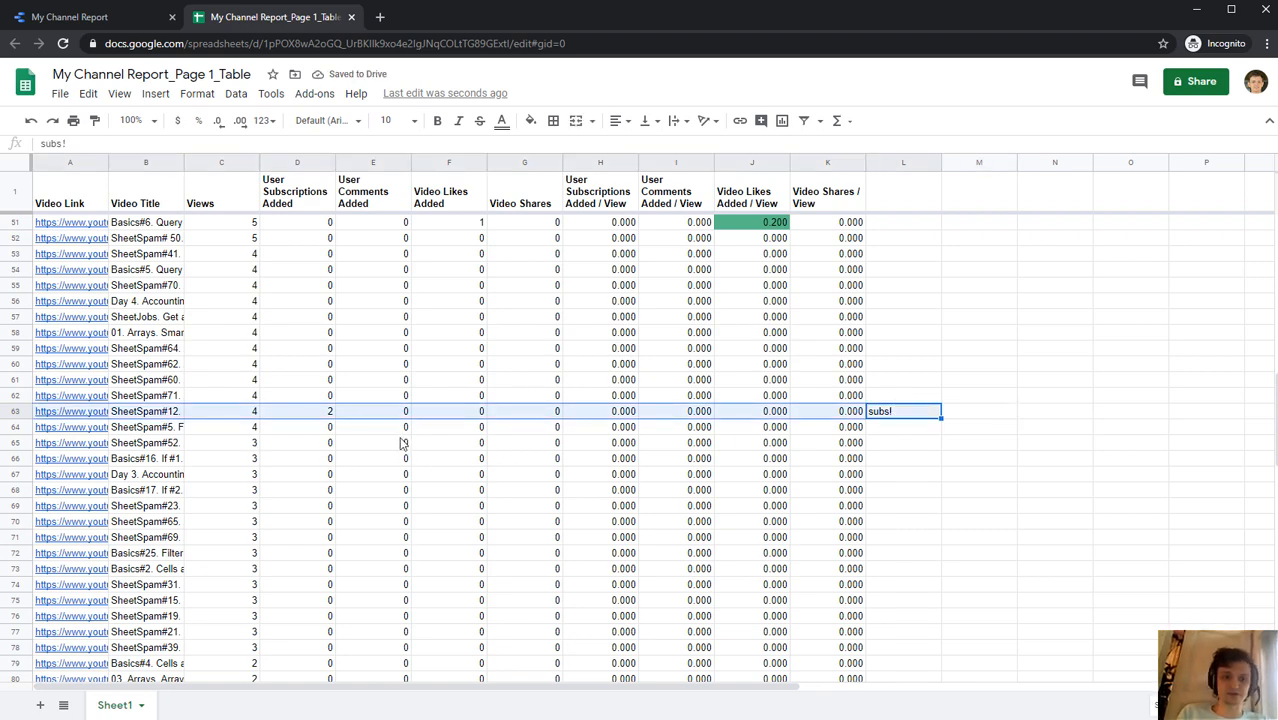
left_click(296, 412)
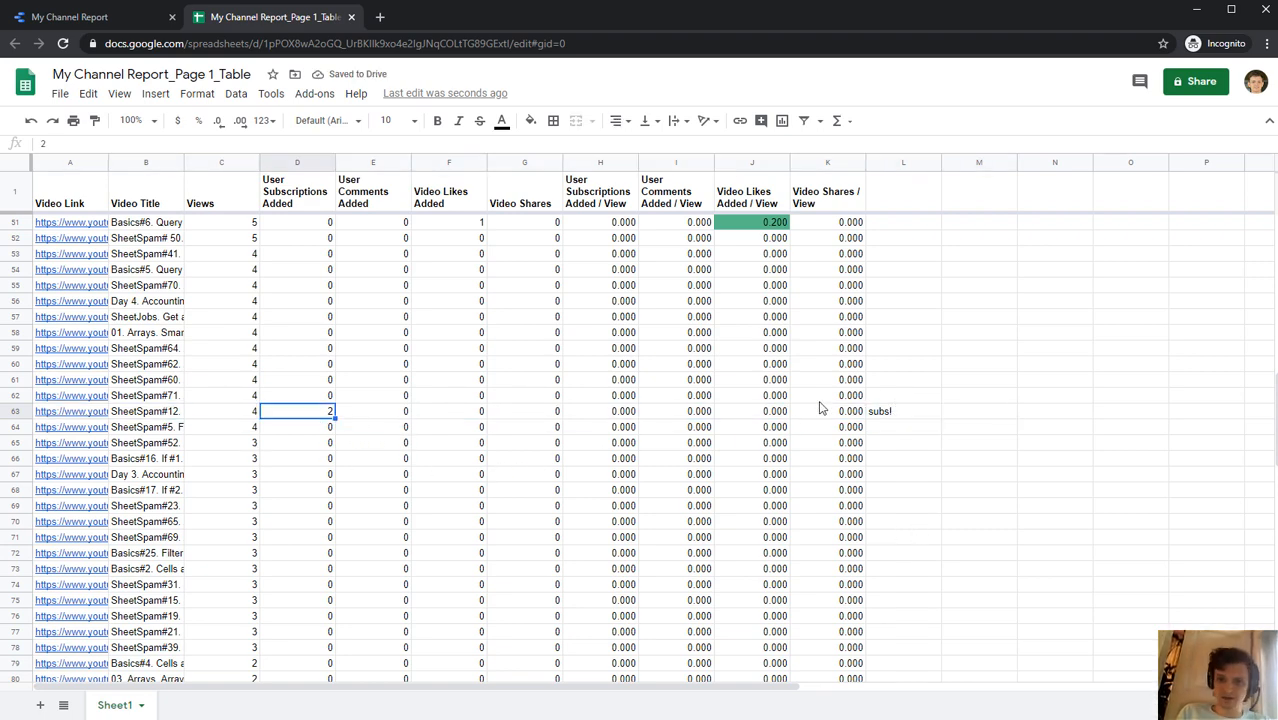
scroll("up", 3)
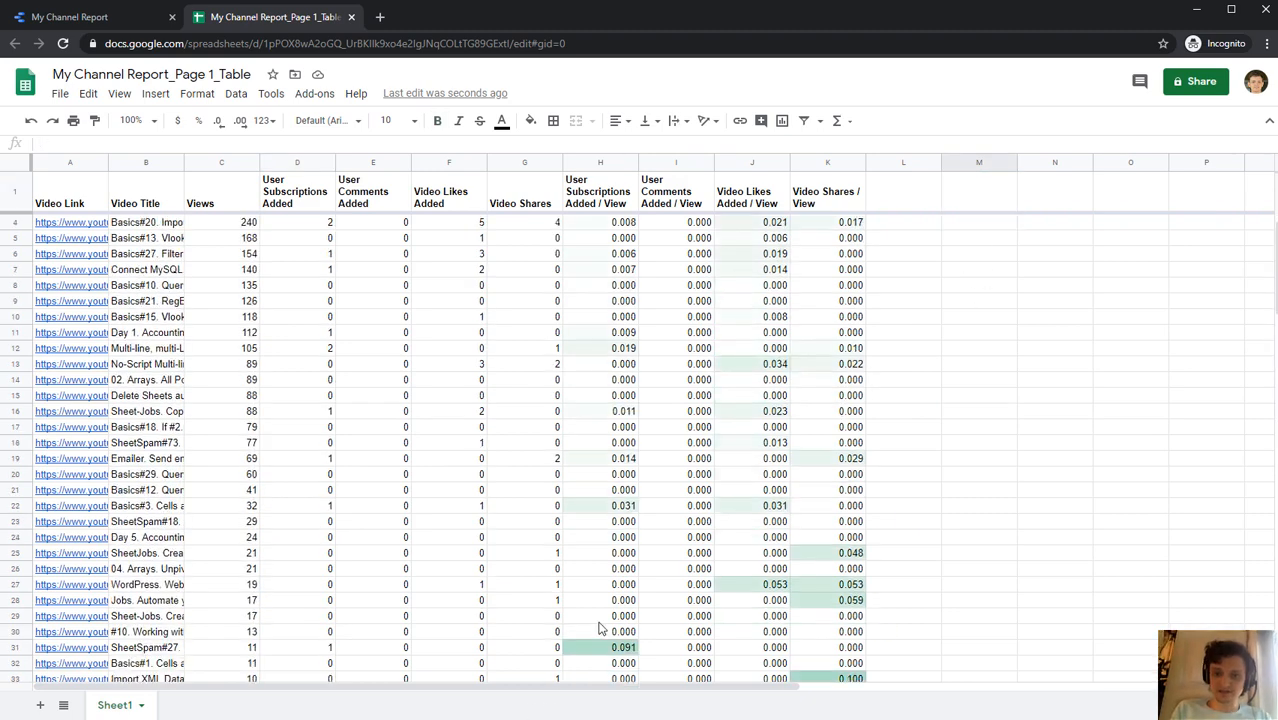
Step: Insert checkboxes down column M and name its header 'Good Videos'
scroll("down", 3)
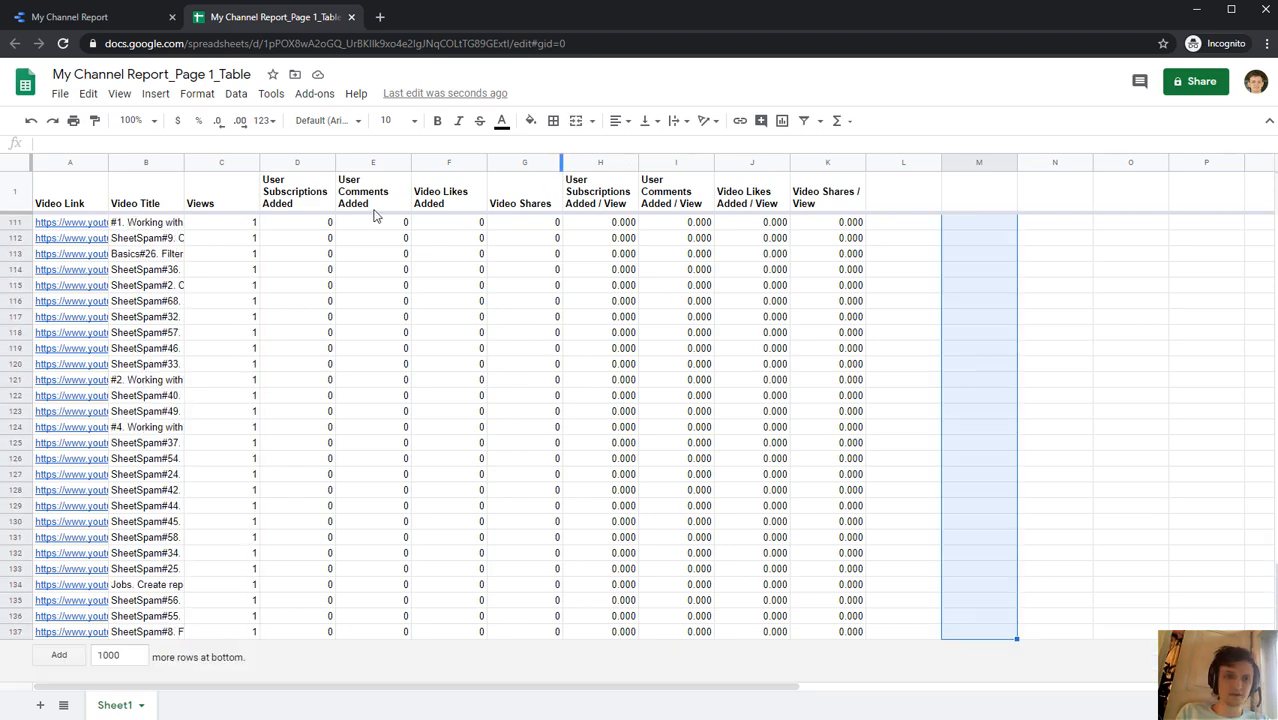
left_click(156, 94)
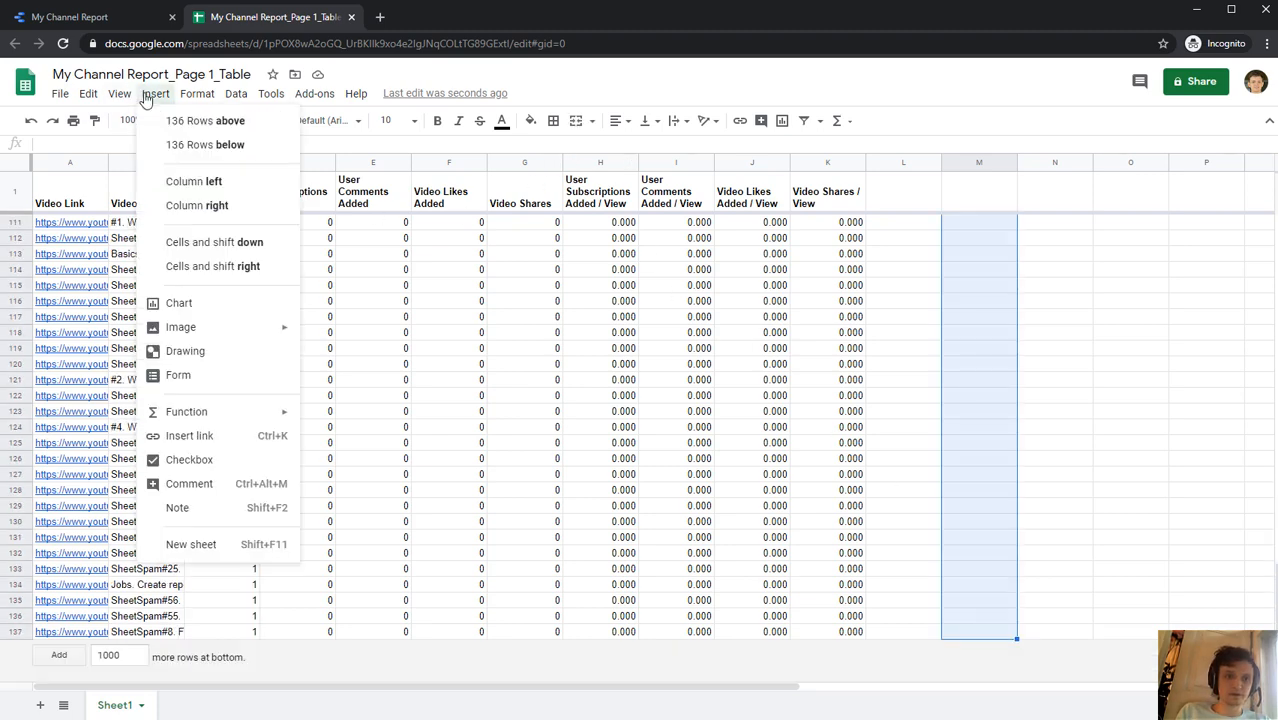
mouse_move(190, 460)
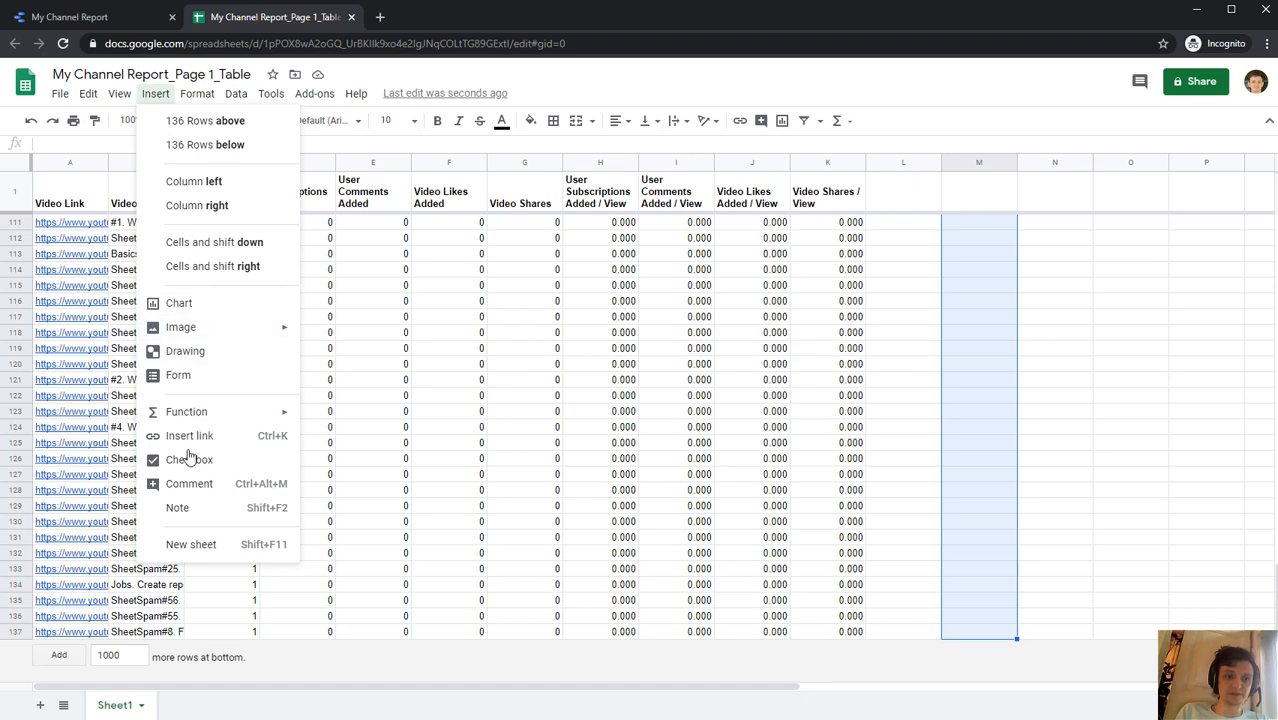
left_click(190, 460)
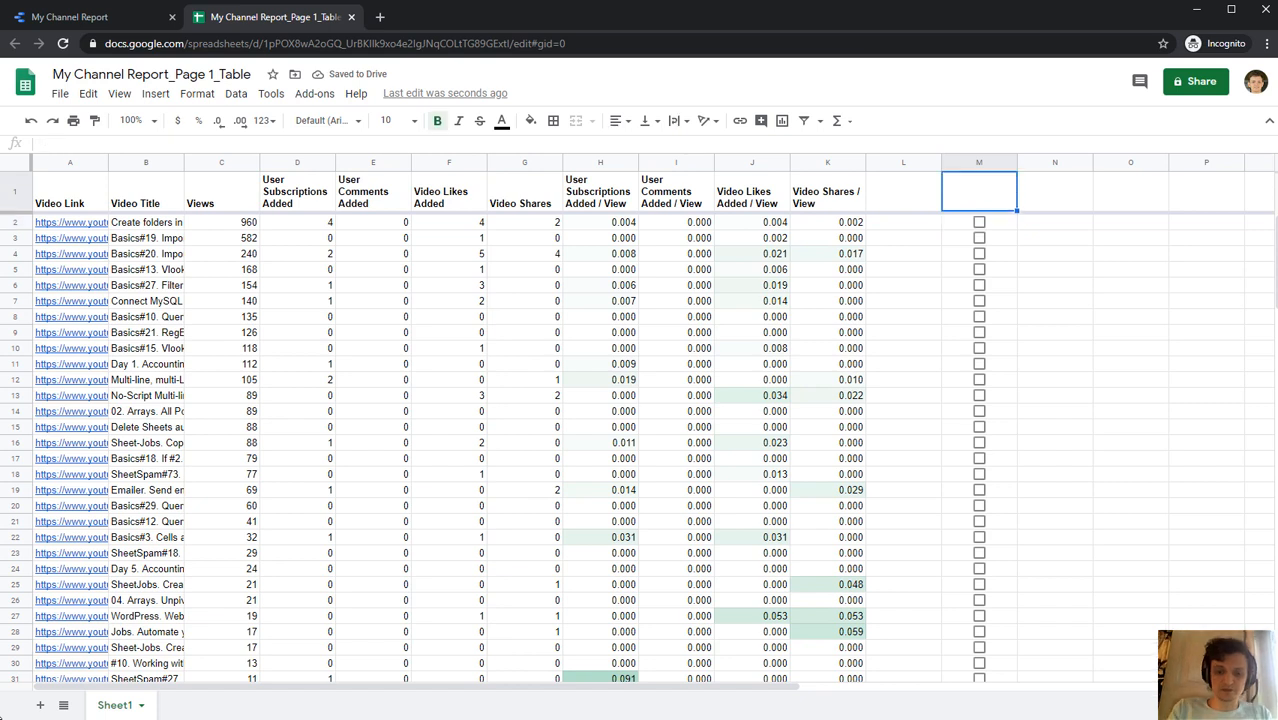
type("Goog")
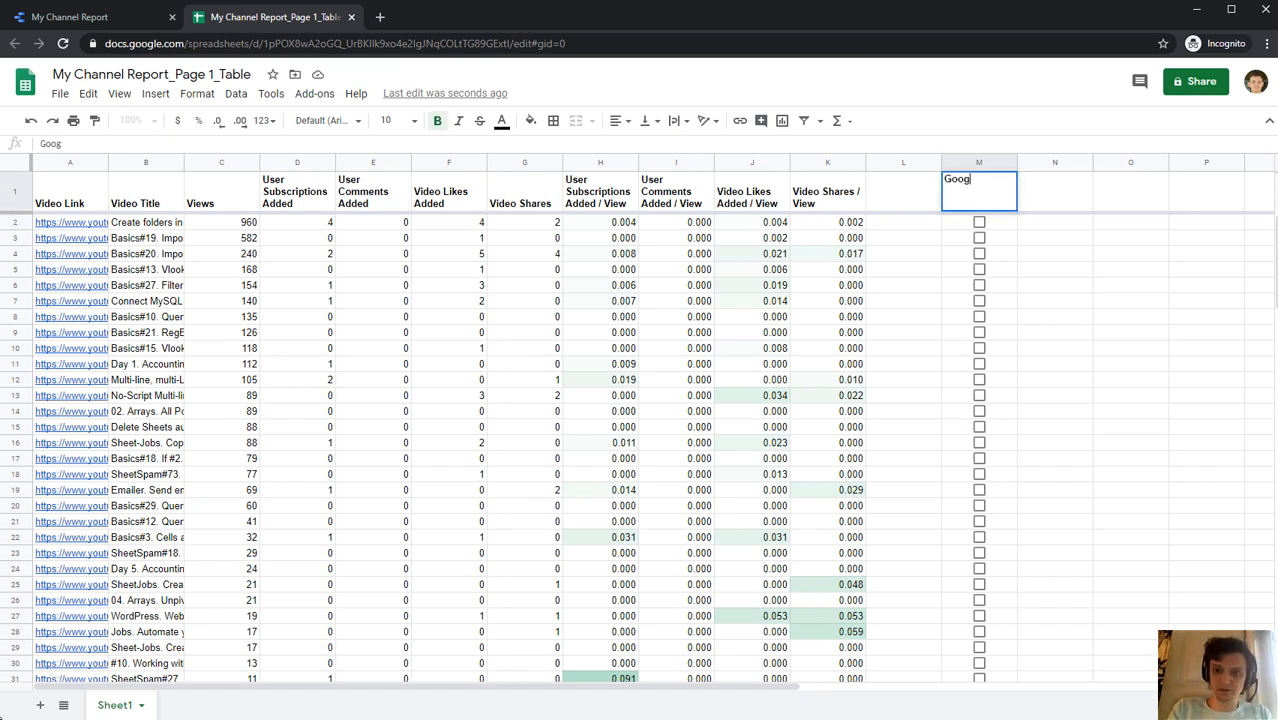
type("Good Vide")
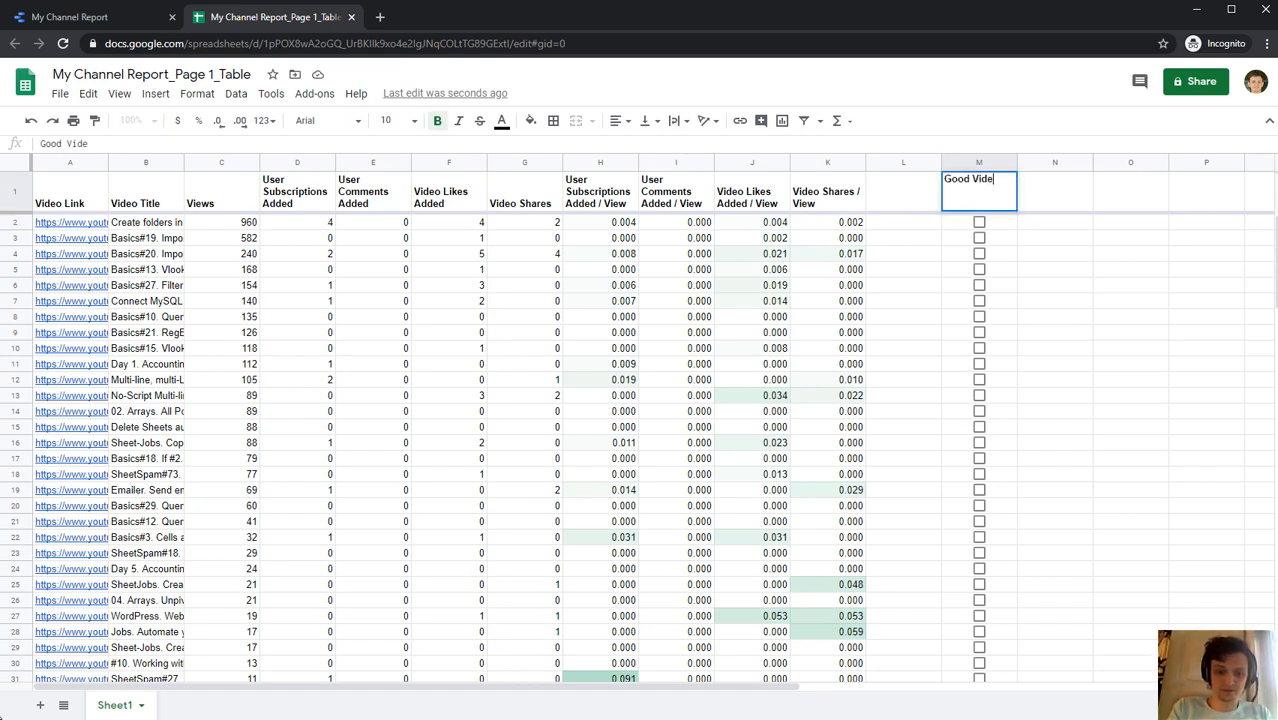
key("Enter")
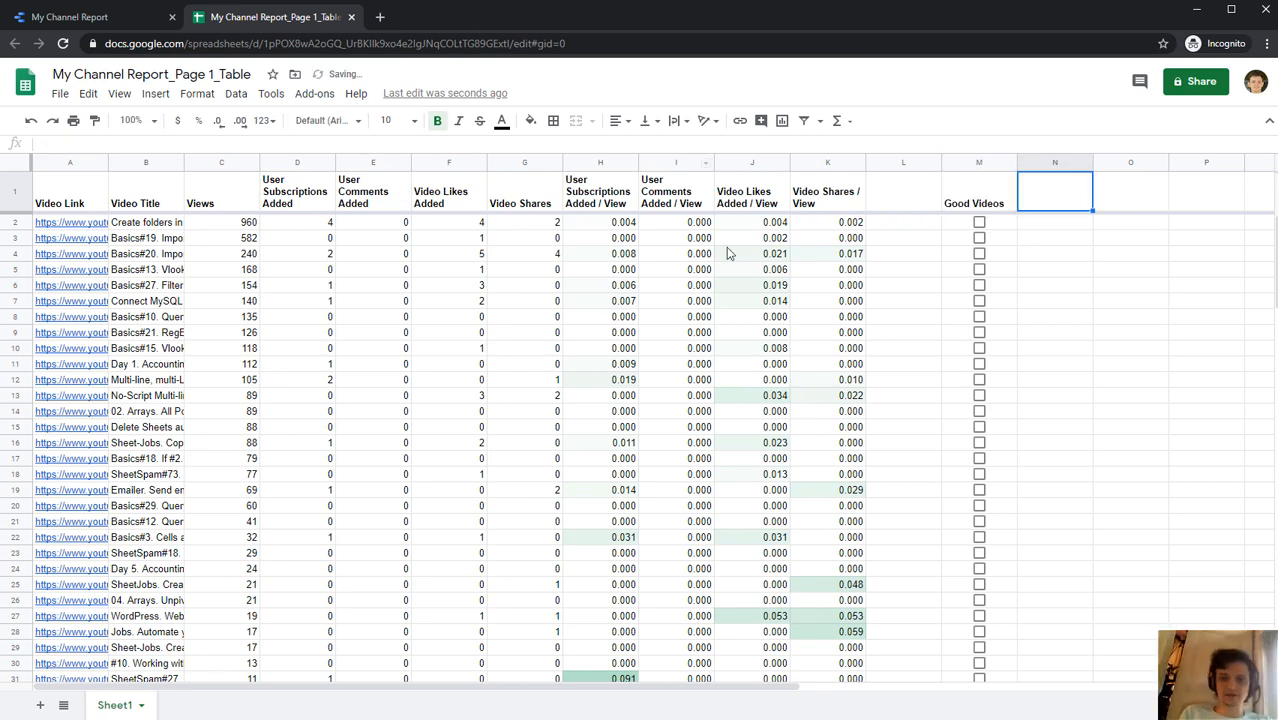
Step: Tick the Good Videos checkboxes for the top five most-viewed videos in M2–M6
left_click(220, 220)
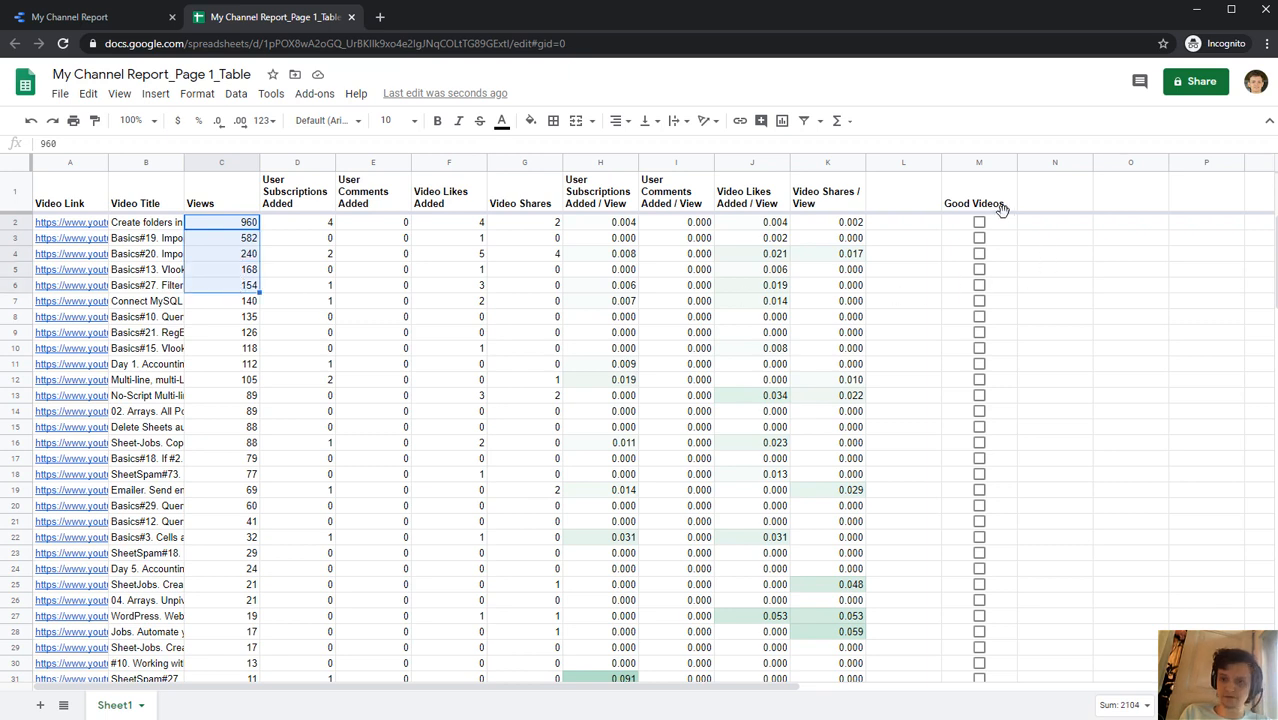
left_click(978, 236)
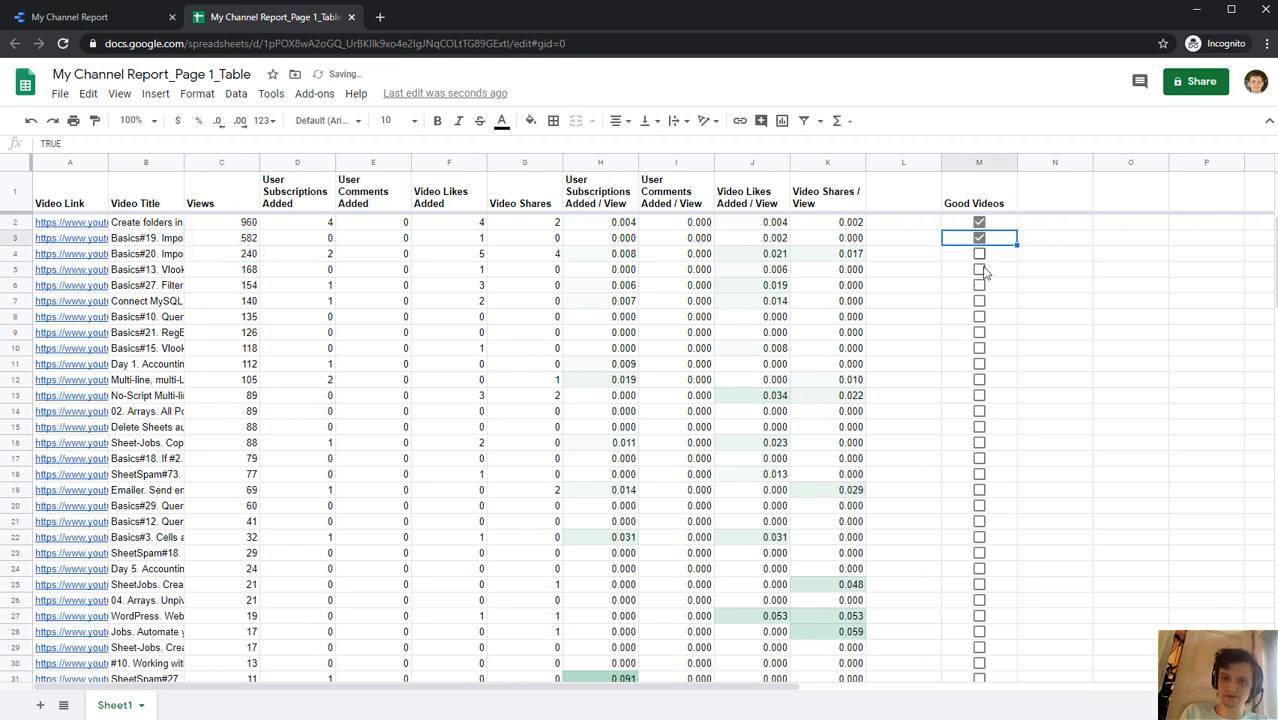
left_click(978, 284)
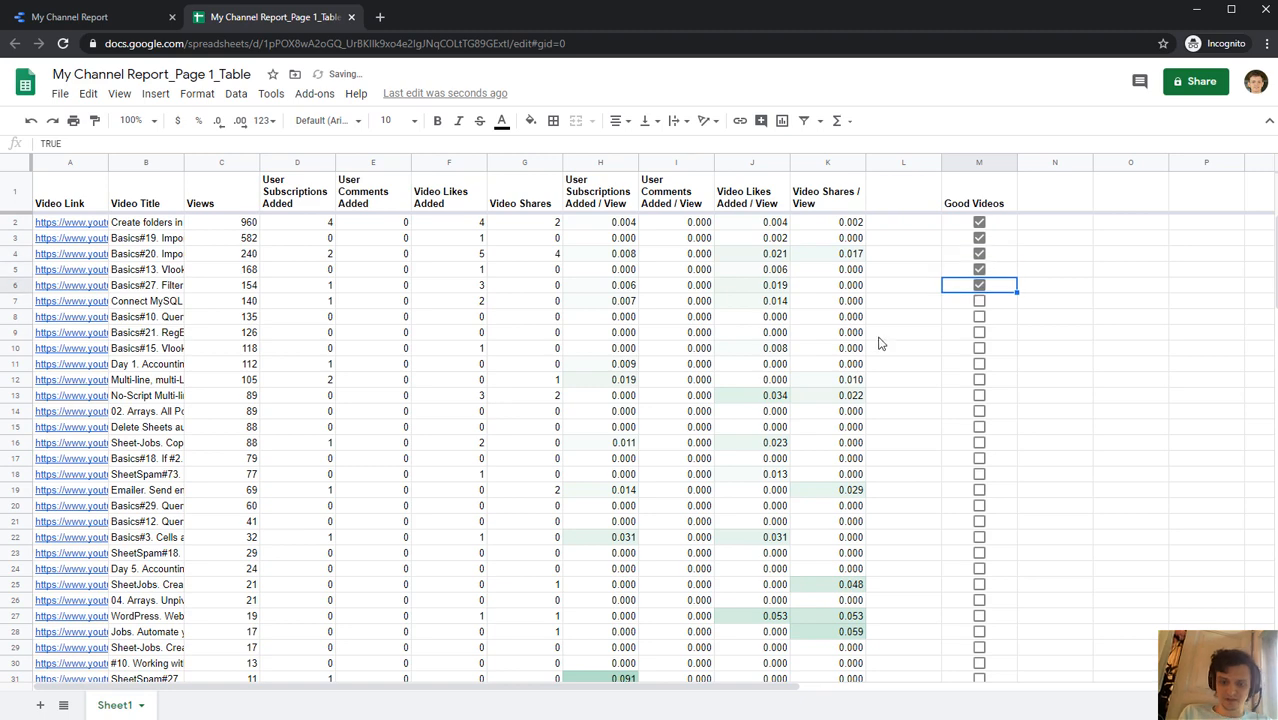
Step: Tick Good Videos for the lower-view rows 42, 46 and 51 with high like or share ratios
scroll("down", 3)
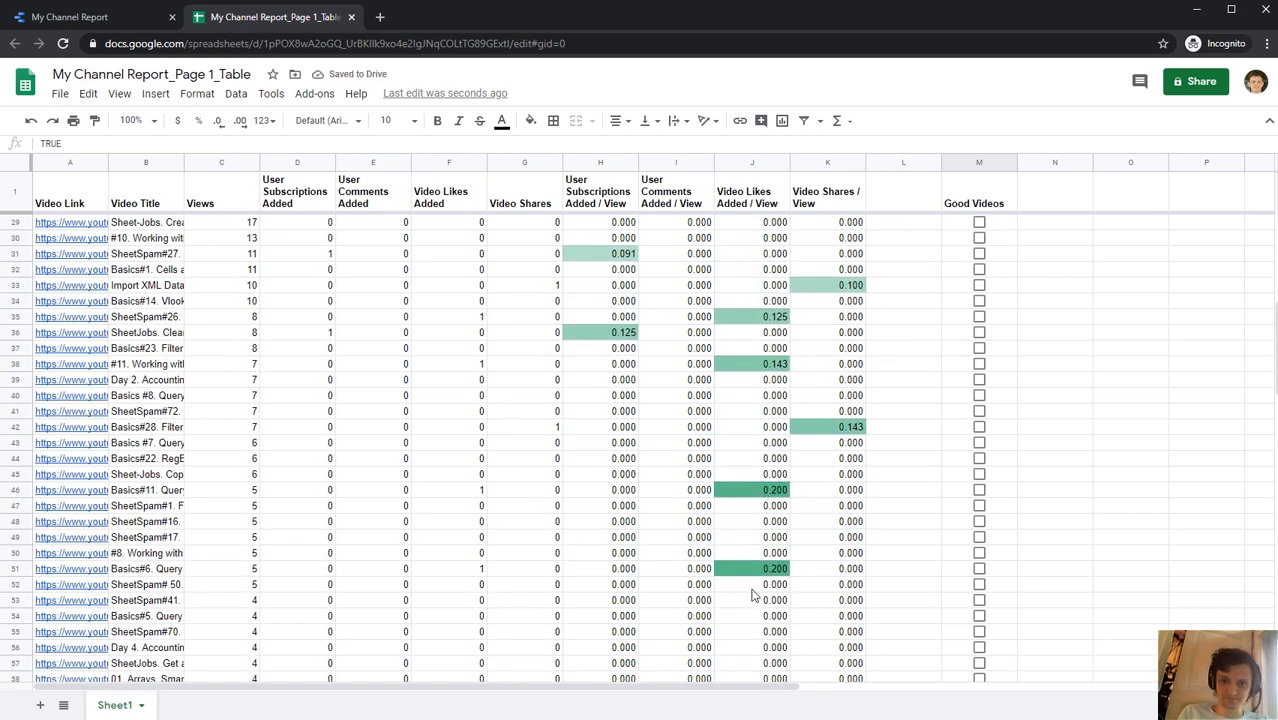
scroll("down", 3)
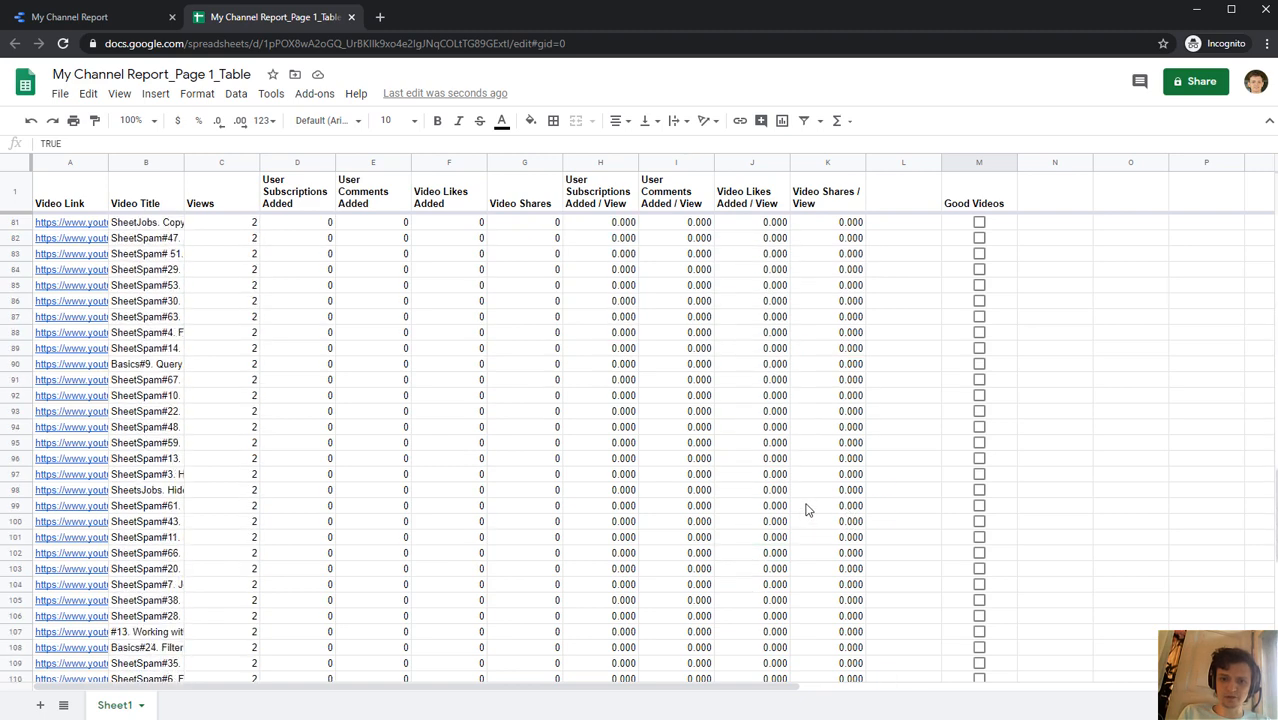
scroll("down", 3)
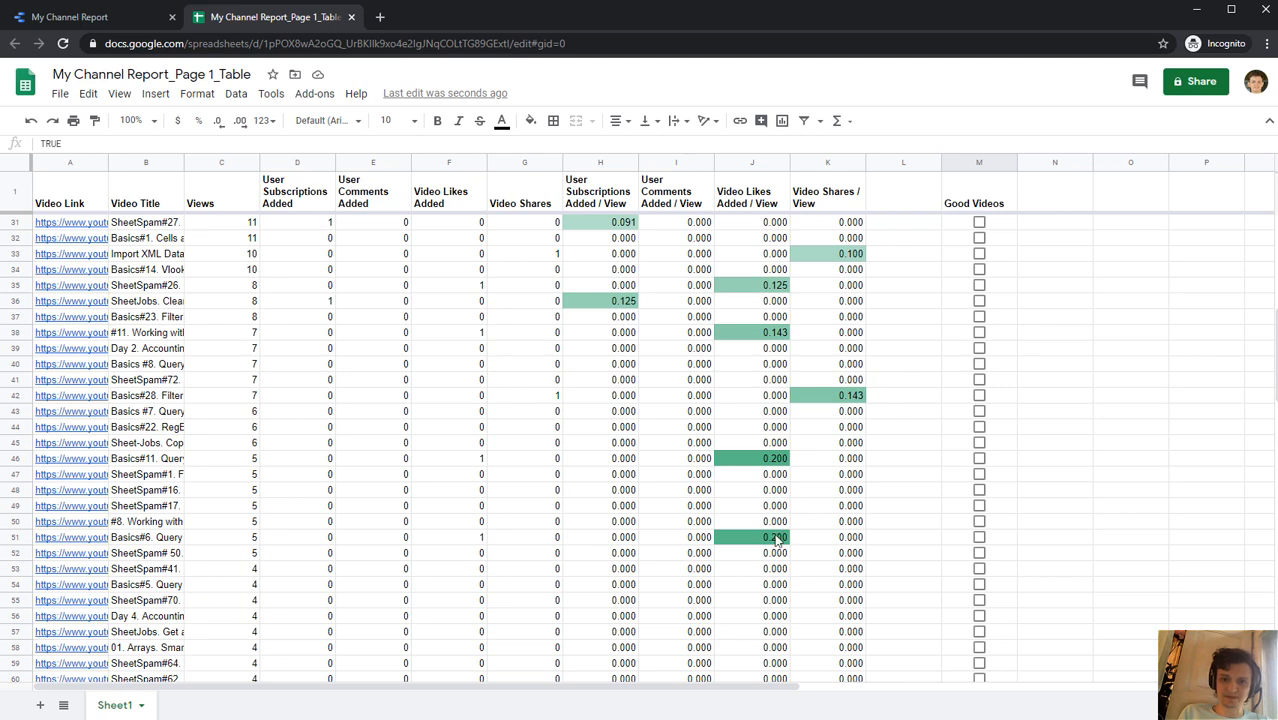
left_click(760, 536)
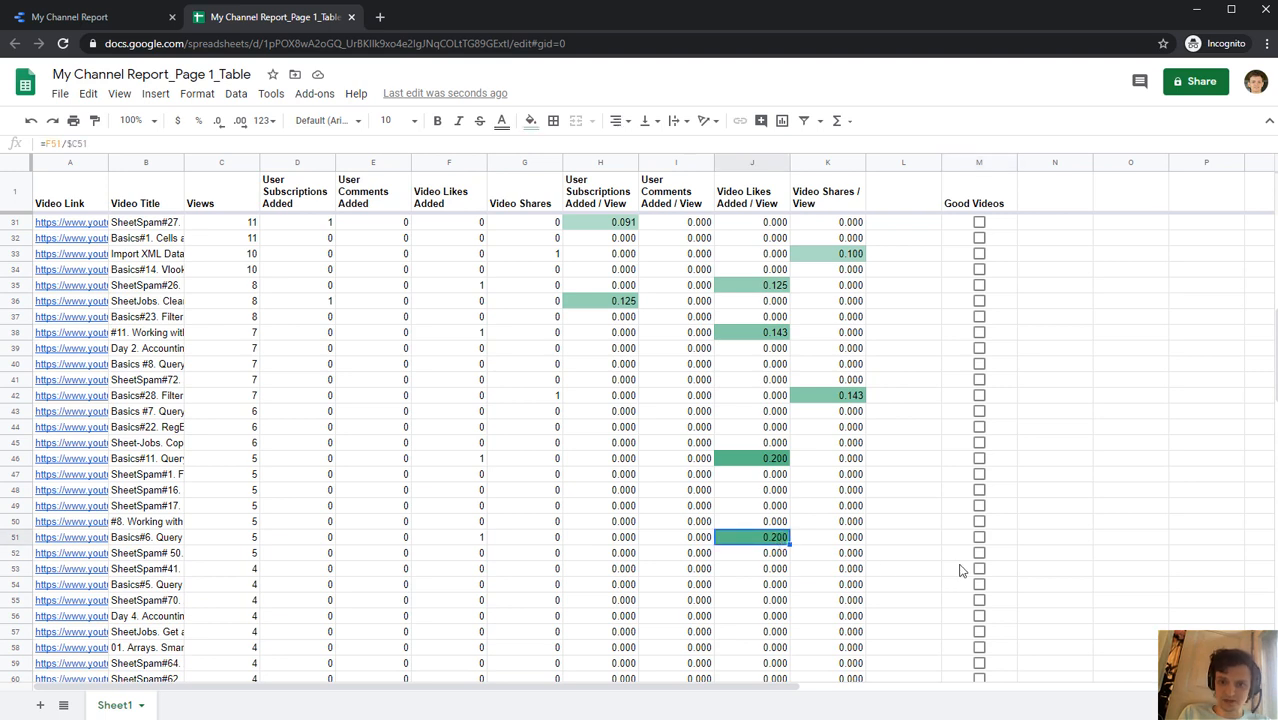
left_click(978, 536)
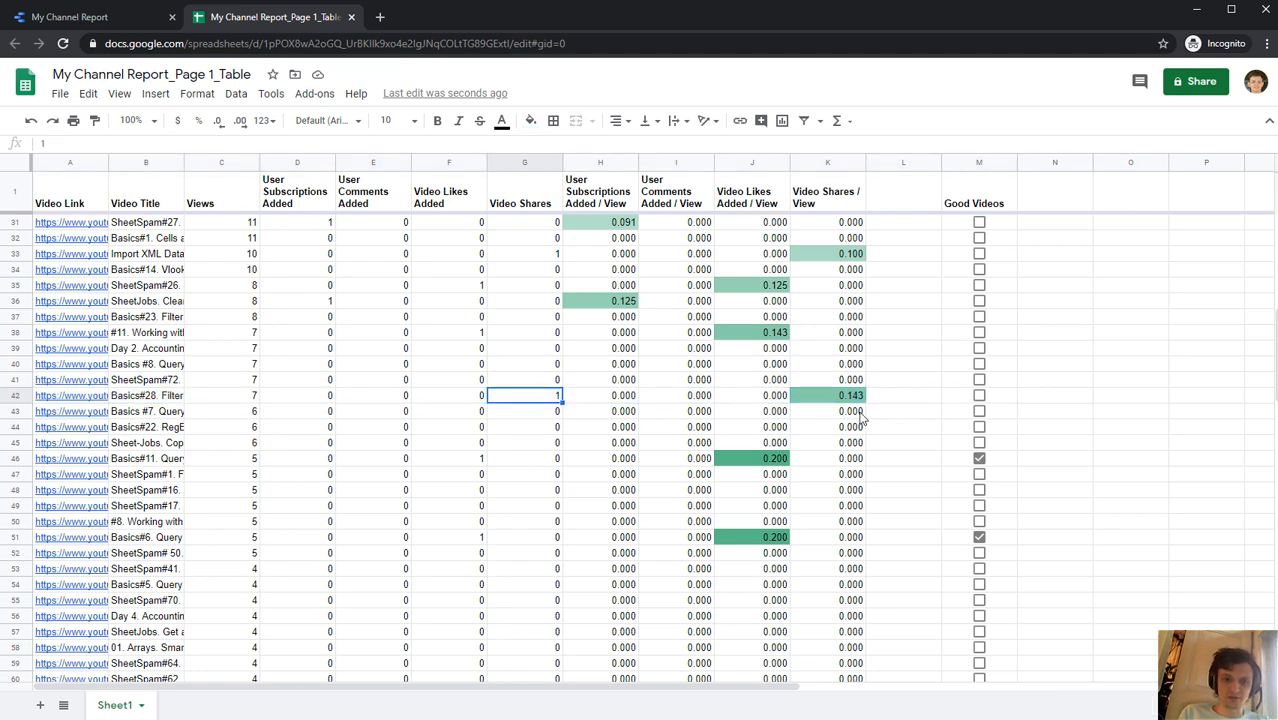
left_click(978, 396)
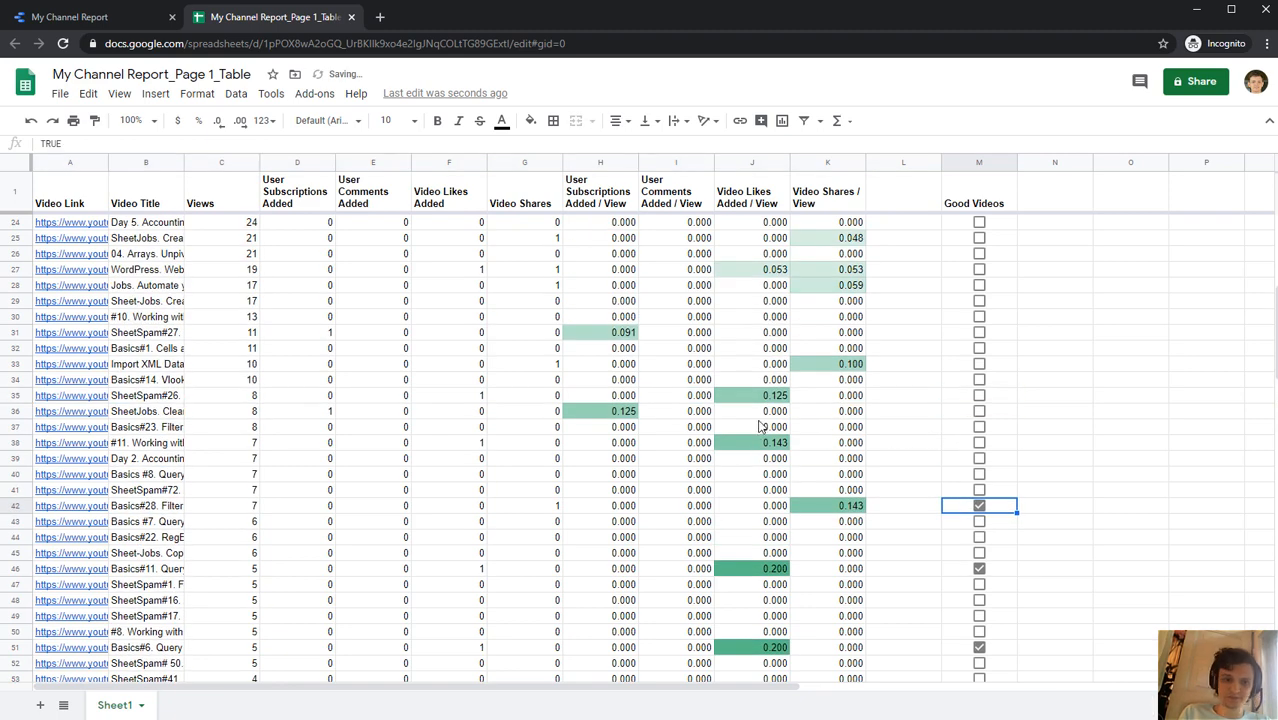
mouse_move(944, 460)
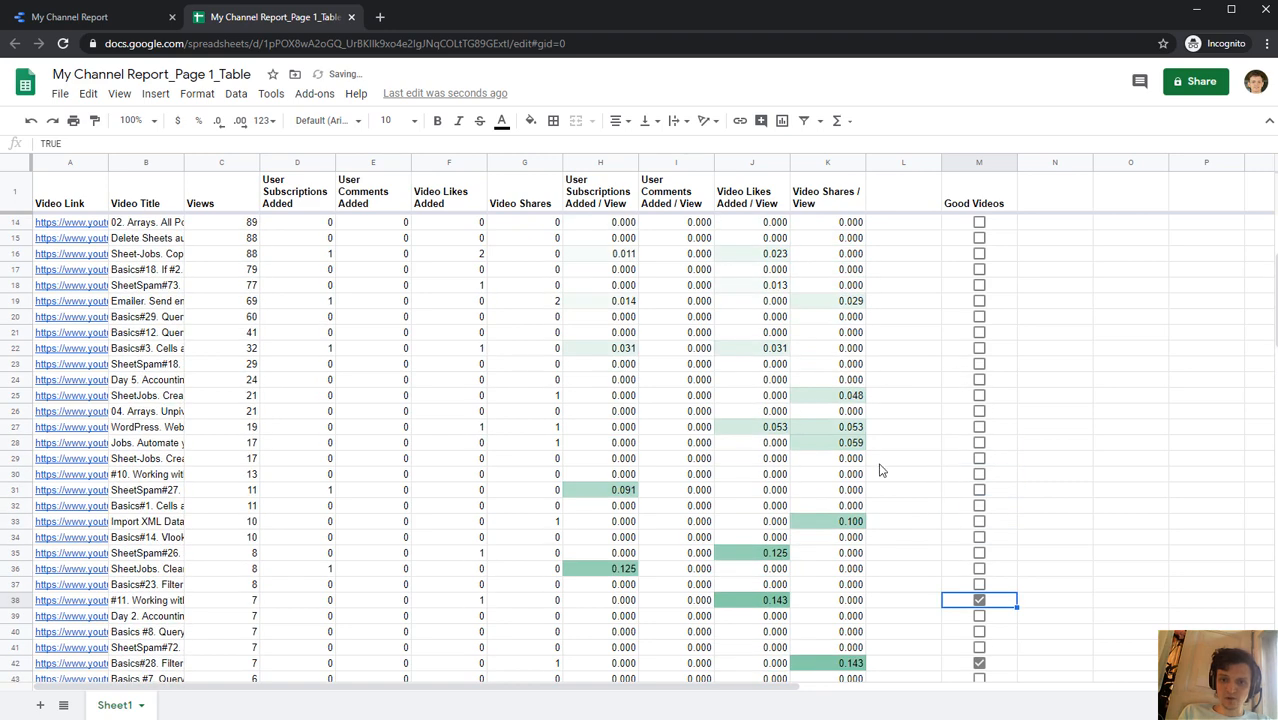
Step: Switch to the Data Studio tab and put the My Channel Report into edit mode
scroll("up", 3)
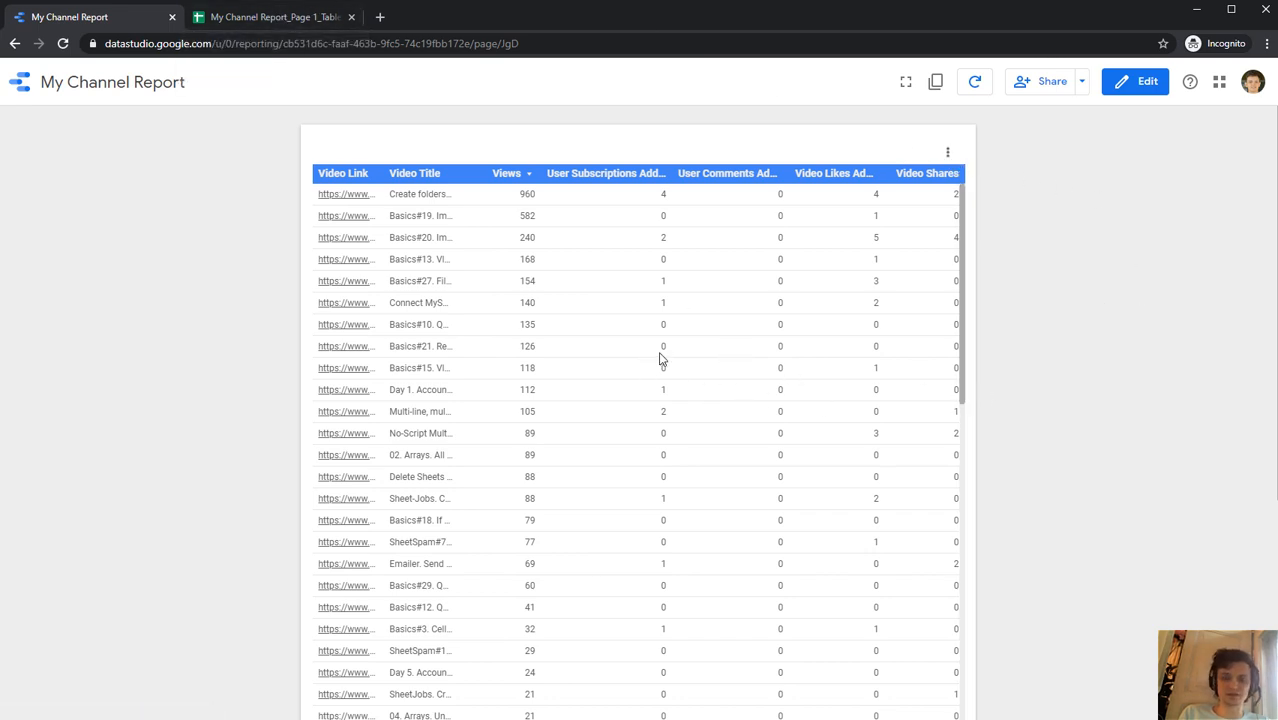
mouse_move(1062, 202)
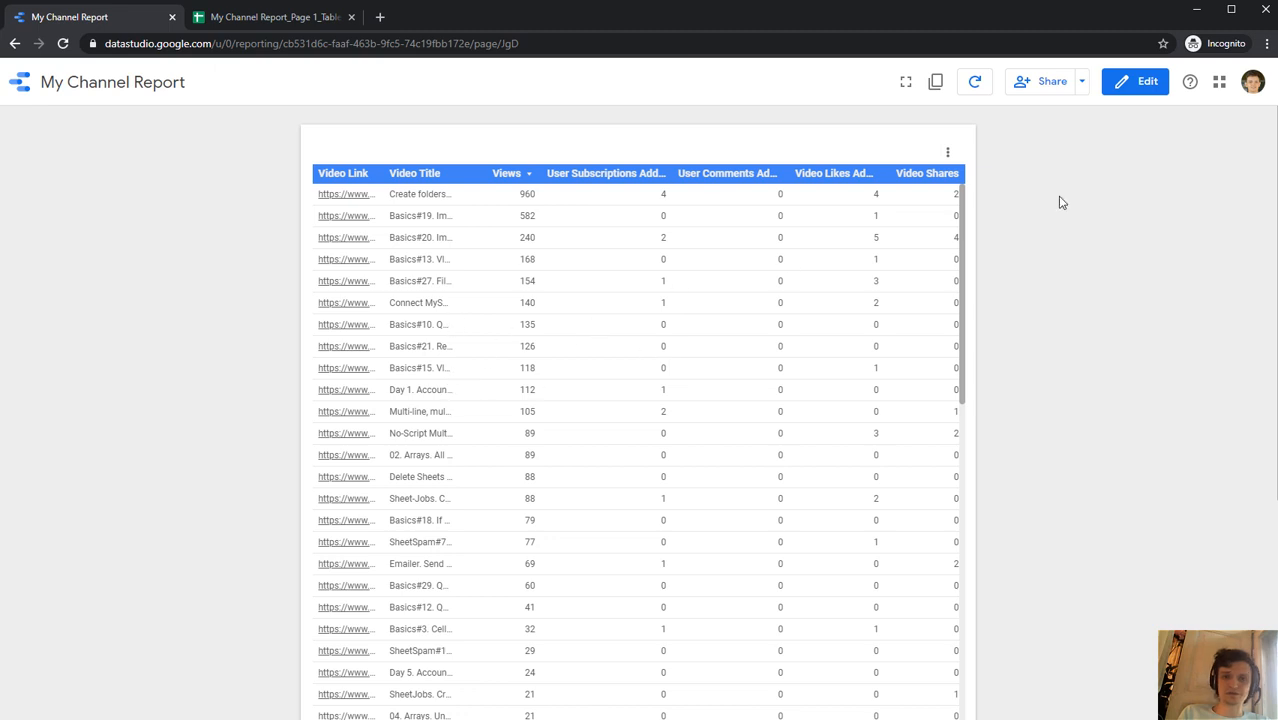
mouse_move(1074, 190)
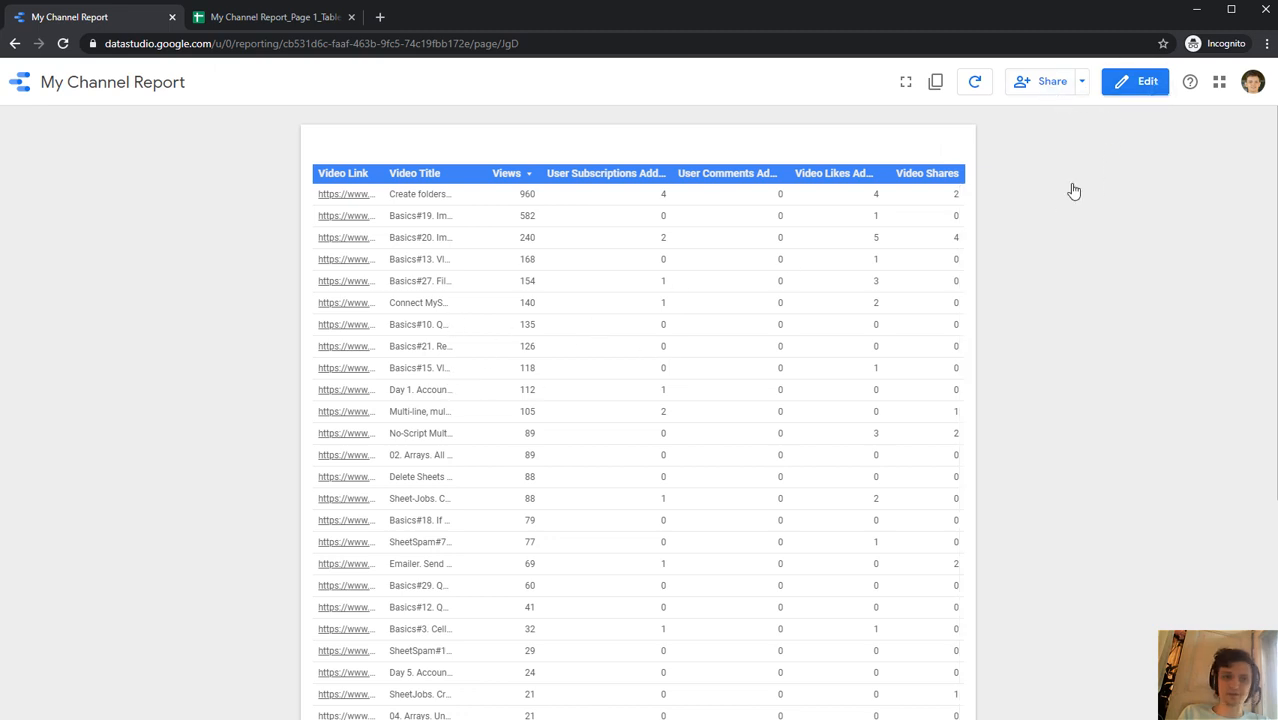
left_click(1136, 80)
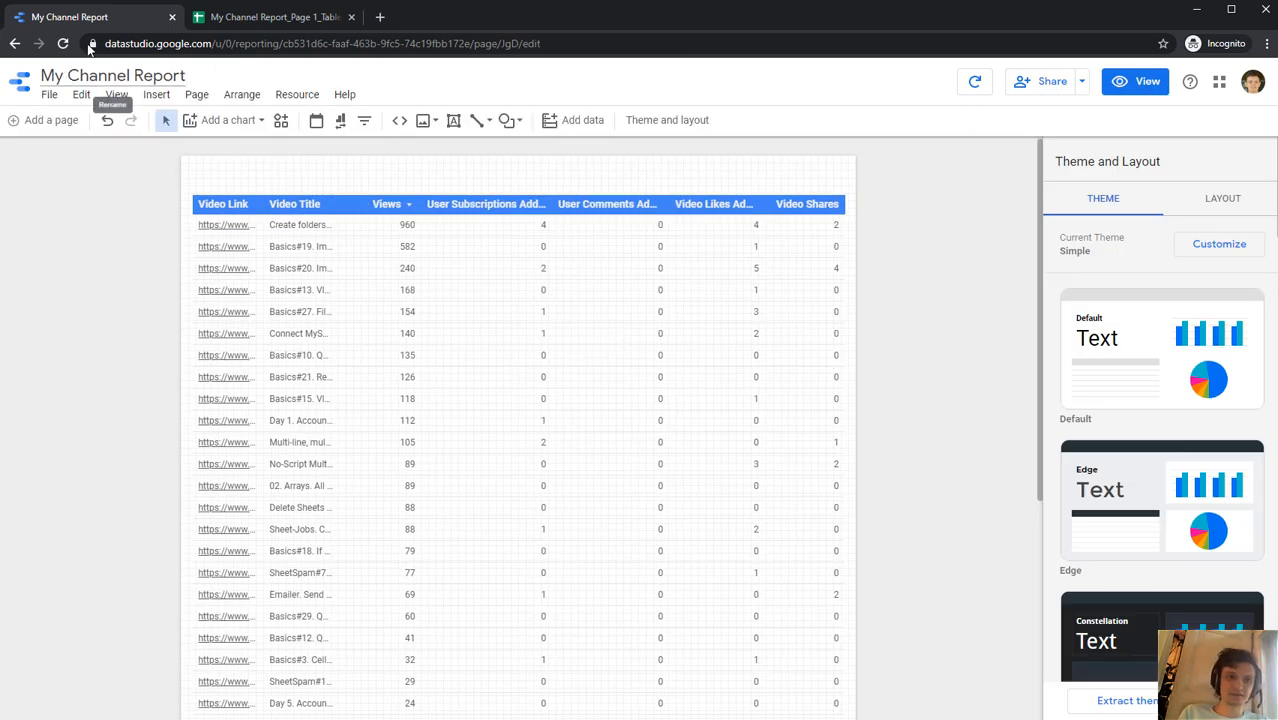
scroll("down", 3)
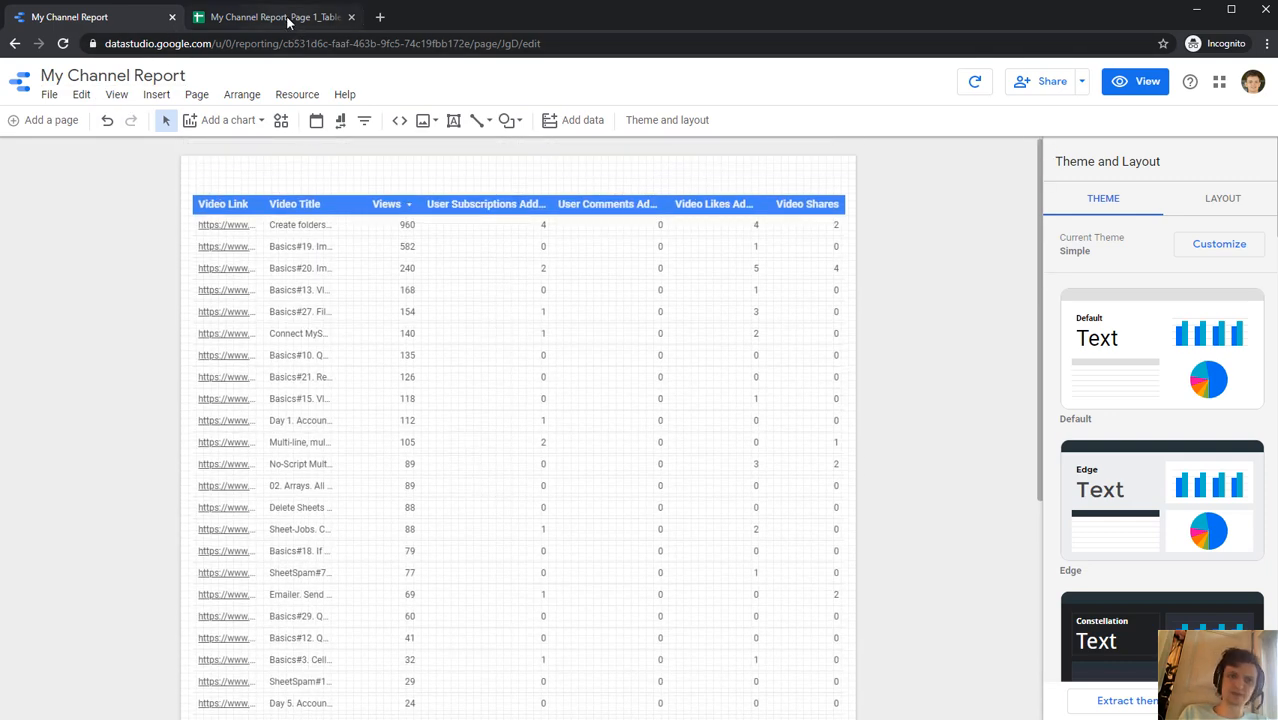
Step: Return to the exported stats spreadsheet and review a video title and the ticked rows
left_click(290, 16)
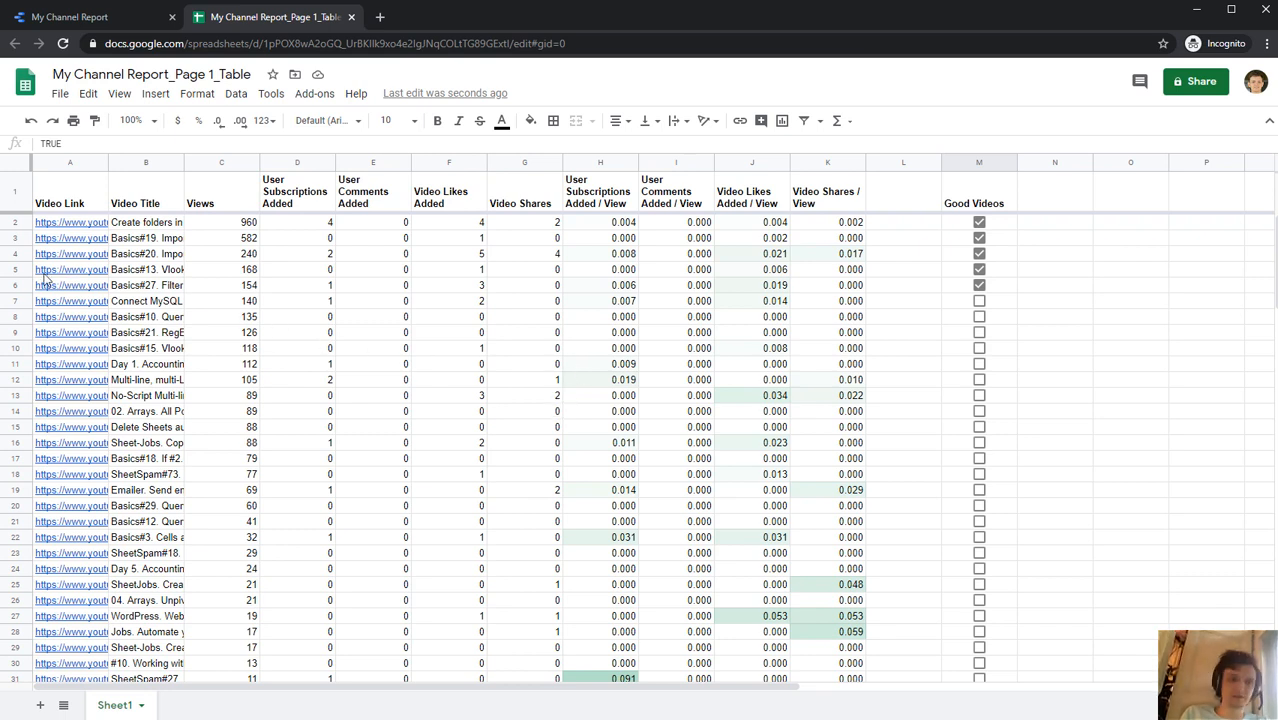
left_click(58, 300)
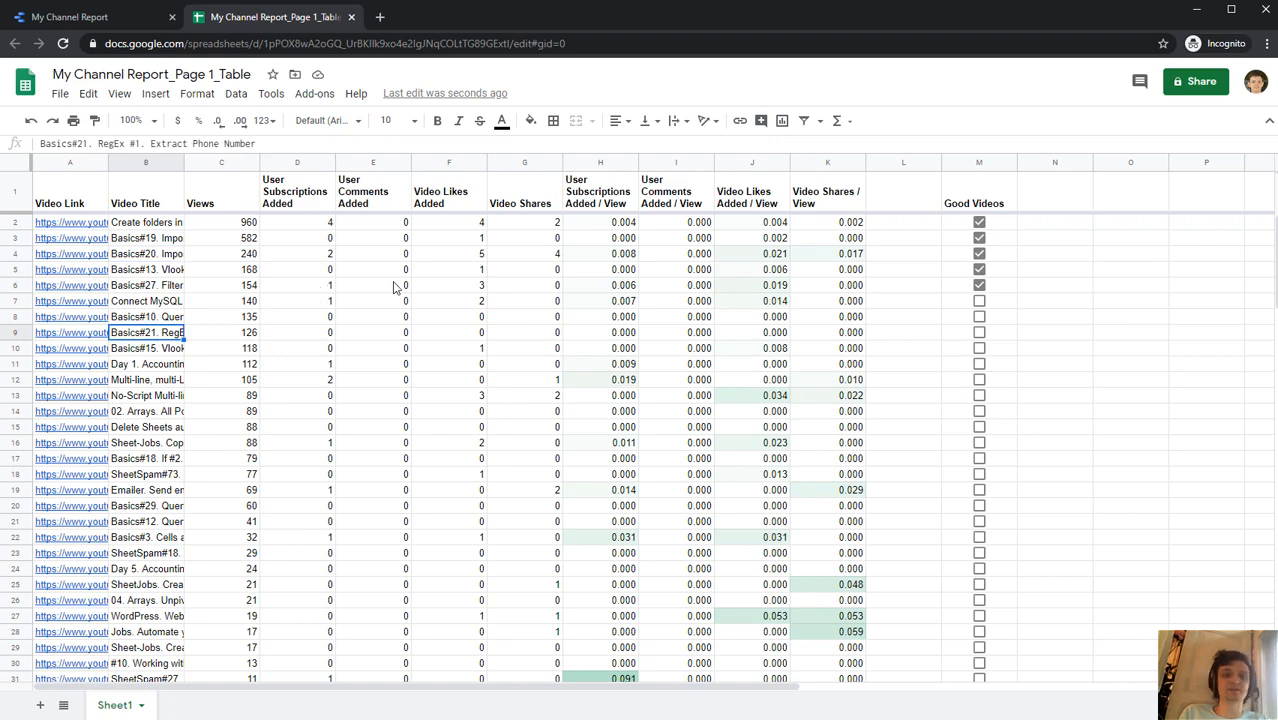
scroll("down", 3)
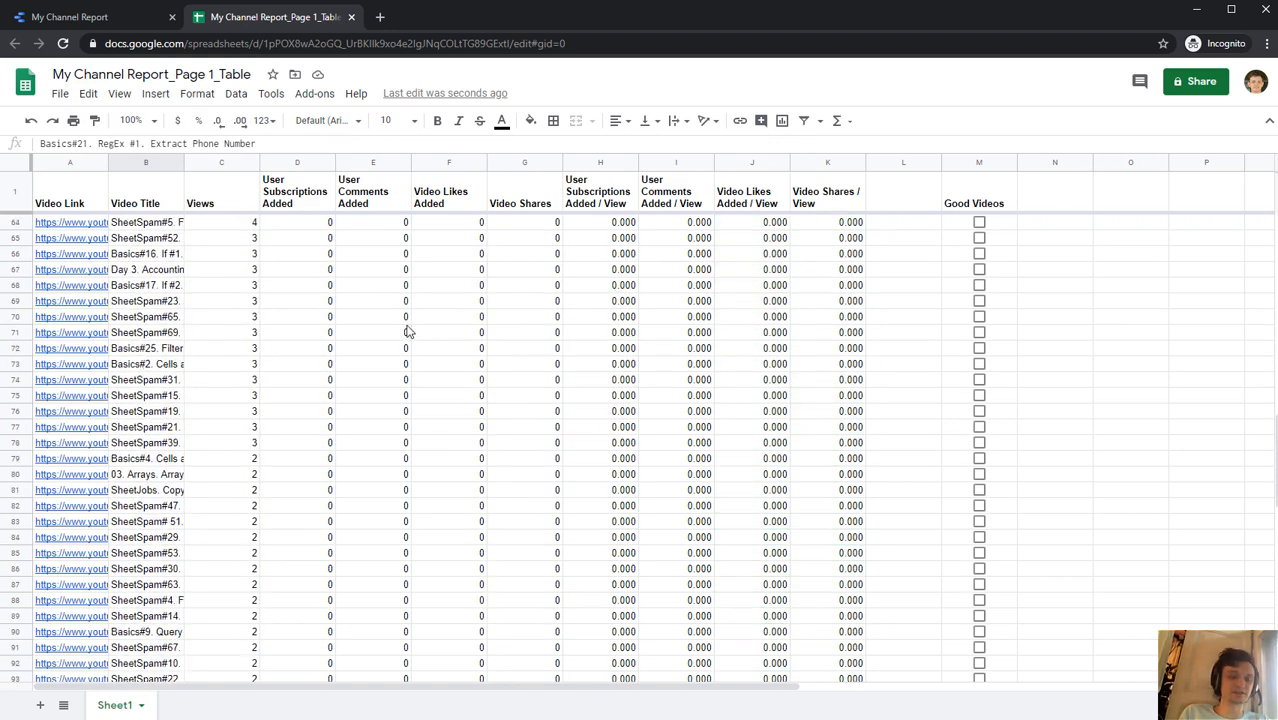
scroll("down", 3)
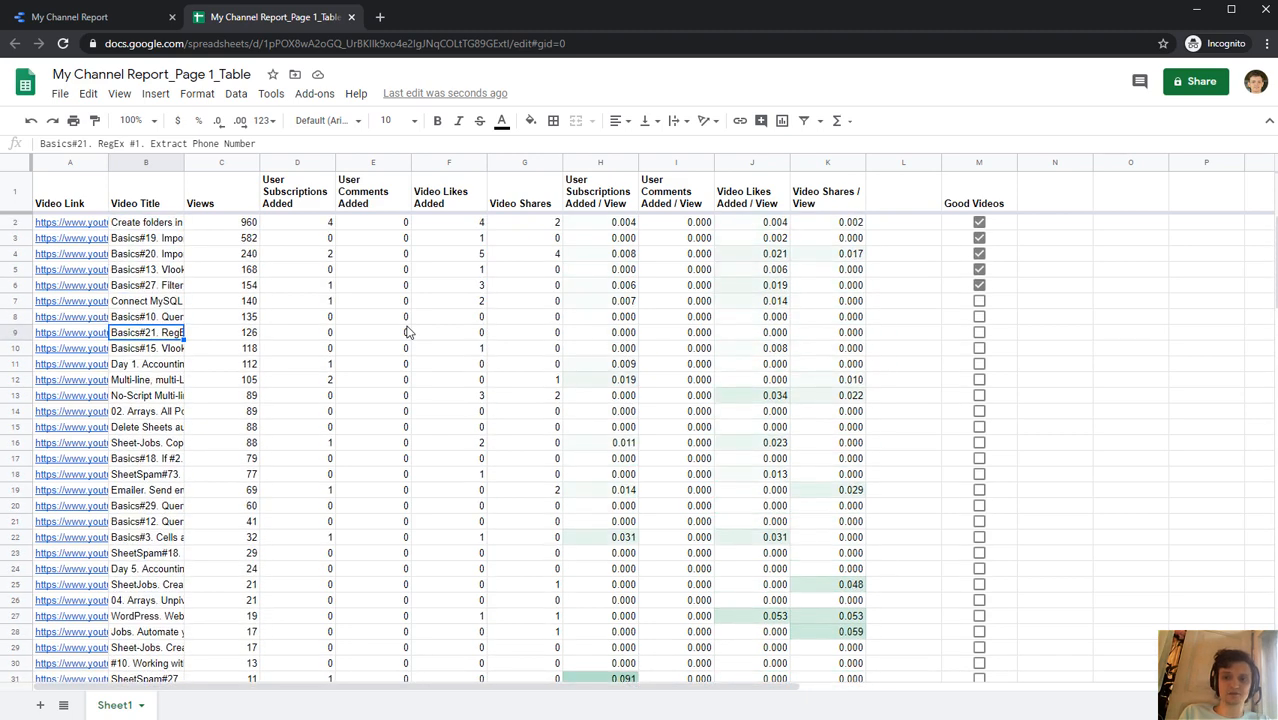
mouse_move(474, 352)
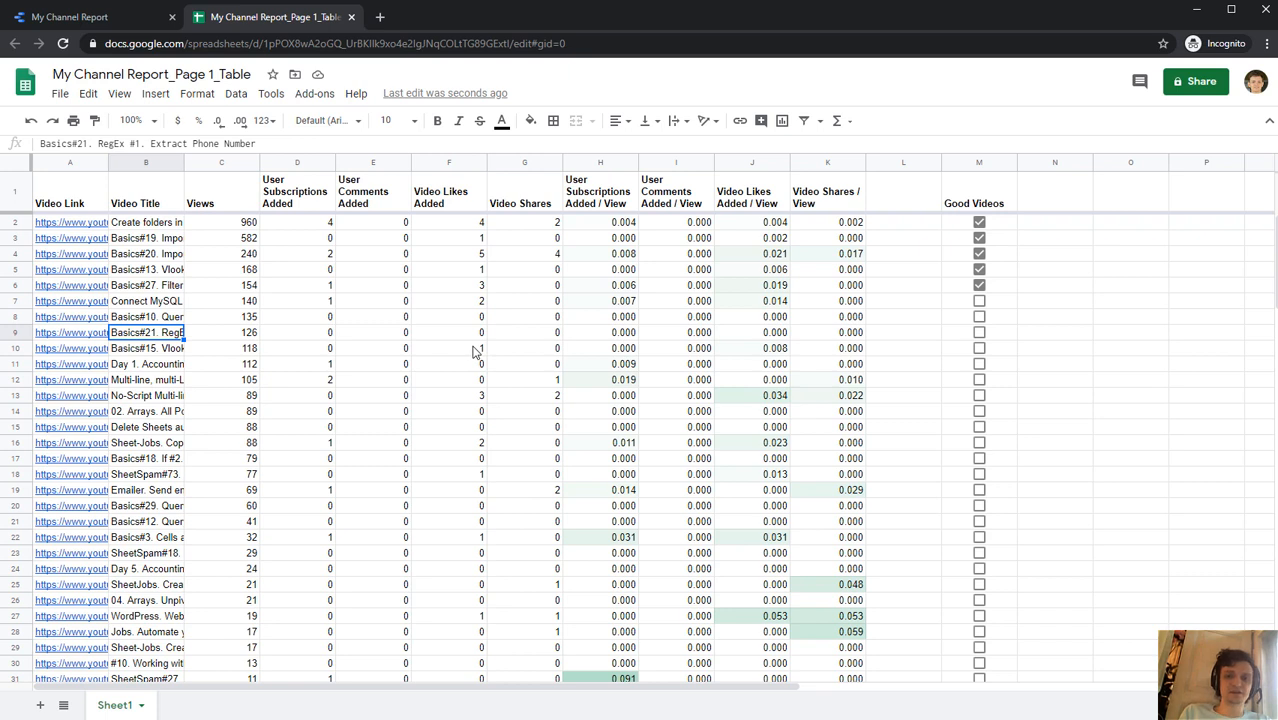